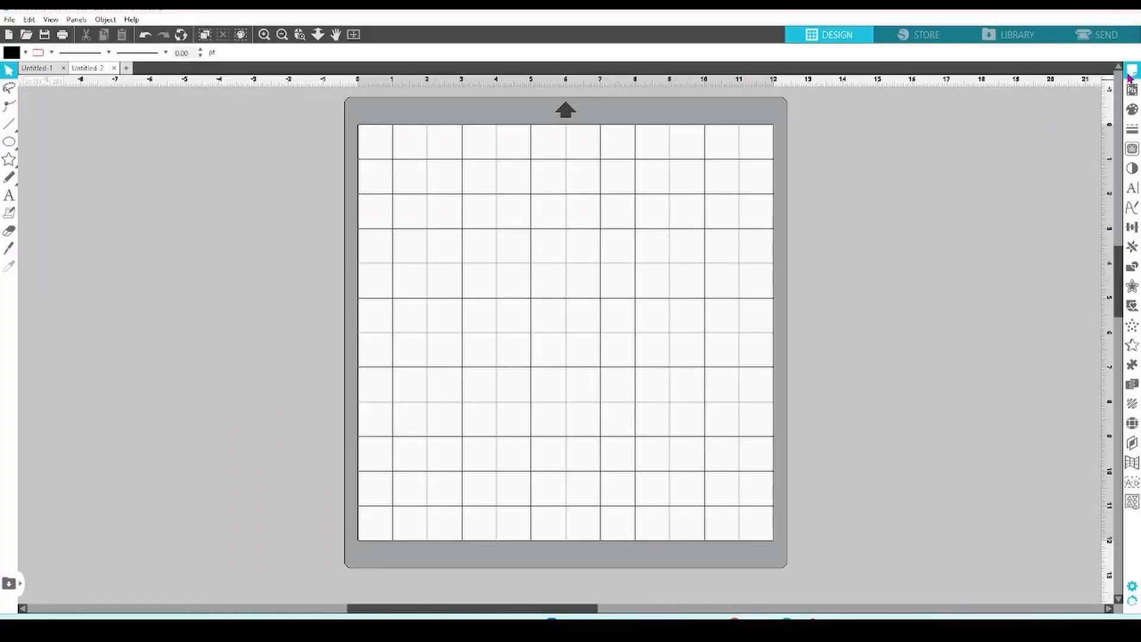
{"action": "mouse_move", "coordinate": [1132, 70]}
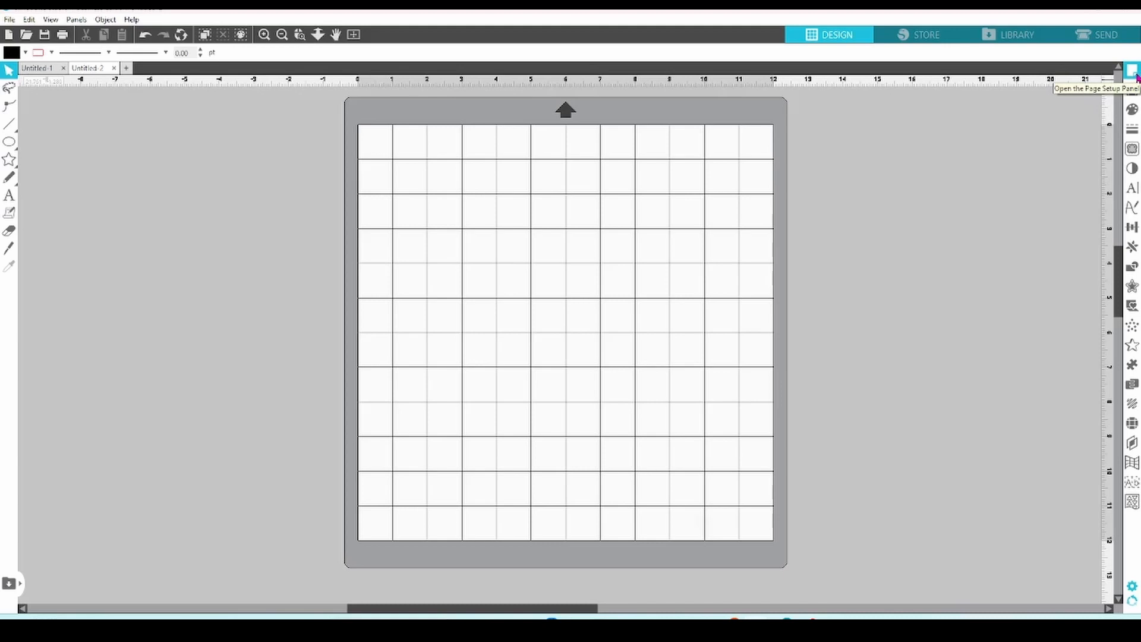
Show the Page Setup panel beside the 12x12 mat, briefly browsing the Panels menu.
{"action": "left_click", "coordinate": [1133, 69]}
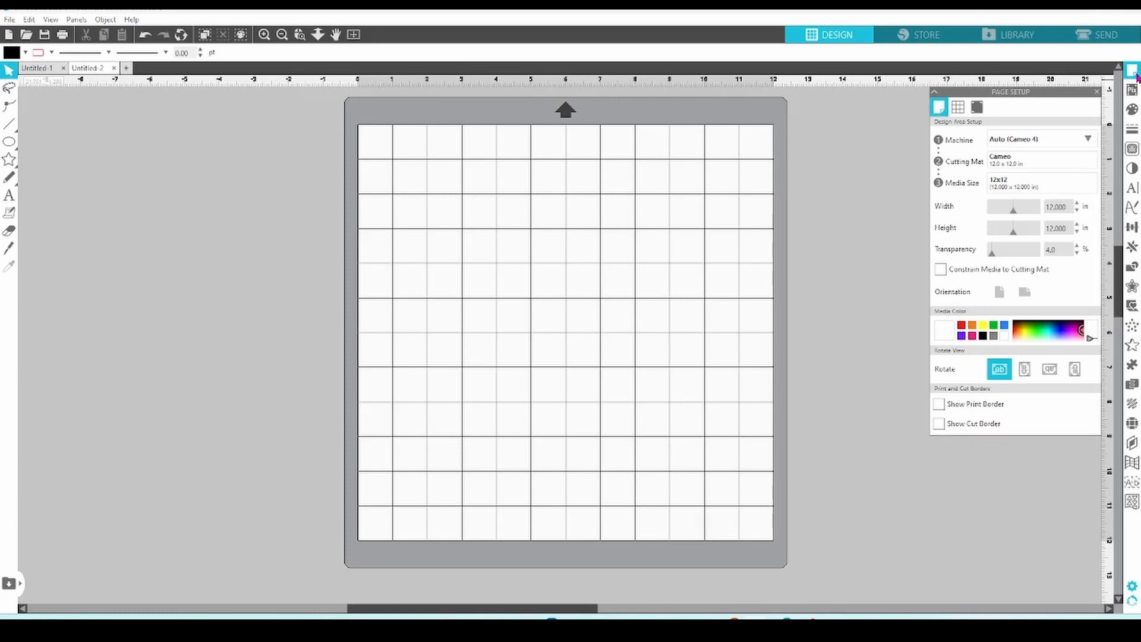
{"action": "mouse_move", "coordinate": [78, 17]}
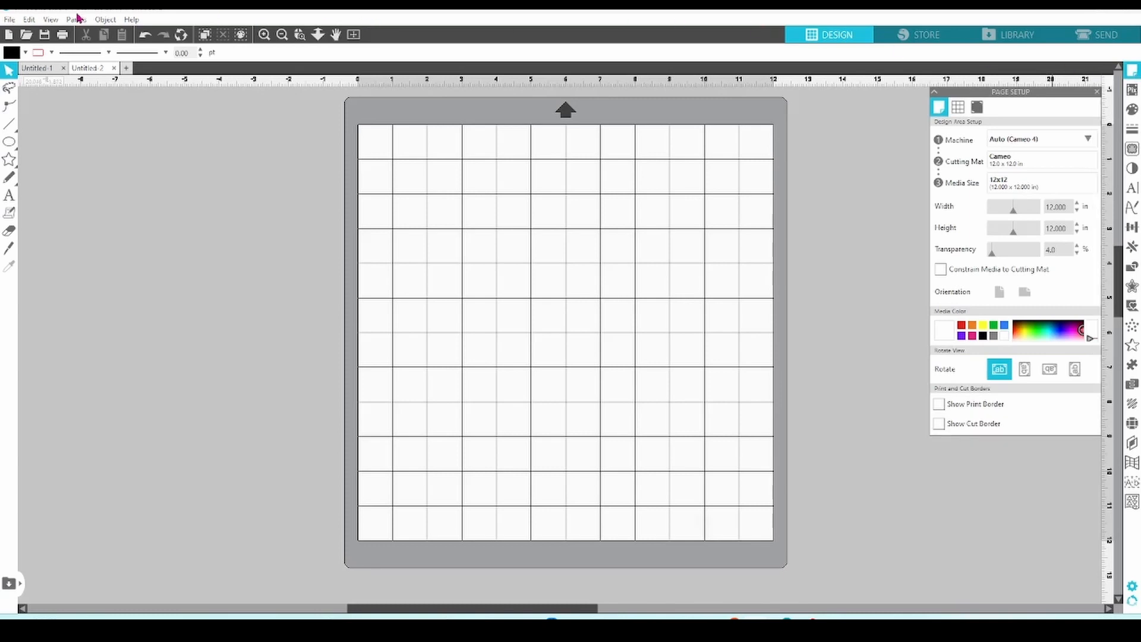
{"action": "left_click", "coordinate": [76, 19]}
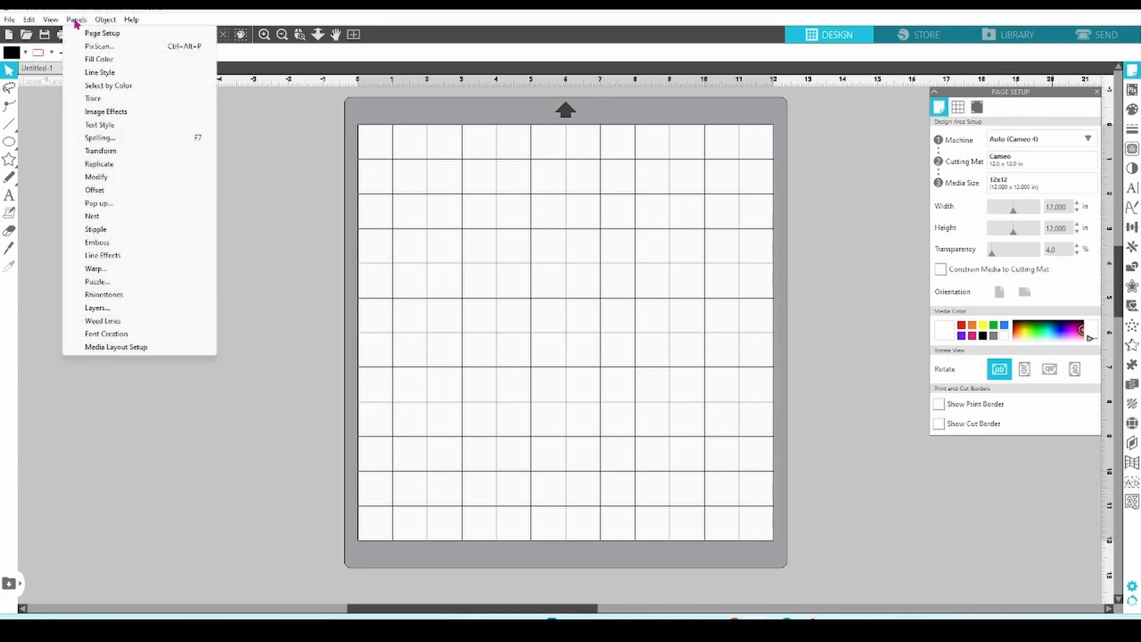
{"action": "mouse_move", "coordinate": [103, 33]}
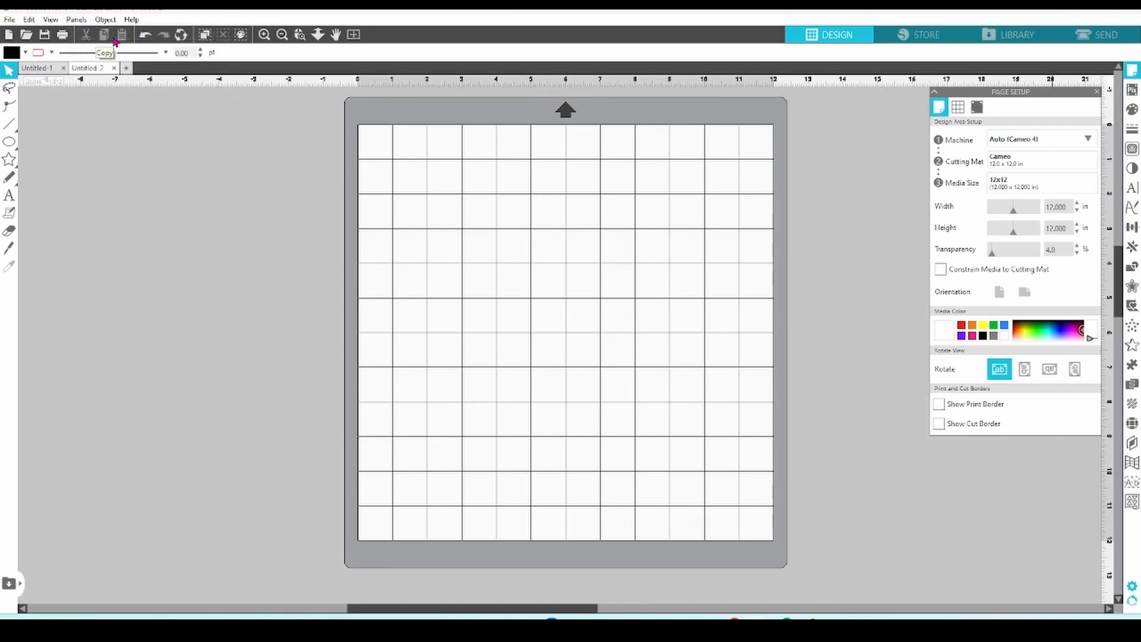
{"action": "mouse_move", "coordinate": [935, 127]}
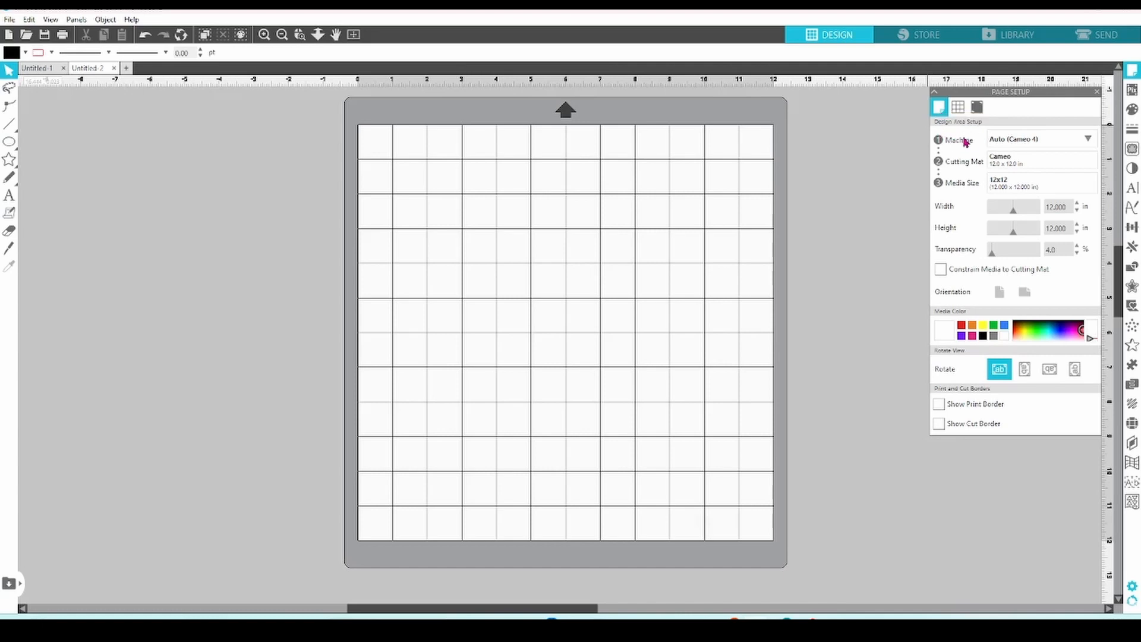
{"action": "left_click", "coordinate": [1041, 139]}
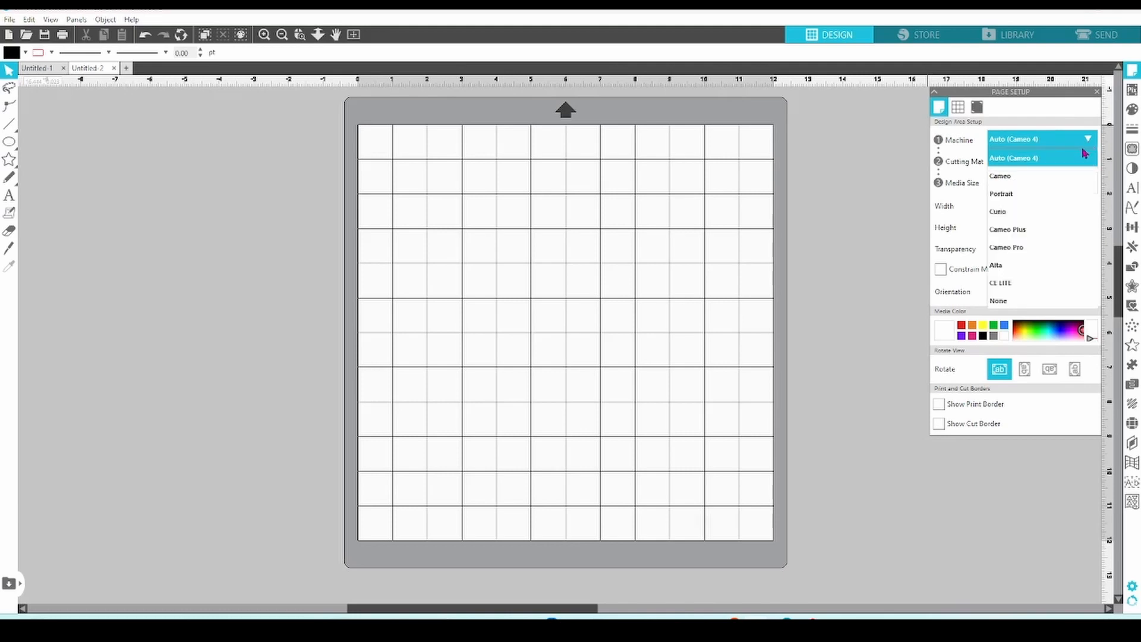
{"action": "mouse_move", "coordinate": [1022, 170]}
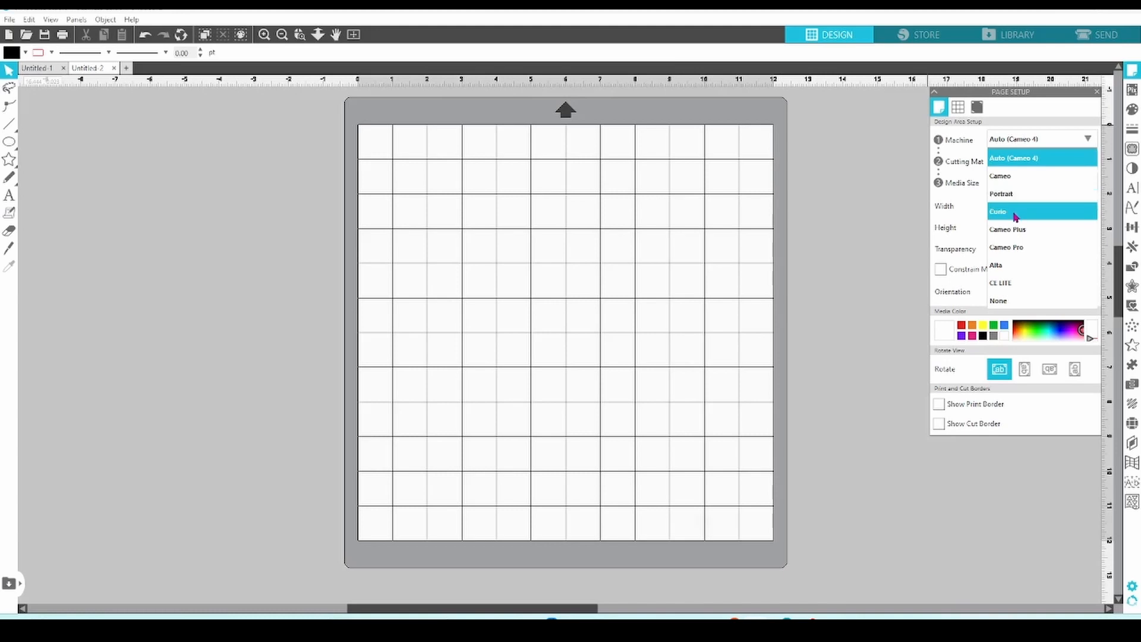
{"action": "mouse_move", "coordinate": [1022, 301]}
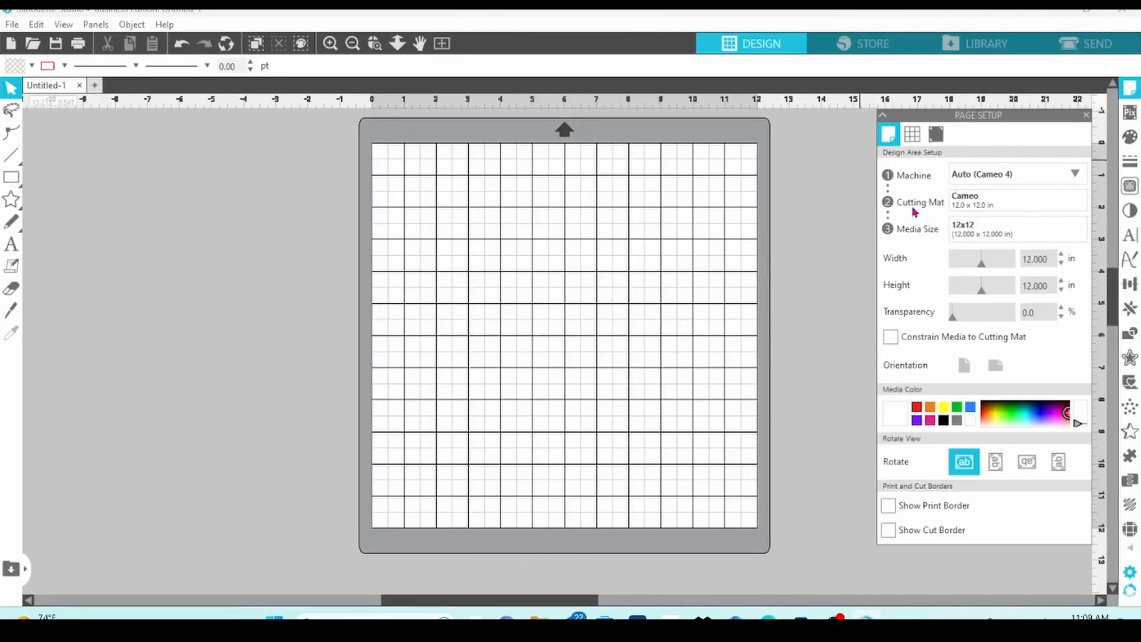
{"action": "left_click", "coordinate": [1017, 200]}
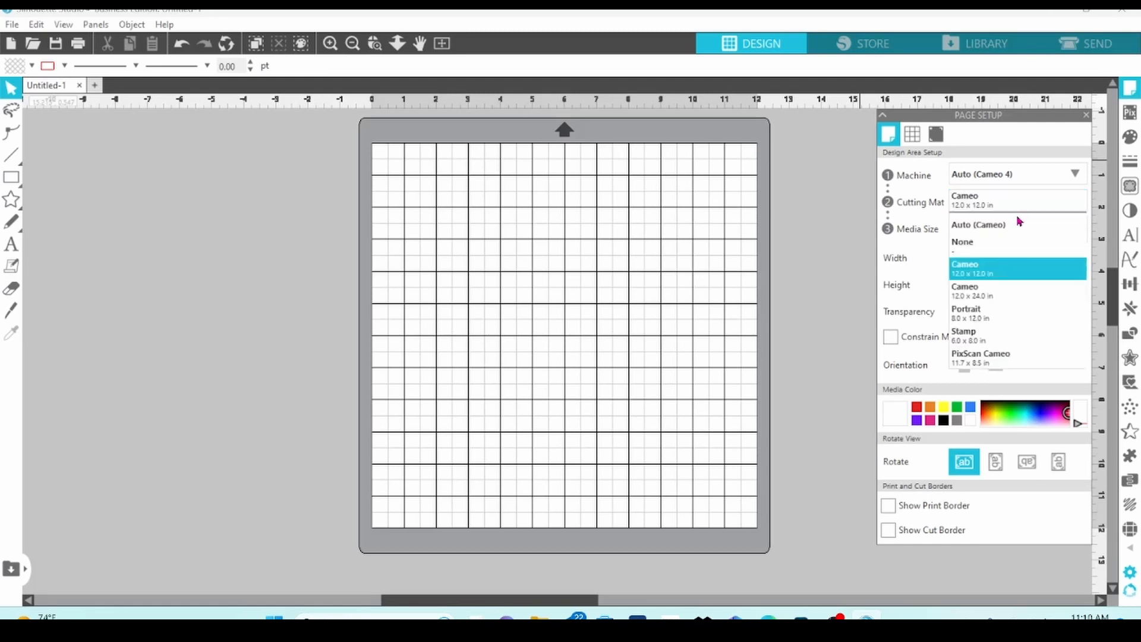
{"action": "mouse_move", "coordinate": [1010, 270]}
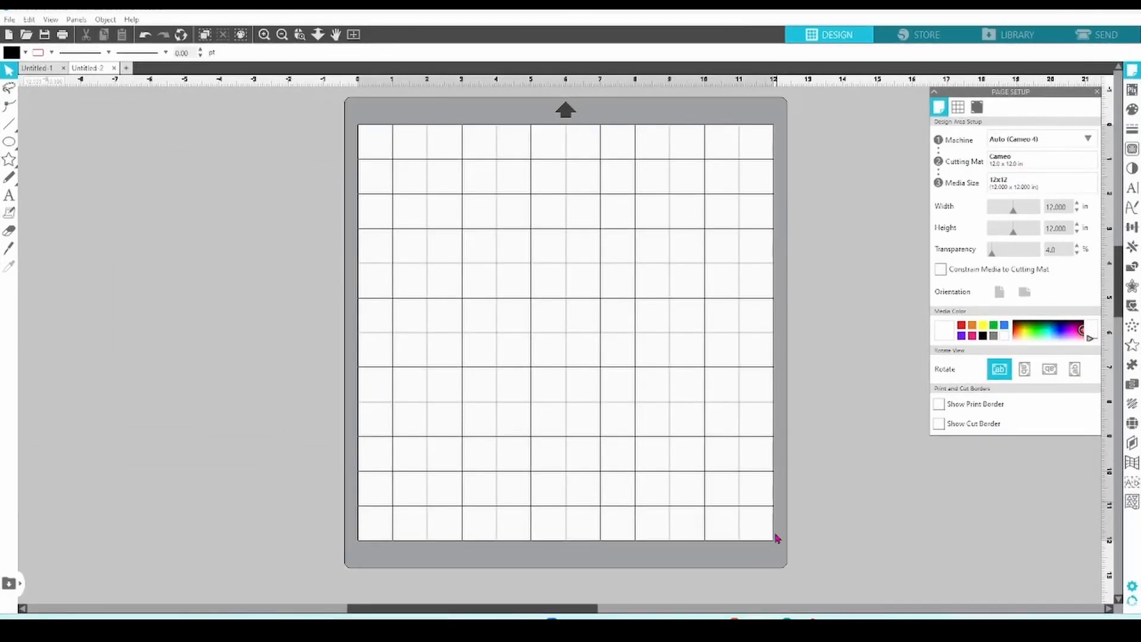
{"action": "mouse_move", "coordinate": [359, 301]}
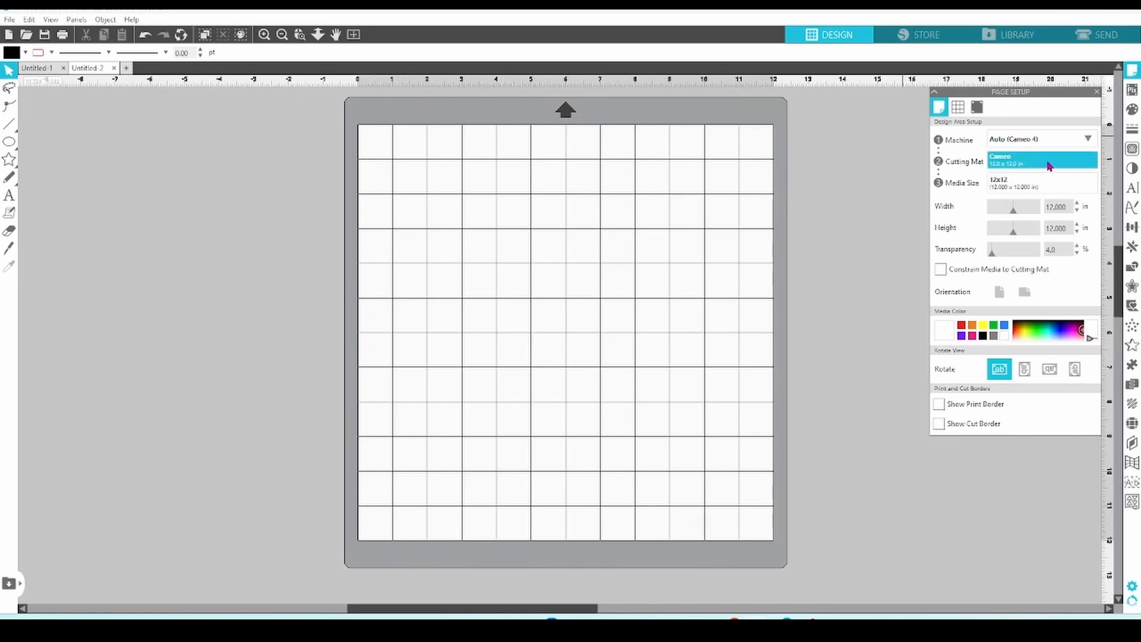
{"action": "left_click", "coordinate": [1042, 159]}
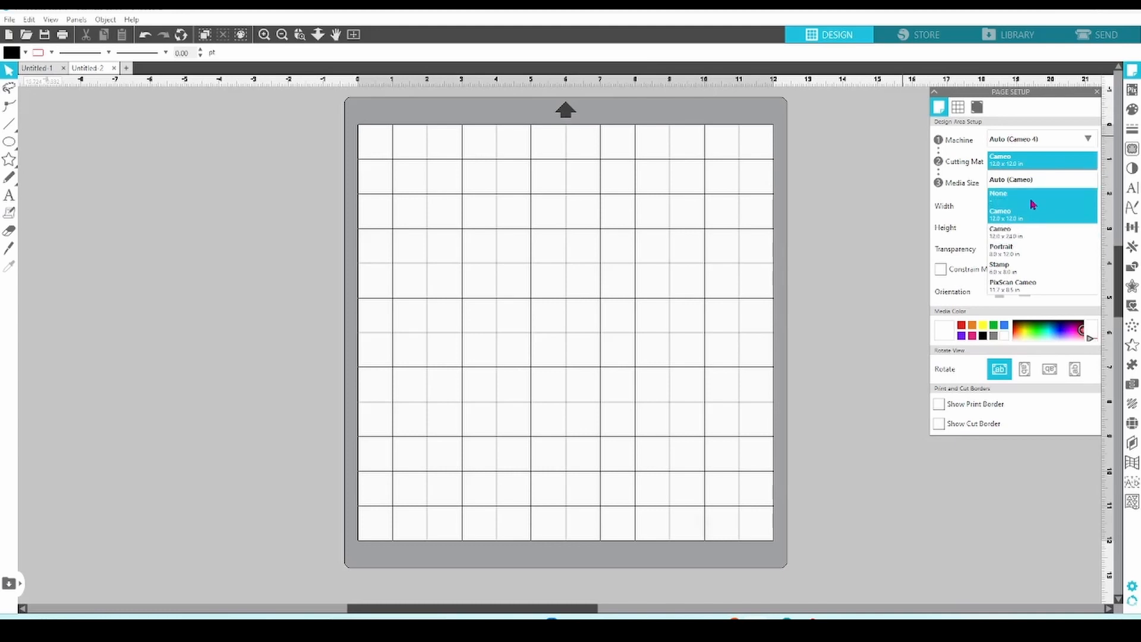
{"action": "left_click", "coordinate": [998, 193]}
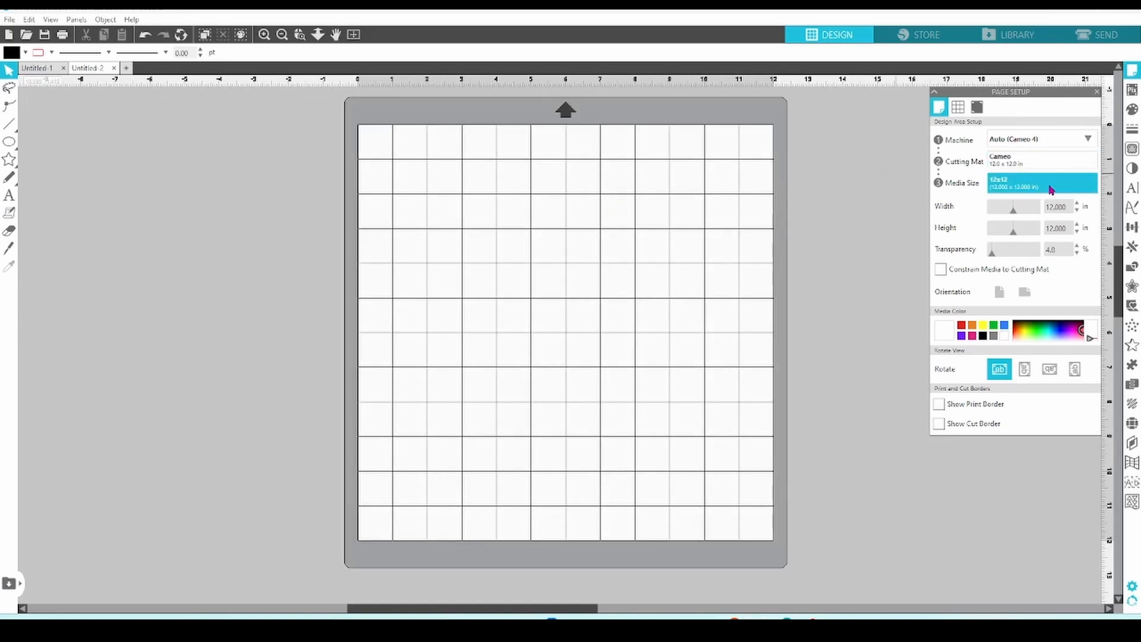
{"action": "left_click", "coordinate": [1043, 183]}
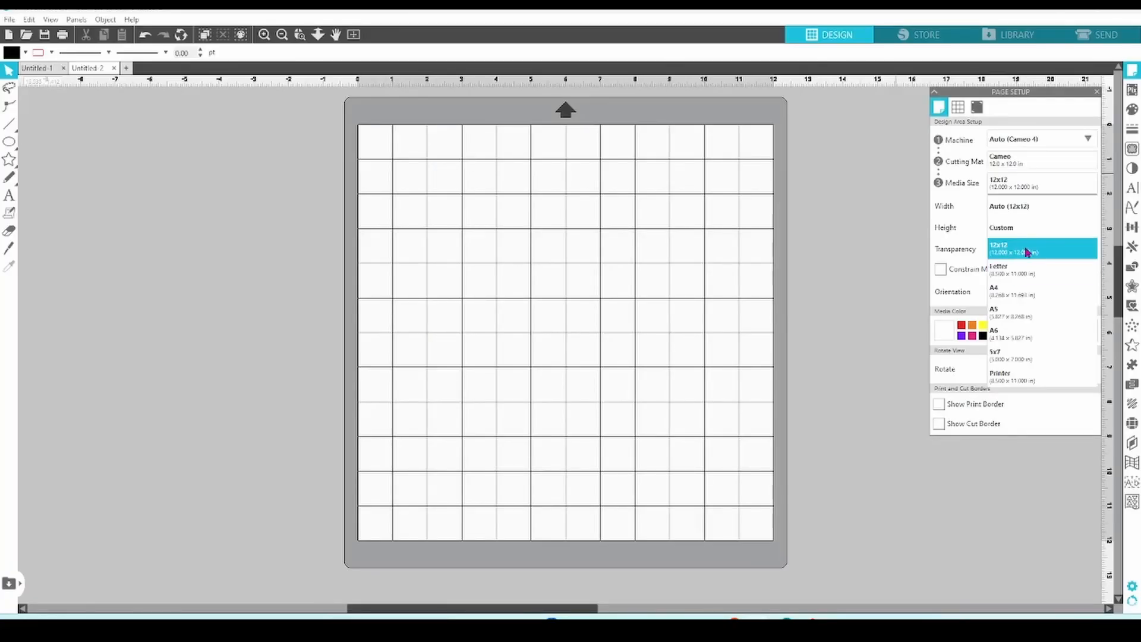
{"action": "left_click", "coordinate": [1019, 251]}
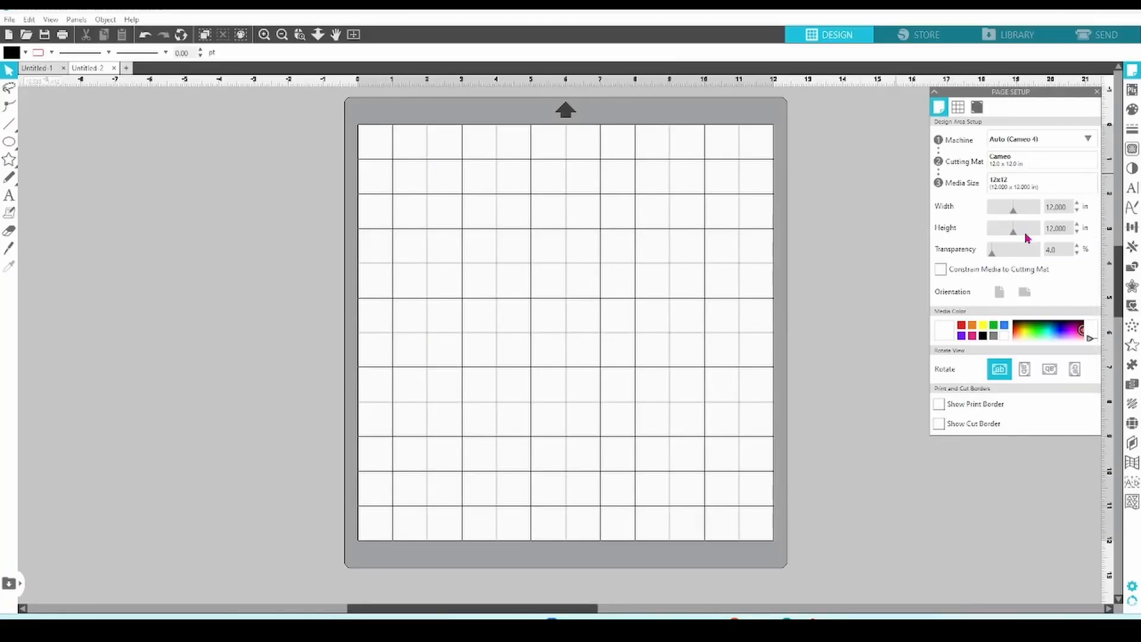
{"action": "left_click", "coordinate": [1055, 206]}
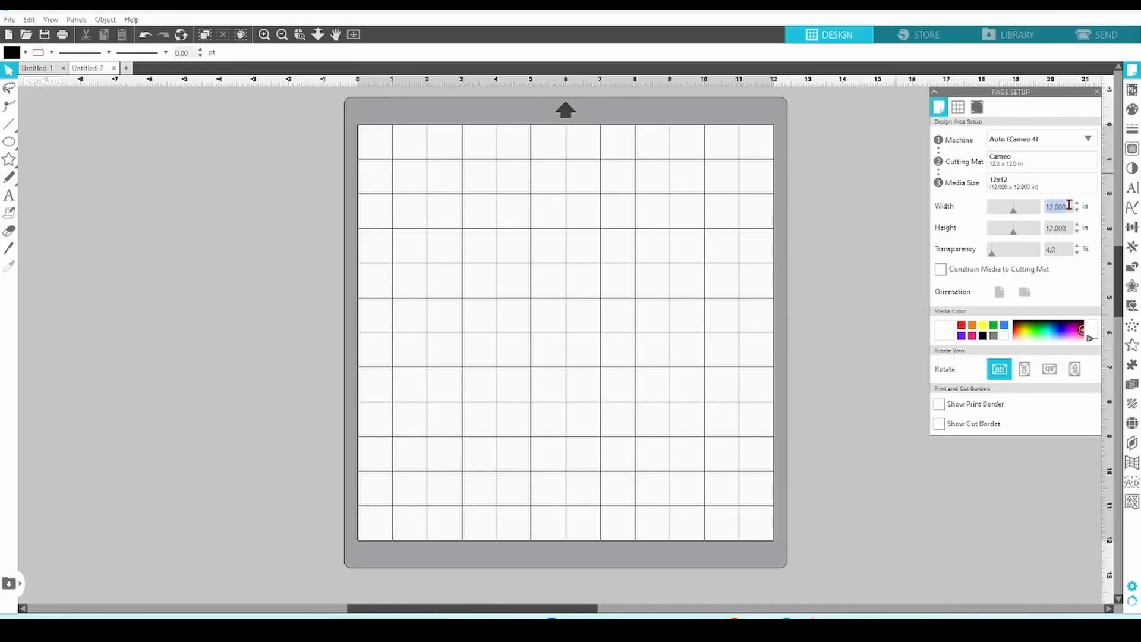
{"action": "type", "text": "8.000"}
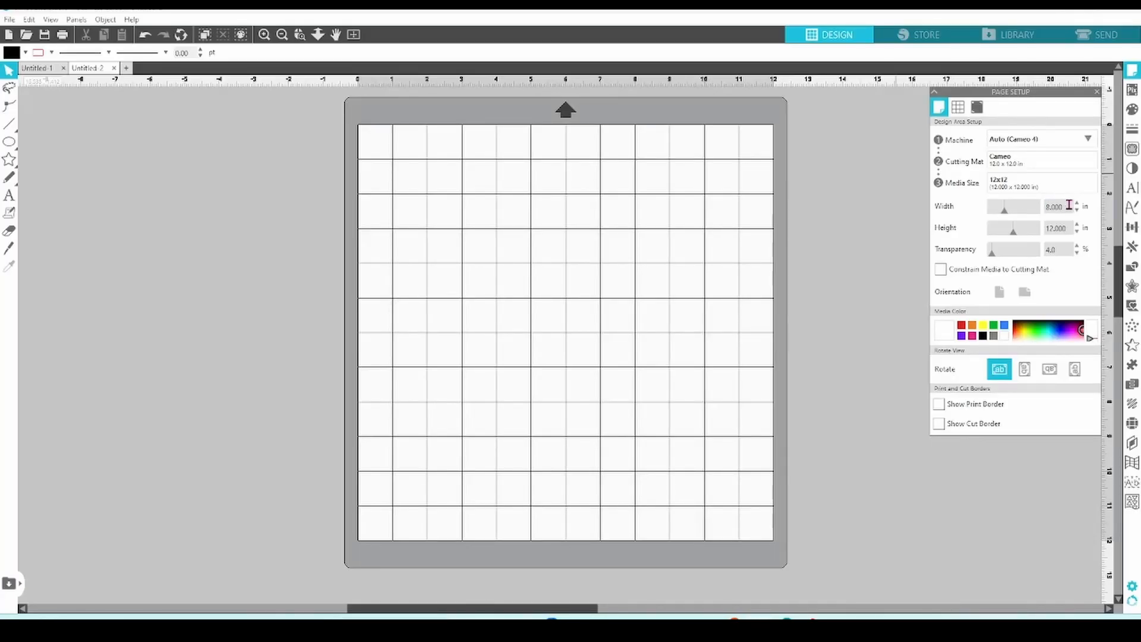
{"action": "left_click", "coordinate": [999, 293]}
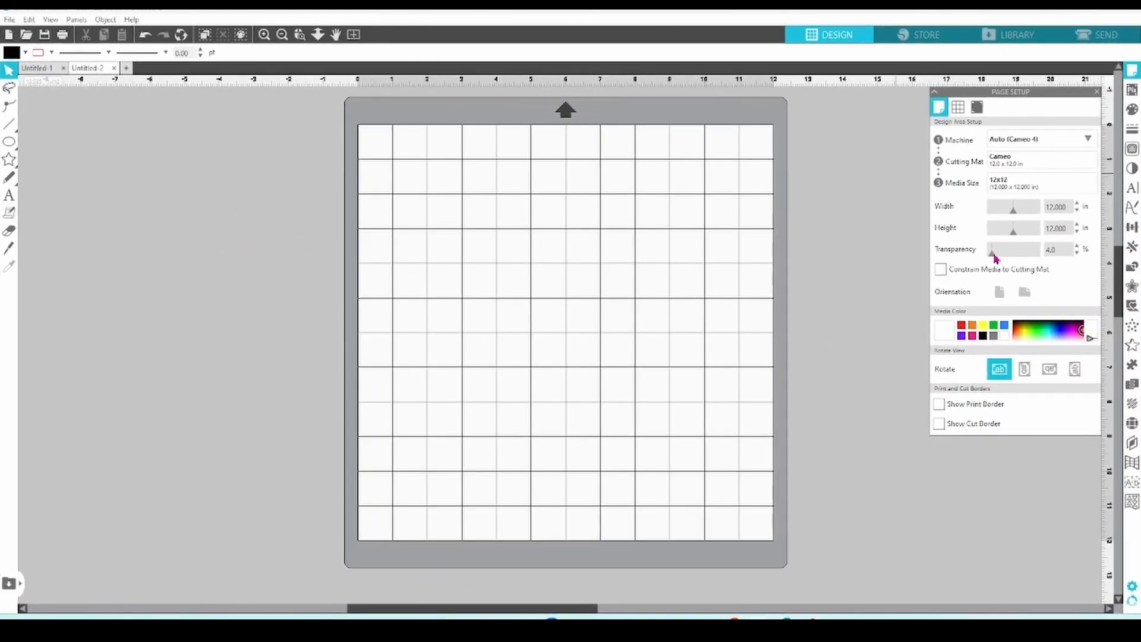
{"action": "left_click_drag", "start_coordinate": [990, 250], "coordinate": [1011, 249]}
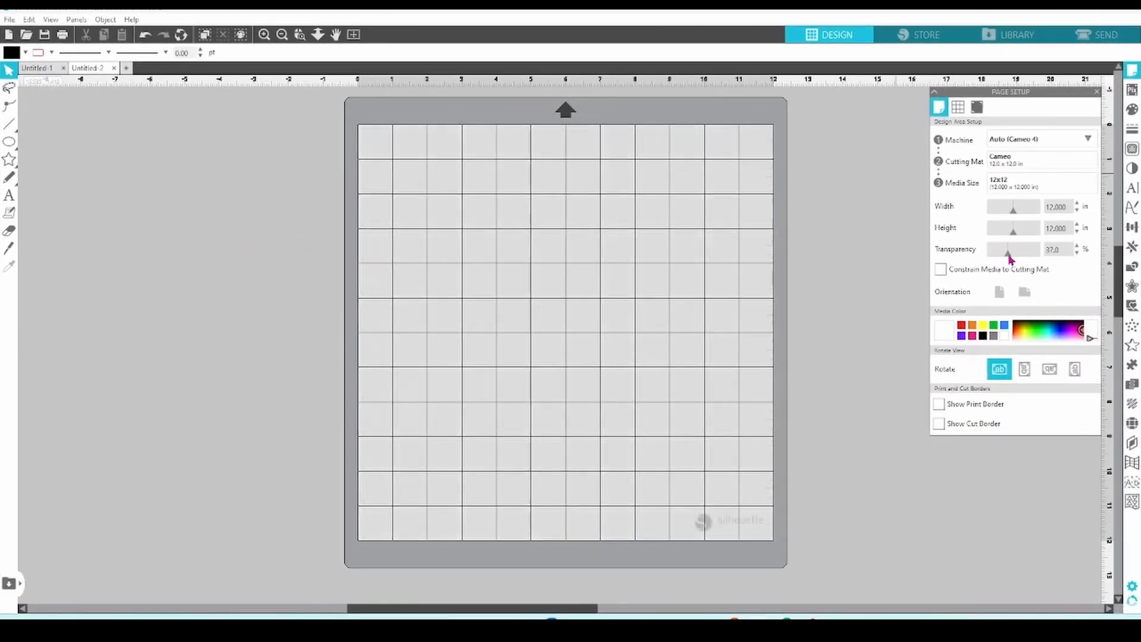
{"action": "left_click_drag", "start_coordinate": [1010, 249], "coordinate": [1030, 249]}
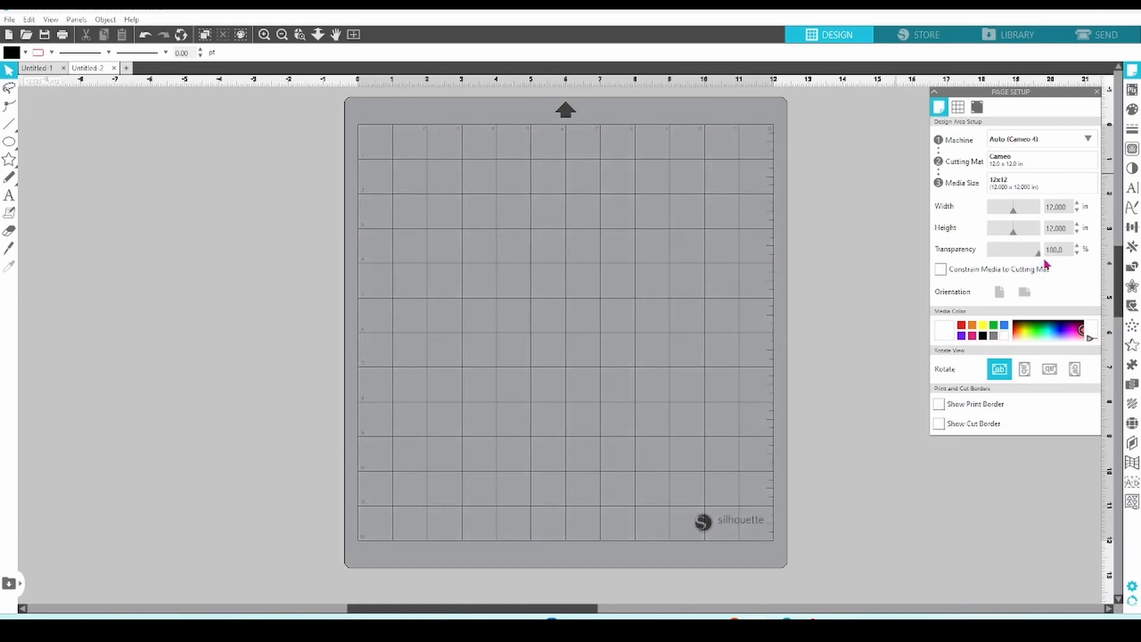
{"action": "left_click_drag", "start_coordinate": [1041, 248], "coordinate": [1006, 248]}
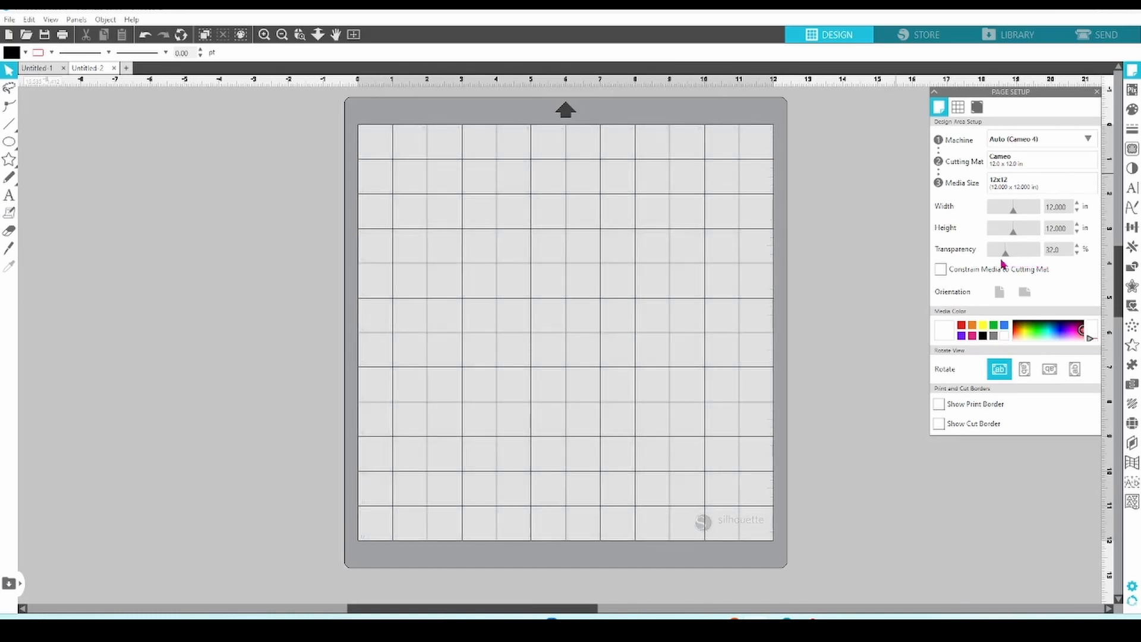
{"action": "left_click_drag", "start_coordinate": [1013, 248], "coordinate": [991, 248]}
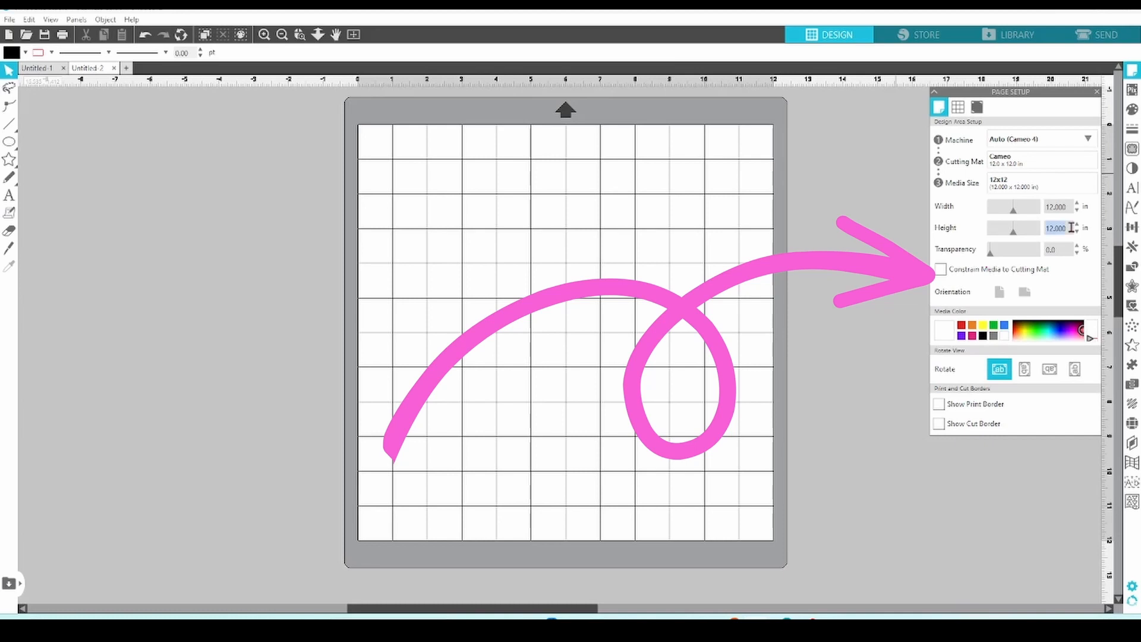
Constrain media to the mat, then choose Letter media in landscape, 11 by 8.5 inches.
{"action": "type", "text": "14"}
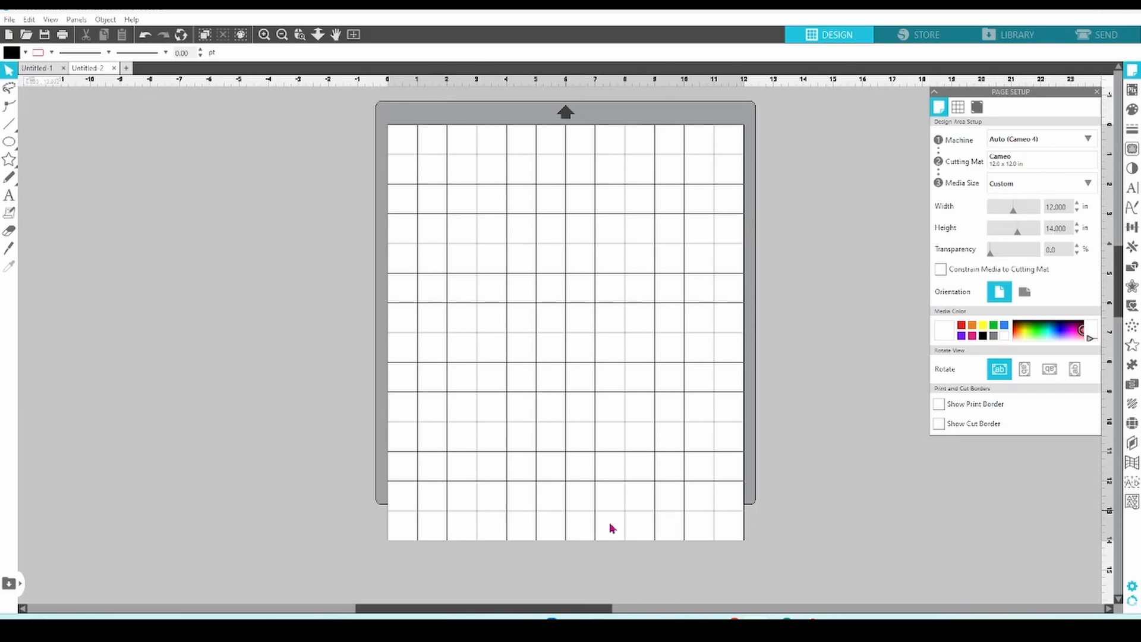
{"action": "mouse_move", "coordinate": [1043, 259]}
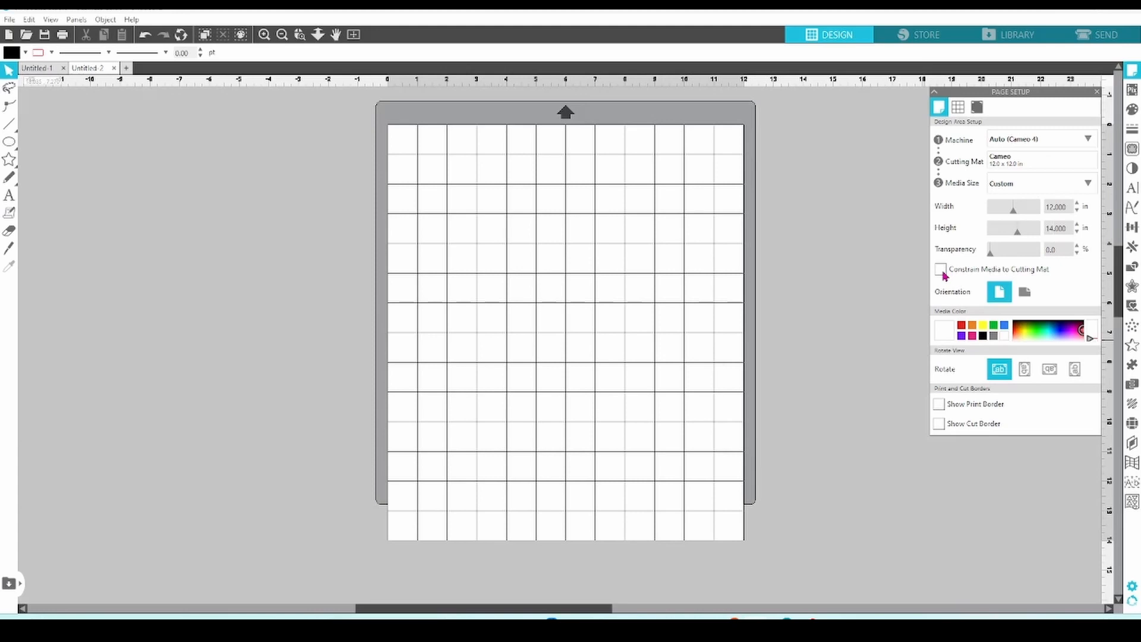
{"action": "left_click", "coordinate": [940, 270]}
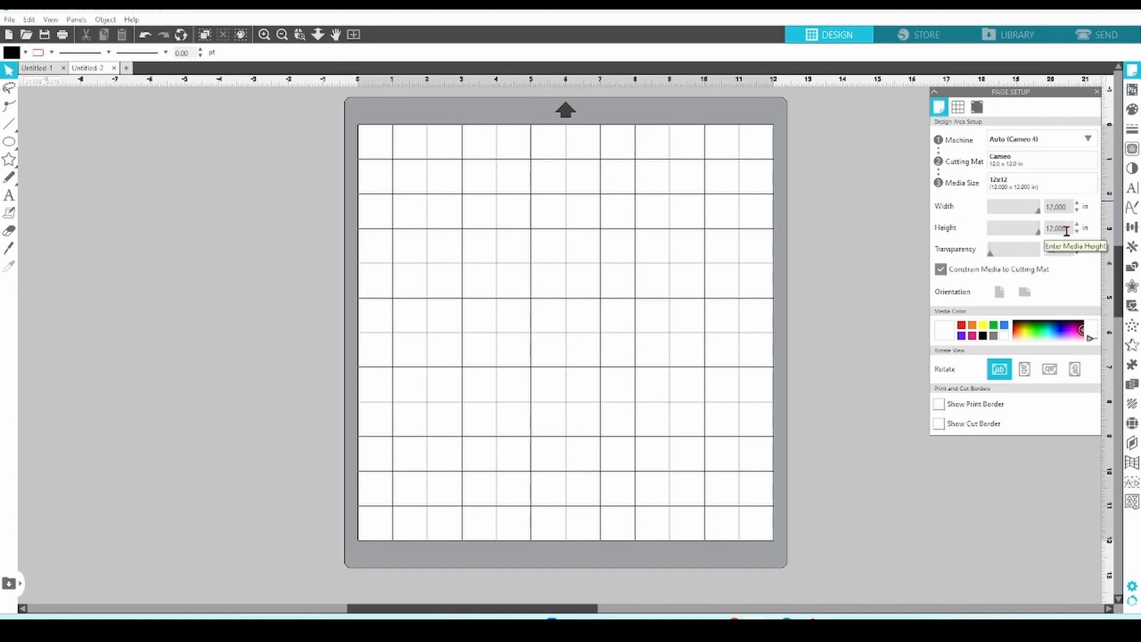
{"action": "mouse_move", "coordinate": [902, 312]}
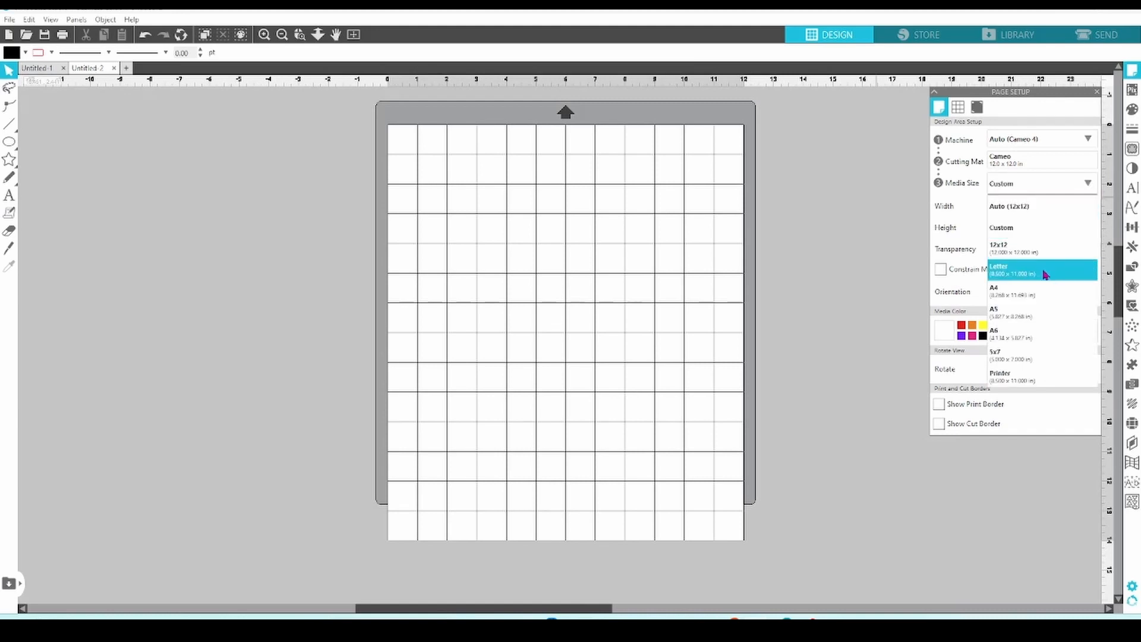
{"action": "left_click", "coordinate": [1001, 270]}
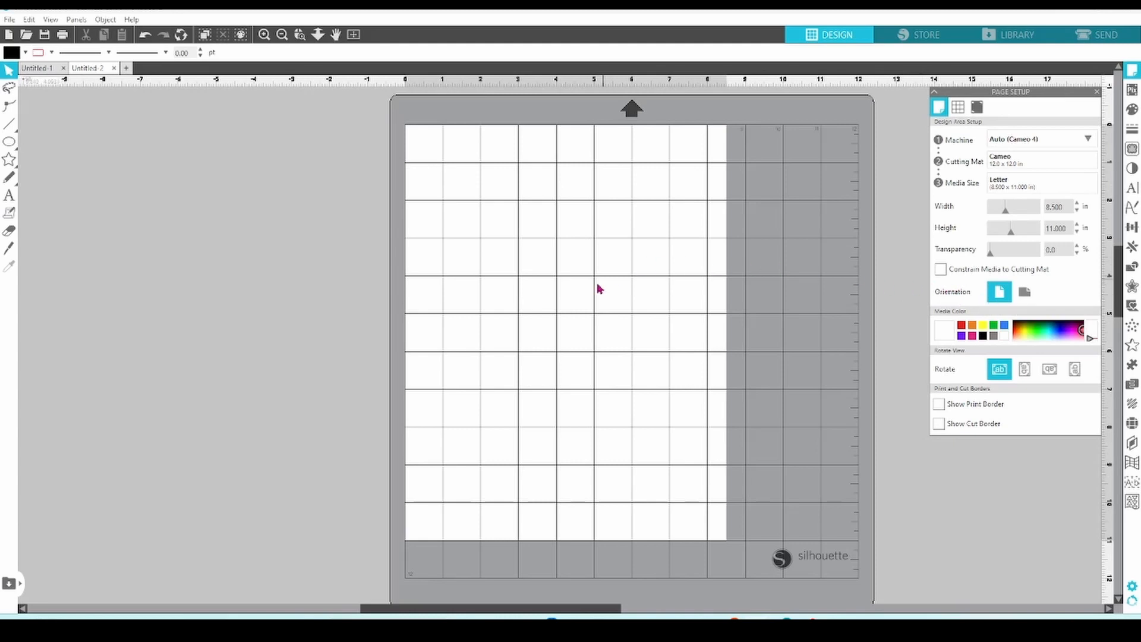
{"action": "left_click", "coordinate": [1024, 291]}
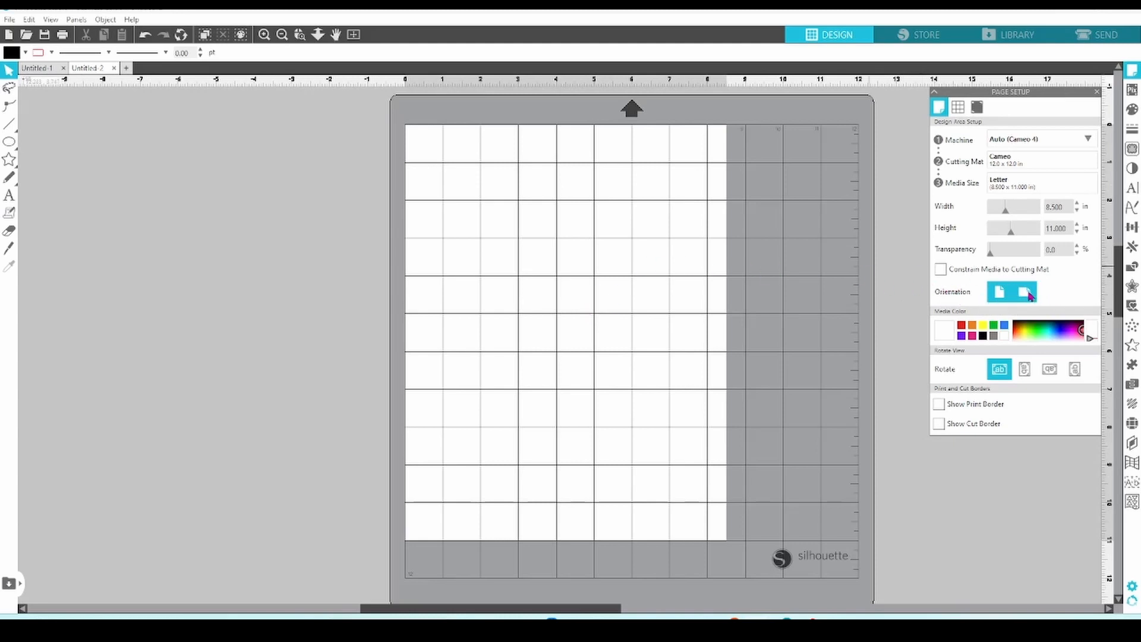
{"action": "left_click", "coordinate": [1024, 292]}
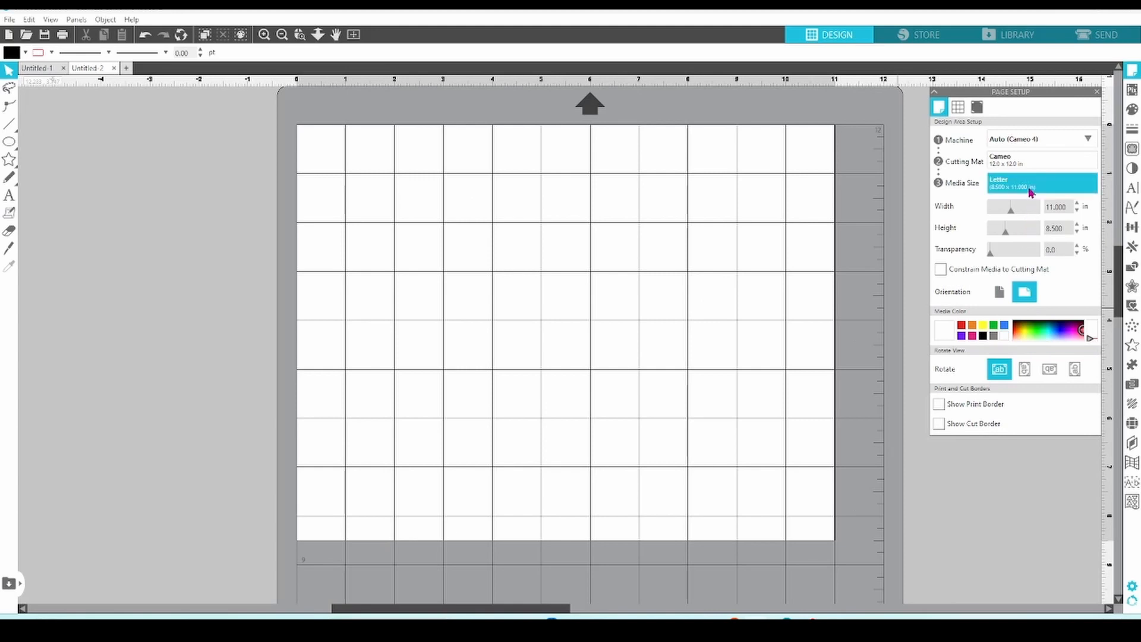
Draw an orange-filled rectangle with an ellipse inside it on a new document.
{"action": "left_click", "coordinate": [1041, 183]}
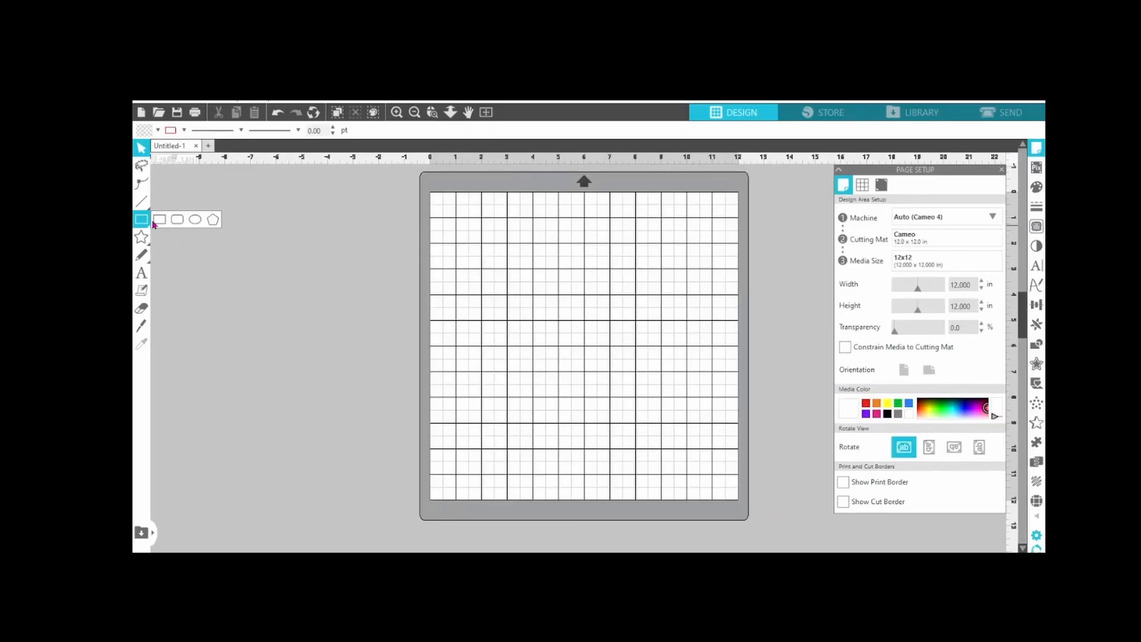
{"action": "left_click_drag", "start_coordinate": [443, 240], "coordinate": [551, 351]}
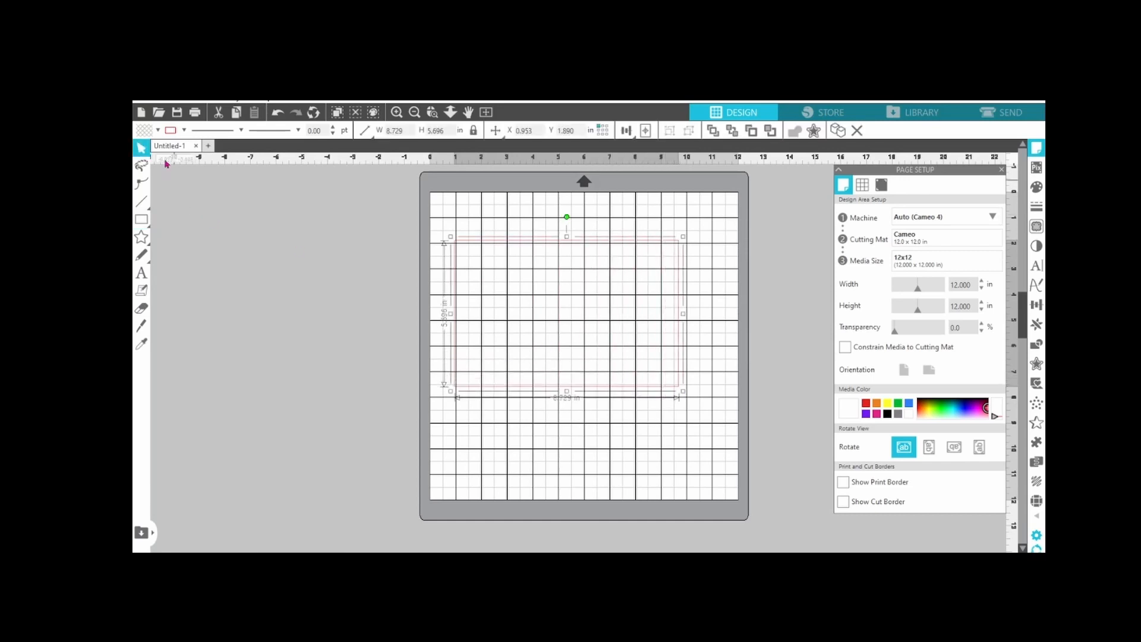
{"action": "left_click", "coordinate": [158, 131]}
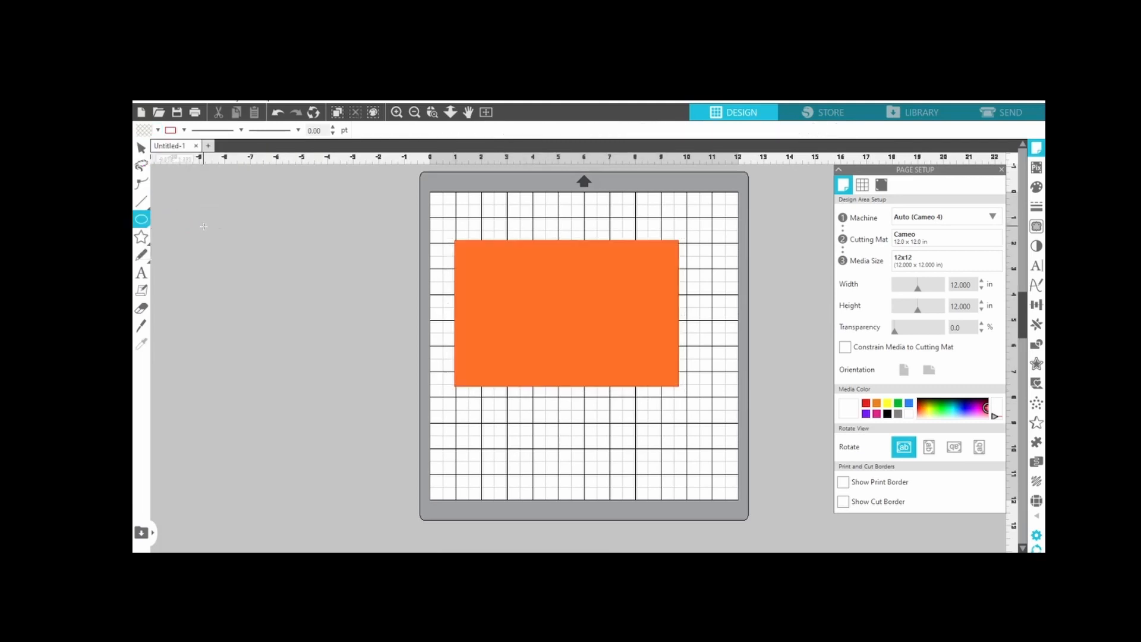
{"action": "left_click_drag", "start_coordinate": [200, 225], "coordinate": [337, 339]}
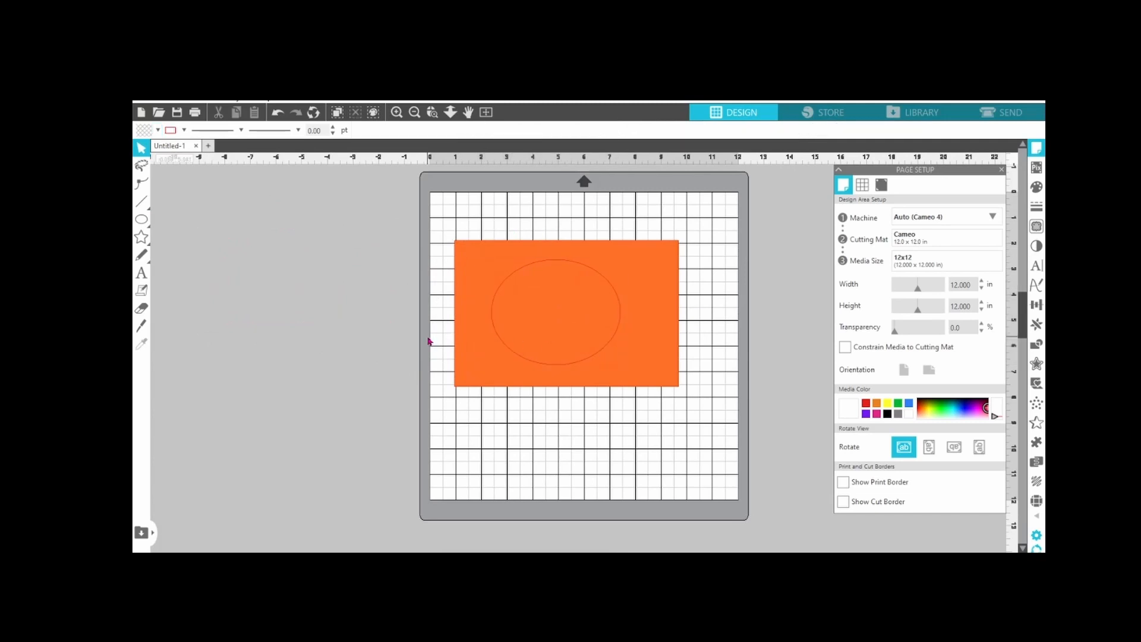
{"action": "mouse_move", "coordinate": [493, 304]}
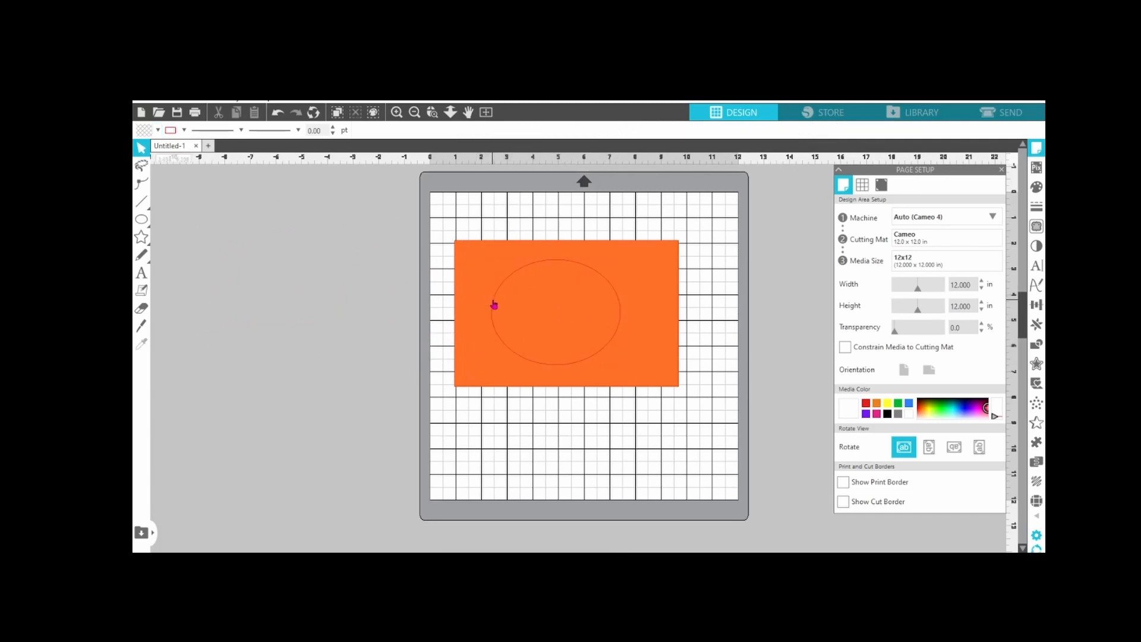
{"action": "left_click", "coordinate": [494, 304]}
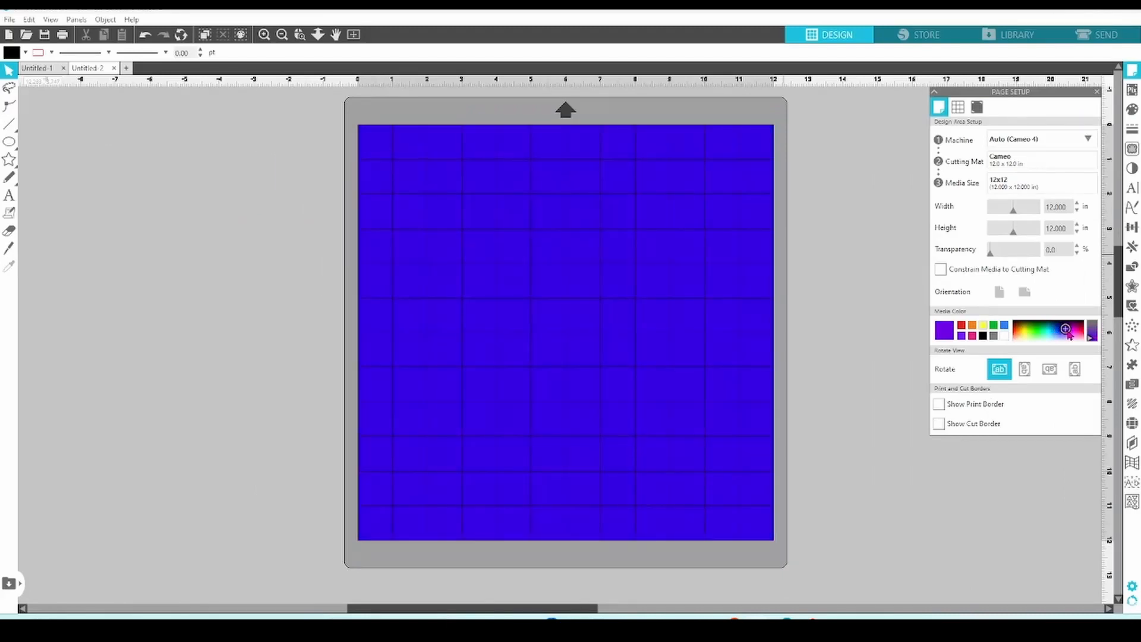
Preview magenta as the media colour, then return the media to white.
{"action": "left_click", "coordinate": [1076, 330]}
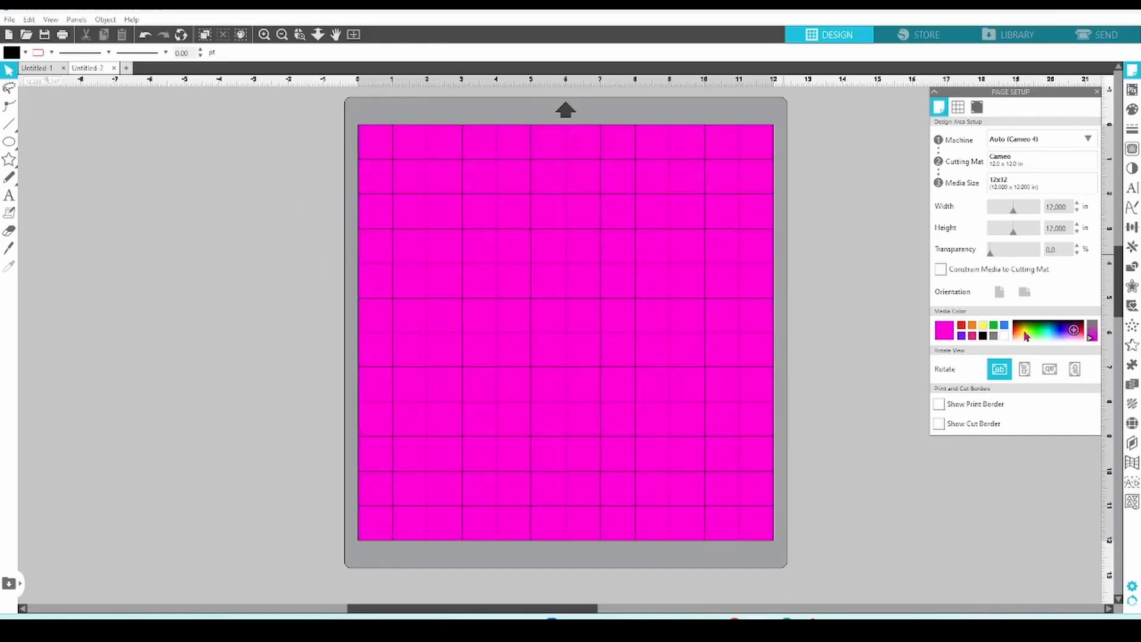
{"action": "left_click", "coordinate": [945, 334]}
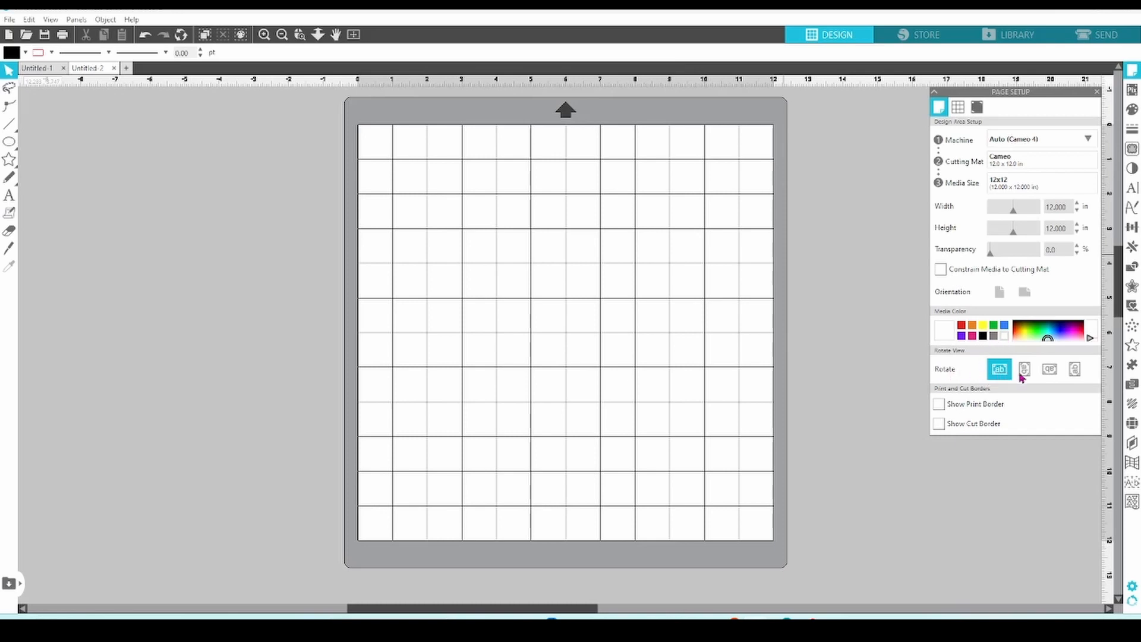
Cycle through the Rotate View options and return the mat to its default orientation.
{"action": "left_click", "coordinate": [1024, 368]}
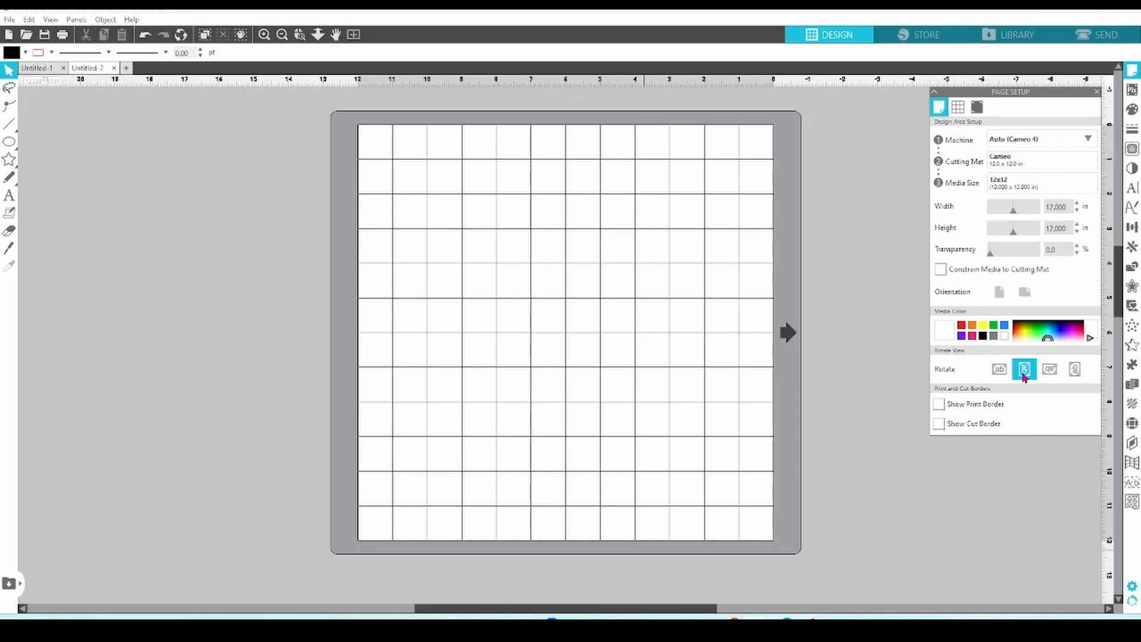
{"action": "left_click", "coordinate": [1050, 369]}
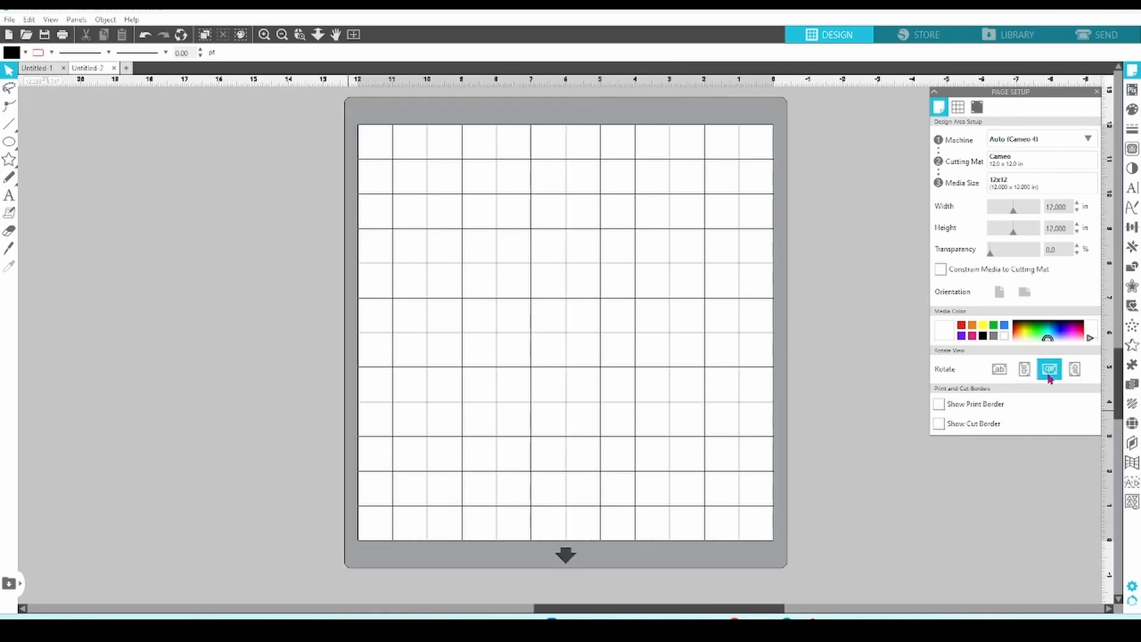
{"action": "left_click", "coordinate": [1075, 369]}
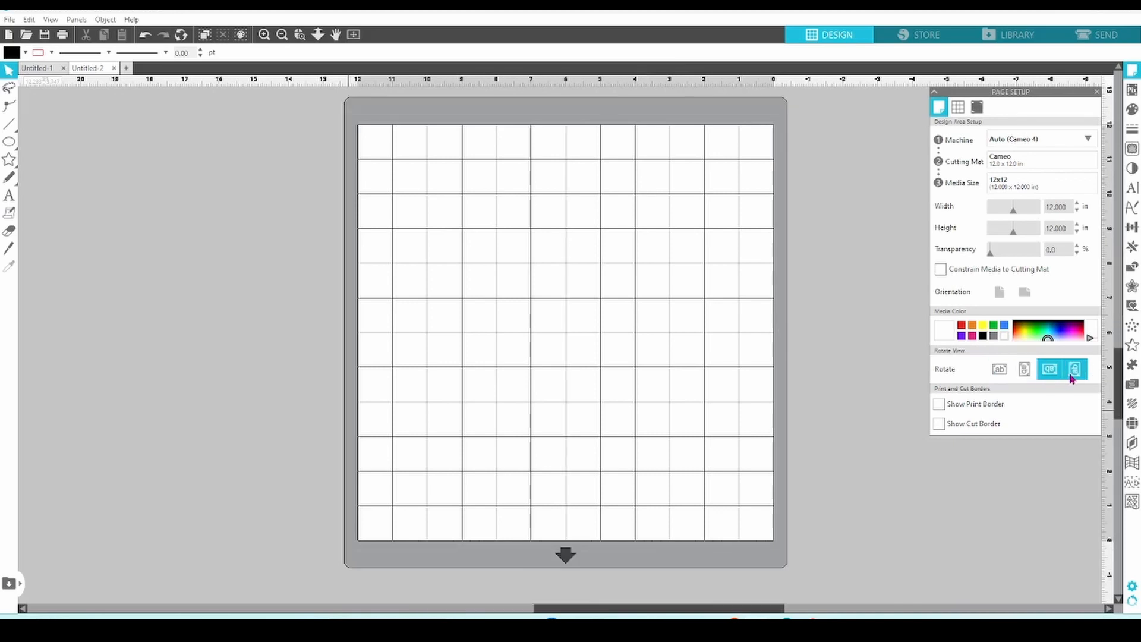
{"action": "left_click", "coordinate": [1075, 369]}
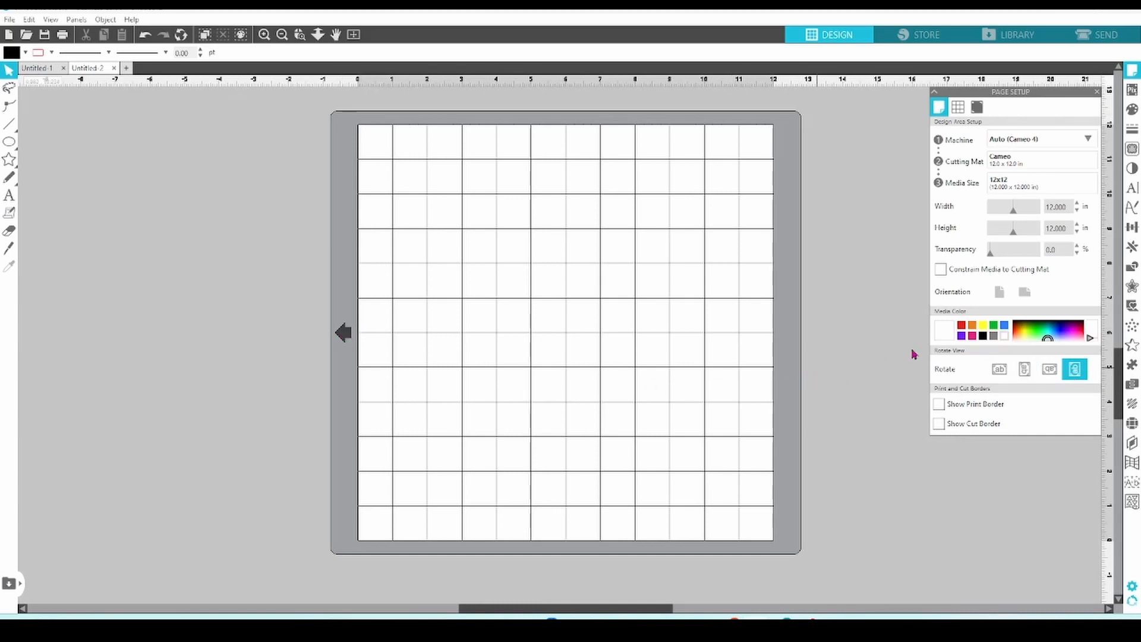
{"action": "left_click", "coordinate": [1000, 369]}
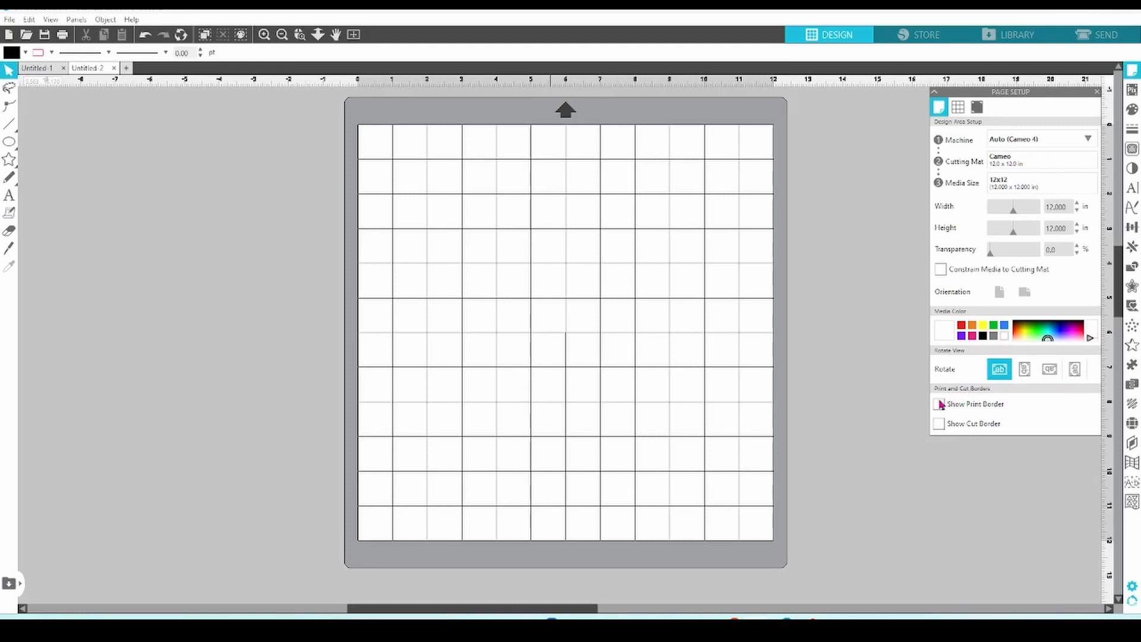
Tick Show Print Border and Show Cut Border for the media.
{"action": "left_click", "coordinate": [940, 404]}
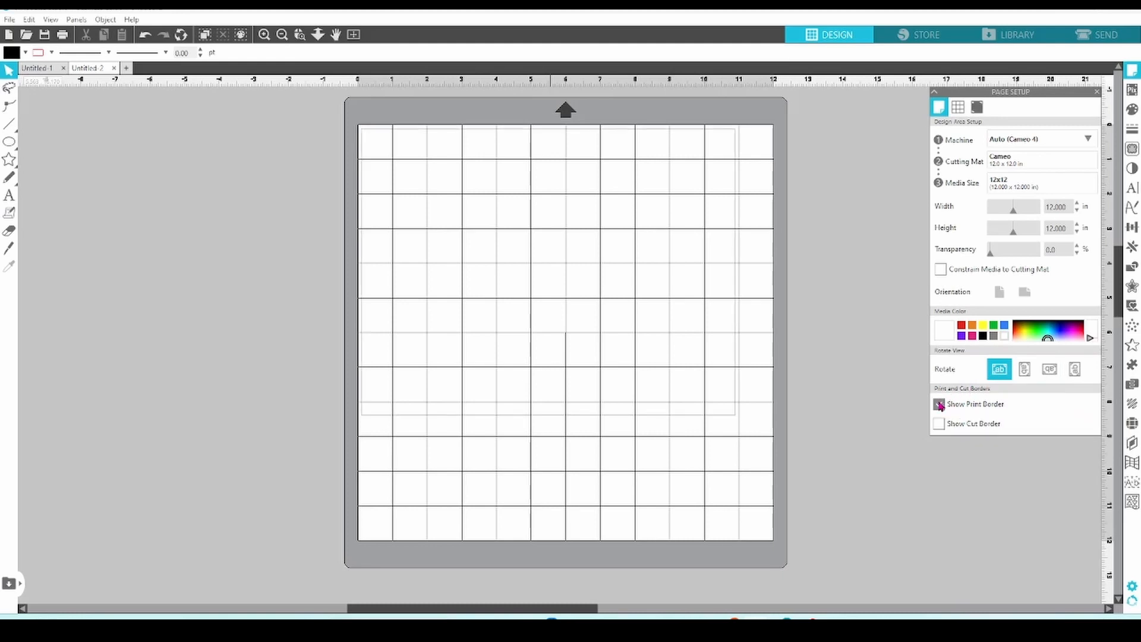
{"action": "left_click", "coordinate": [940, 404]}
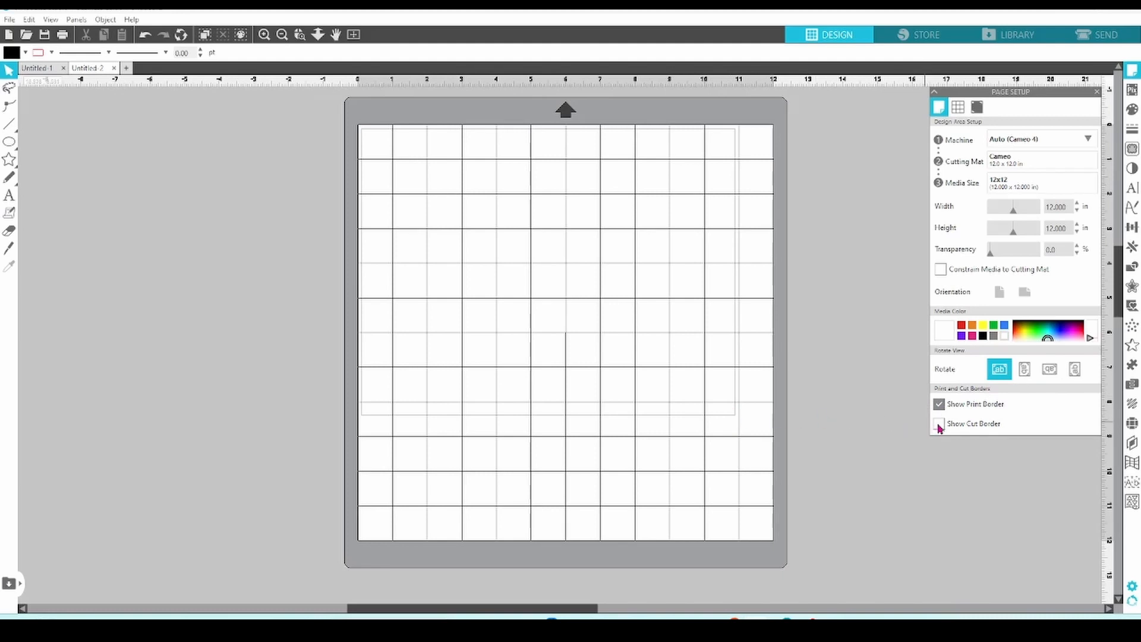
{"action": "left_click", "coordinate": [940, 423]}
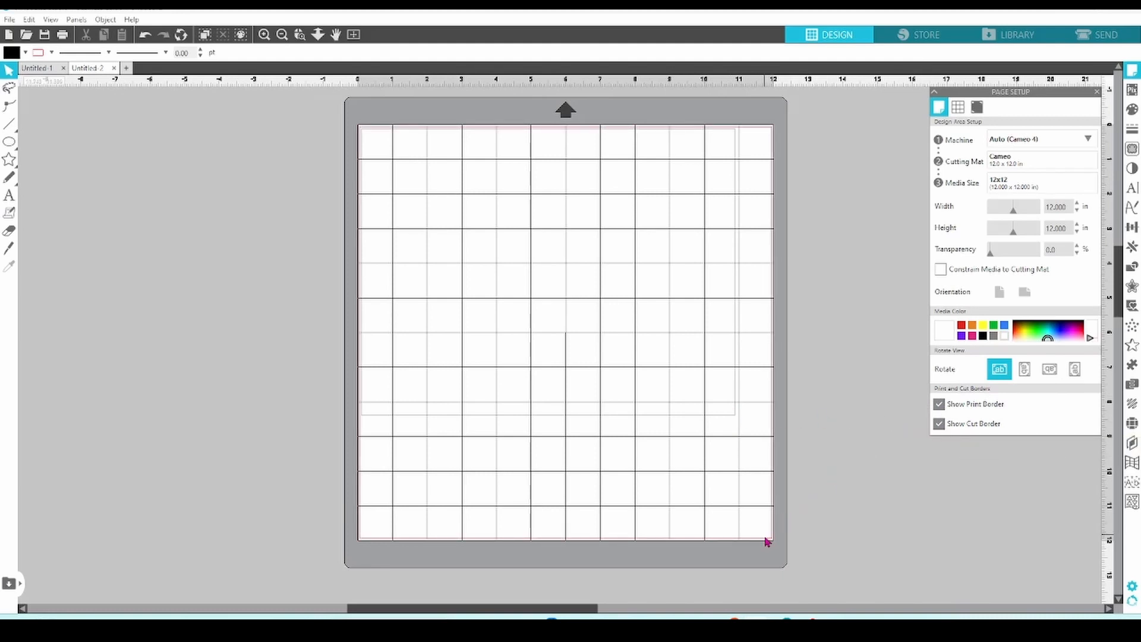
Switch to Grid Settings and toggle Show Grid off and back on.
{"action": "left_click", "coordinate": [958, 107]}
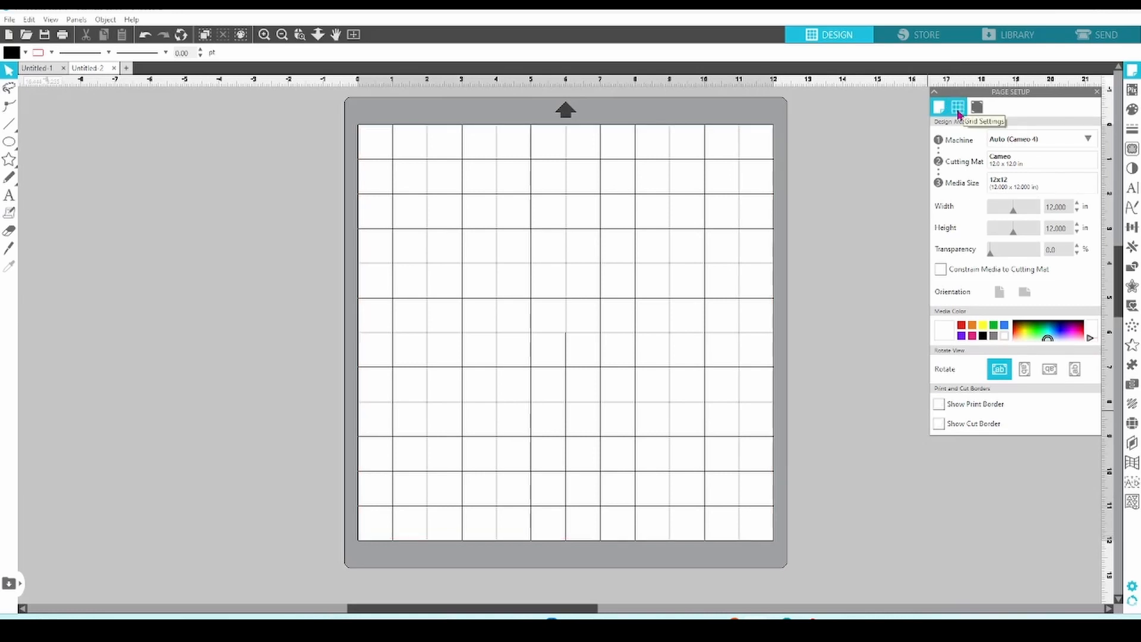
{"action": "left_click", "coordinate": [959, 107]}
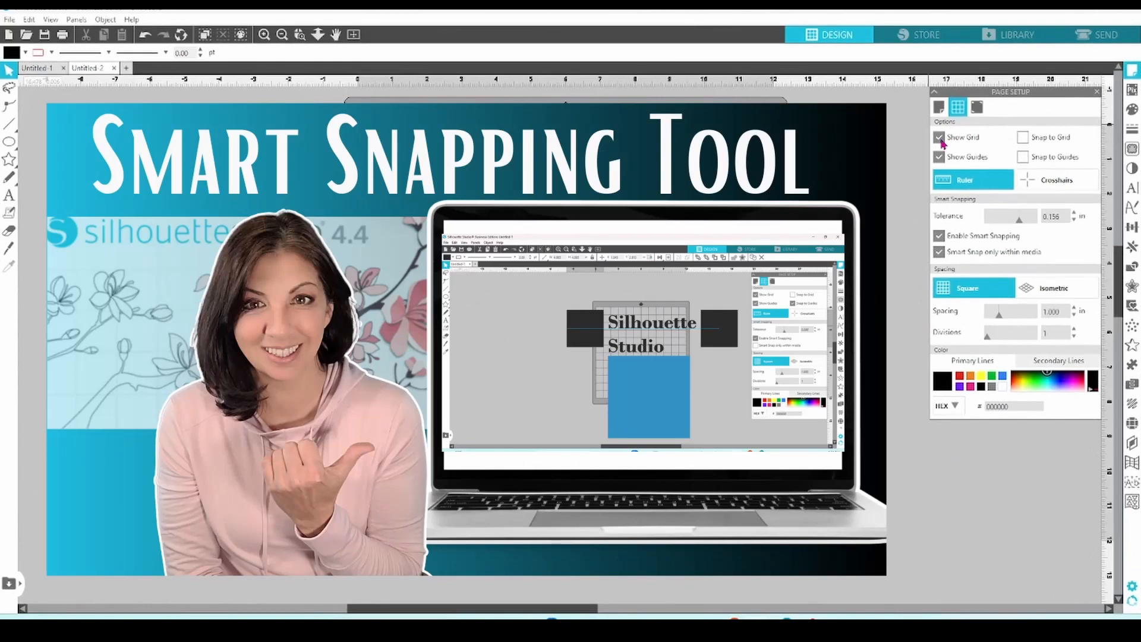
{"action": "left_click", "coordinate": [939, 137]}
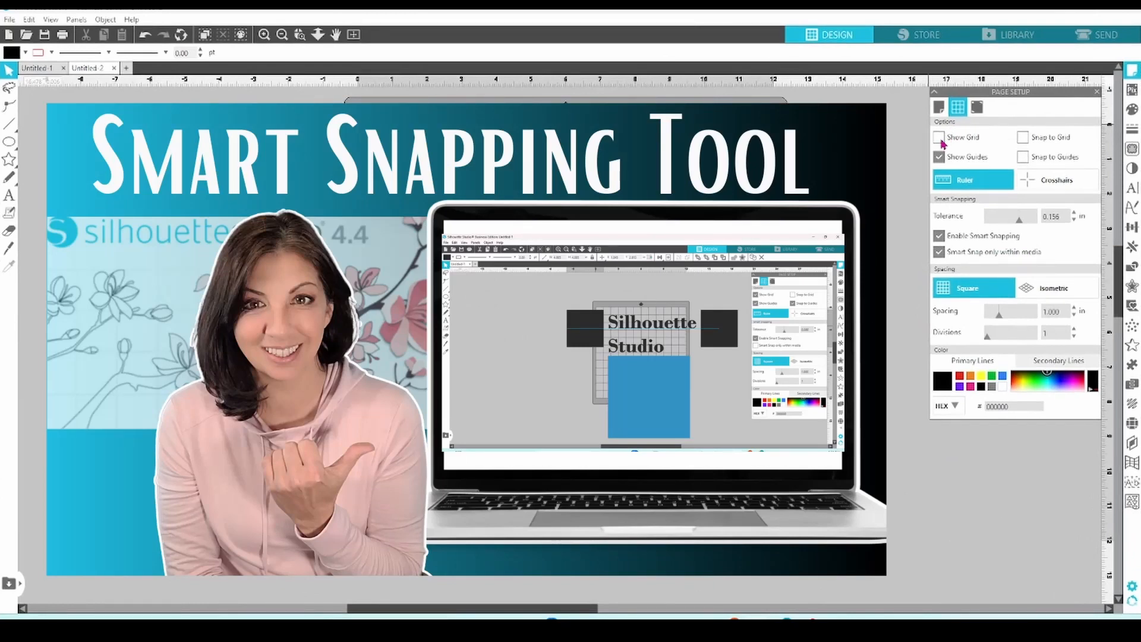
{"action": "left_click", "coordinate": [939, 136]}
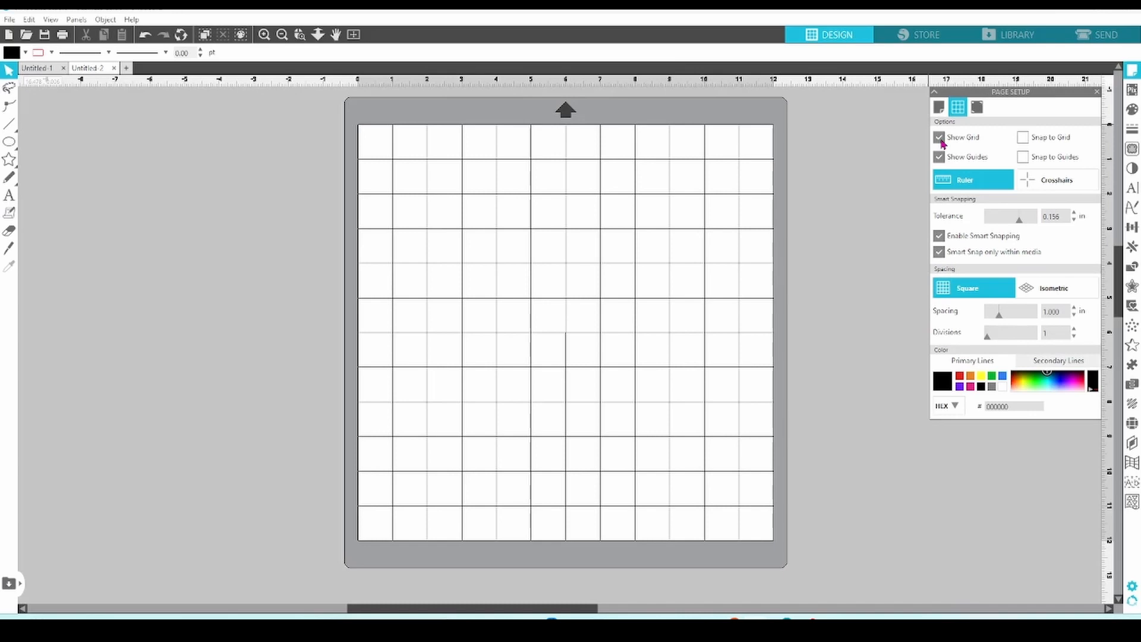
Turn on Snap to Guides, hide the grid, and return to the Page Setup tab.
{"action": "left_click", "coordinate": [1023, 157]}
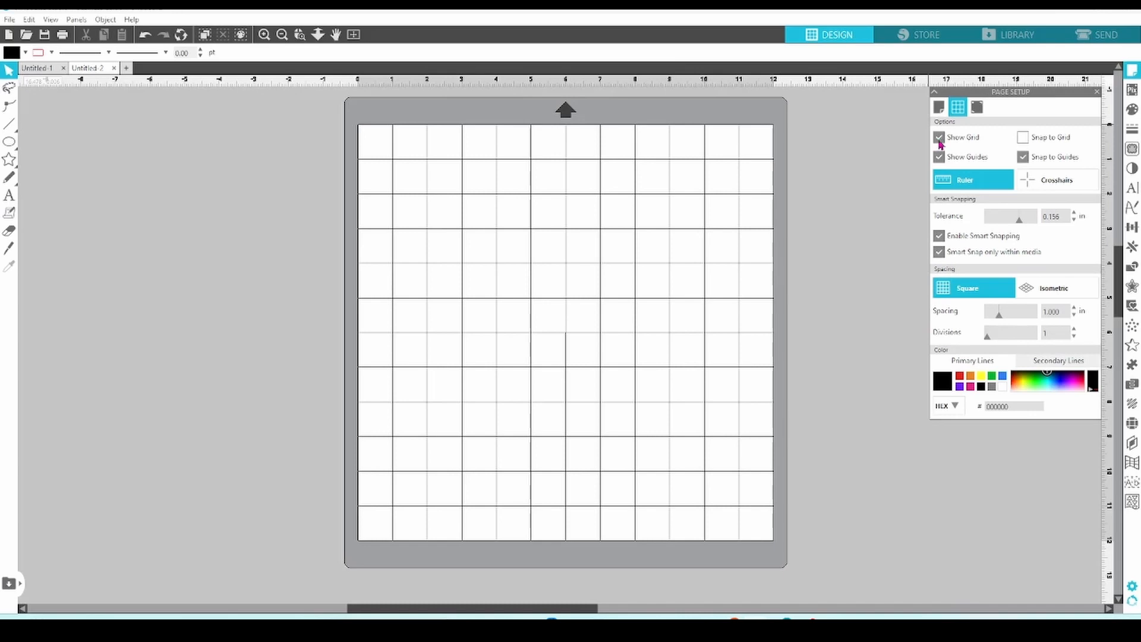
{"action": "left_click", "coordinate": [939, 136]}
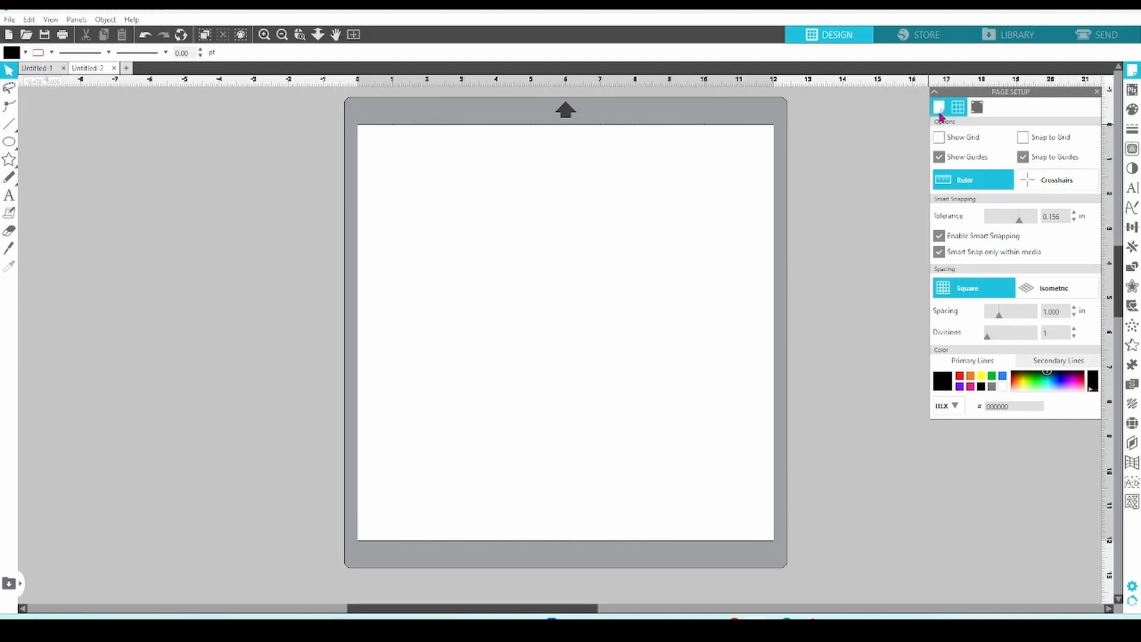
{"action": "left_click", "coordinate": [940, 107]}
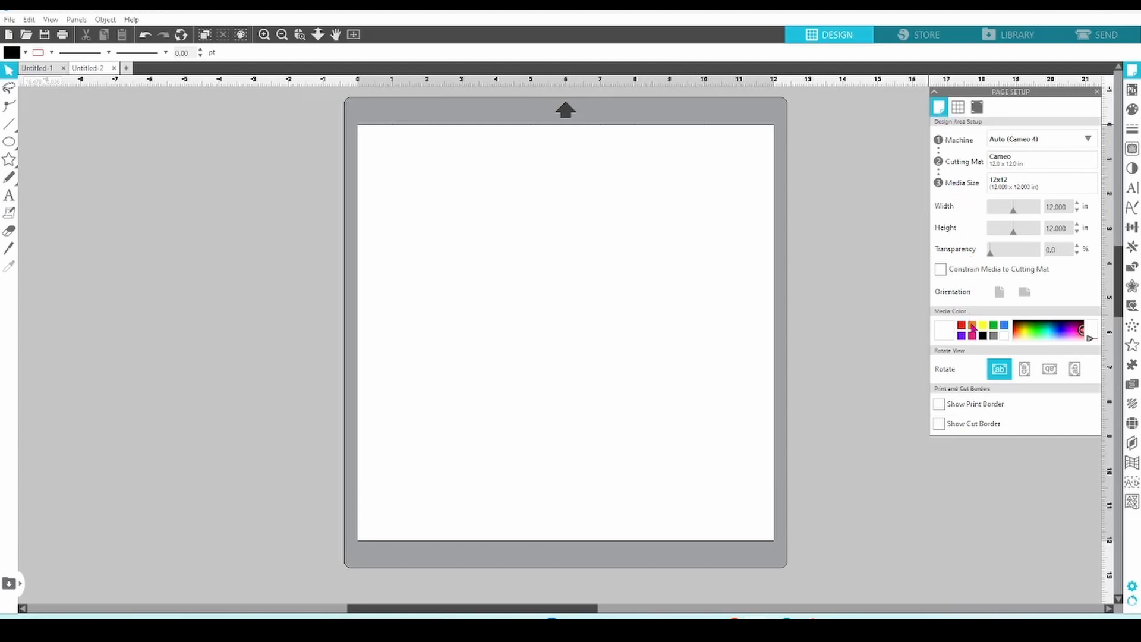
Make the media orange, try partial transparency, and set transparency back to 0.
{"action": "left_click", "coordinate": [1017, 329]}
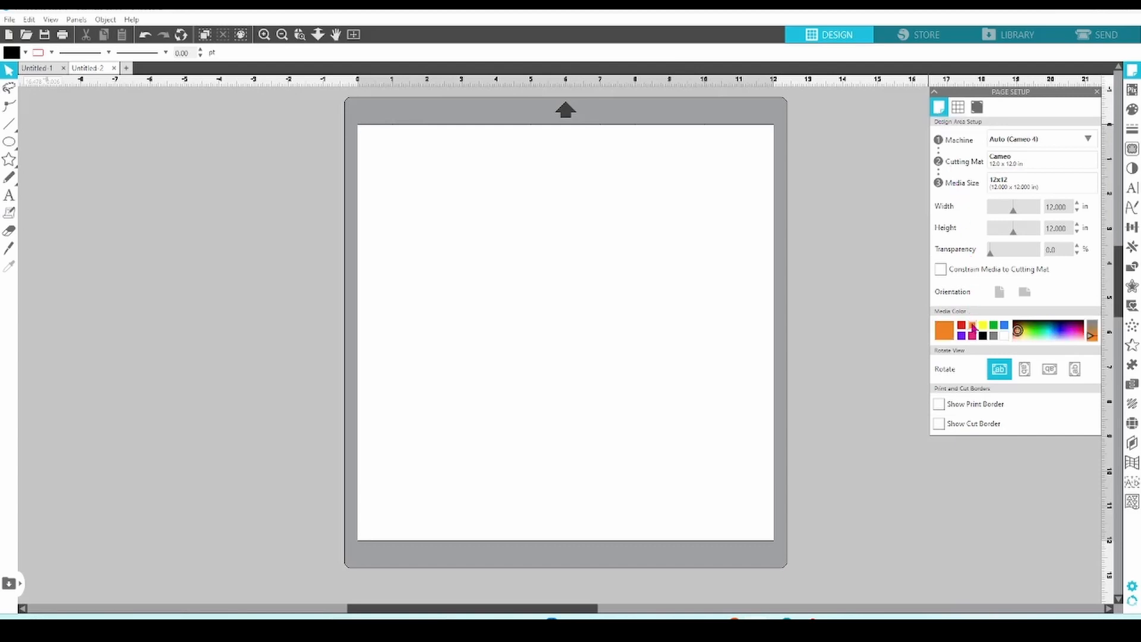
{"action": "left_click", "coordinate": [945, 329]}
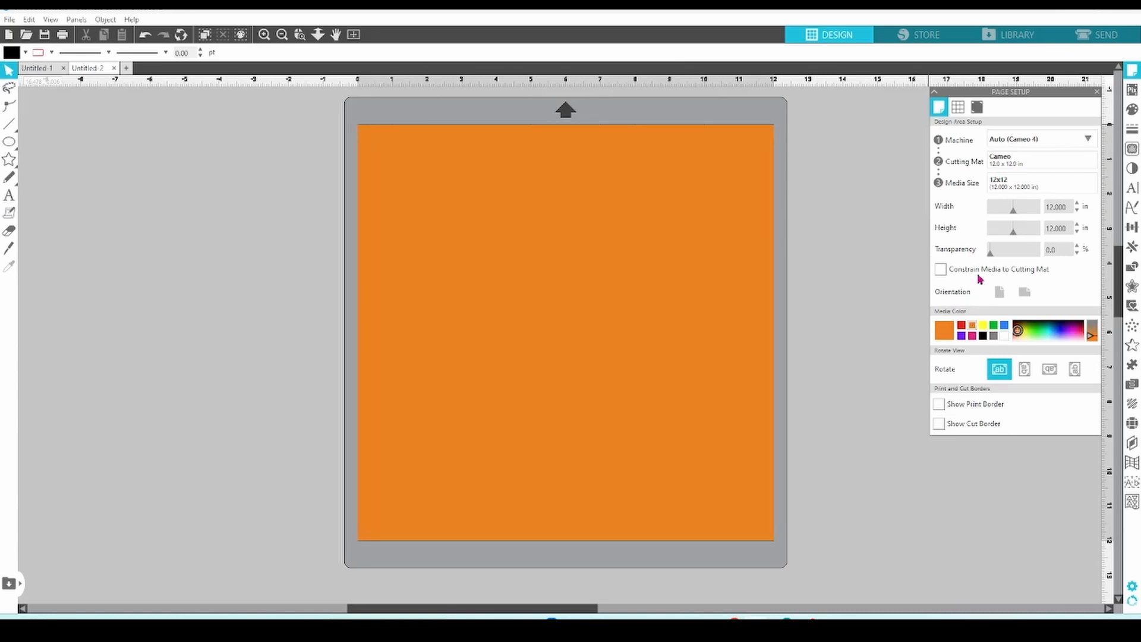
{"action": "left_click", "coordinate": [1016, 249]}
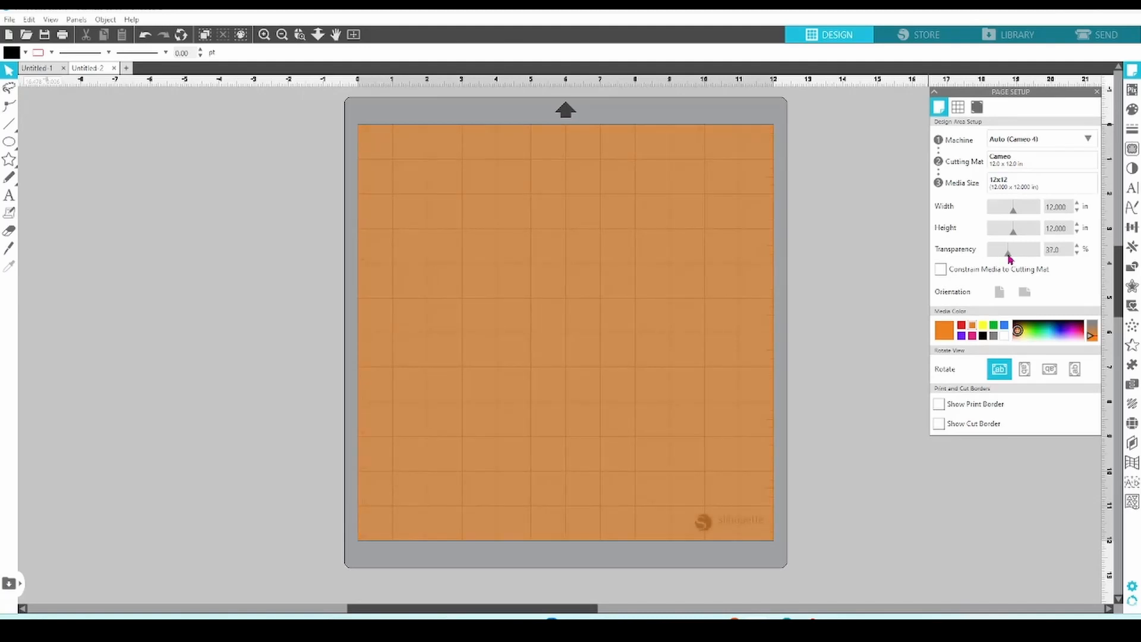
{"action": "left_click_drag", "start_coordinate": [1012, 249], "coordinate": [1005, 249]}
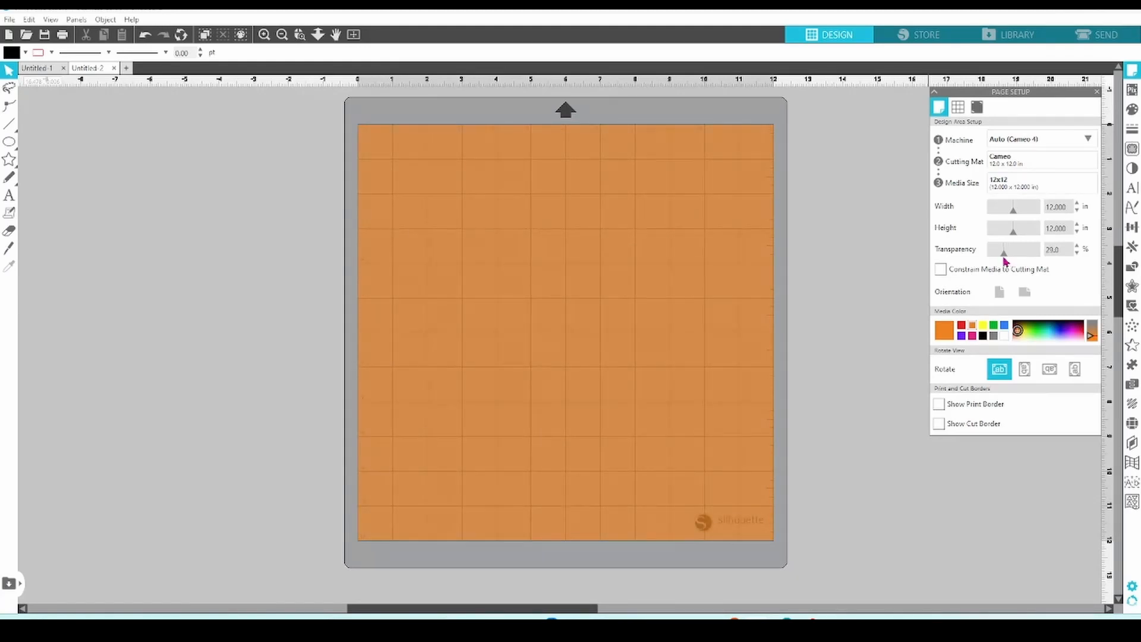
{"action": "left_click_drag", "start_coordinate": [1004, 250], "coordinate": [990, 250]}
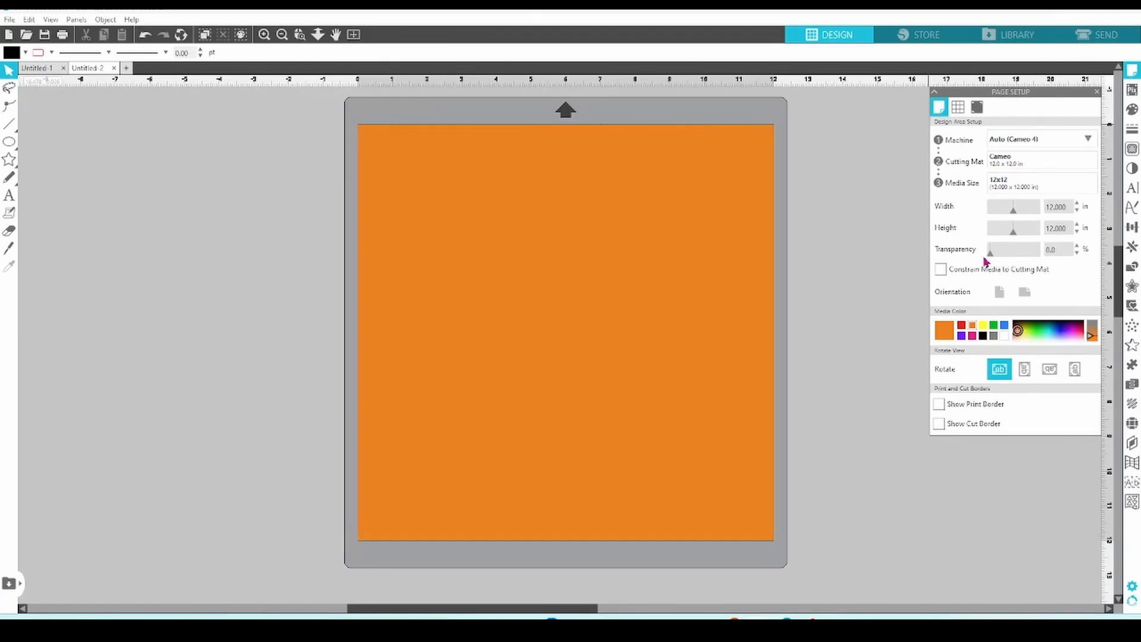
{"action": "mouse_move", "coordinate": [1003, 335]}
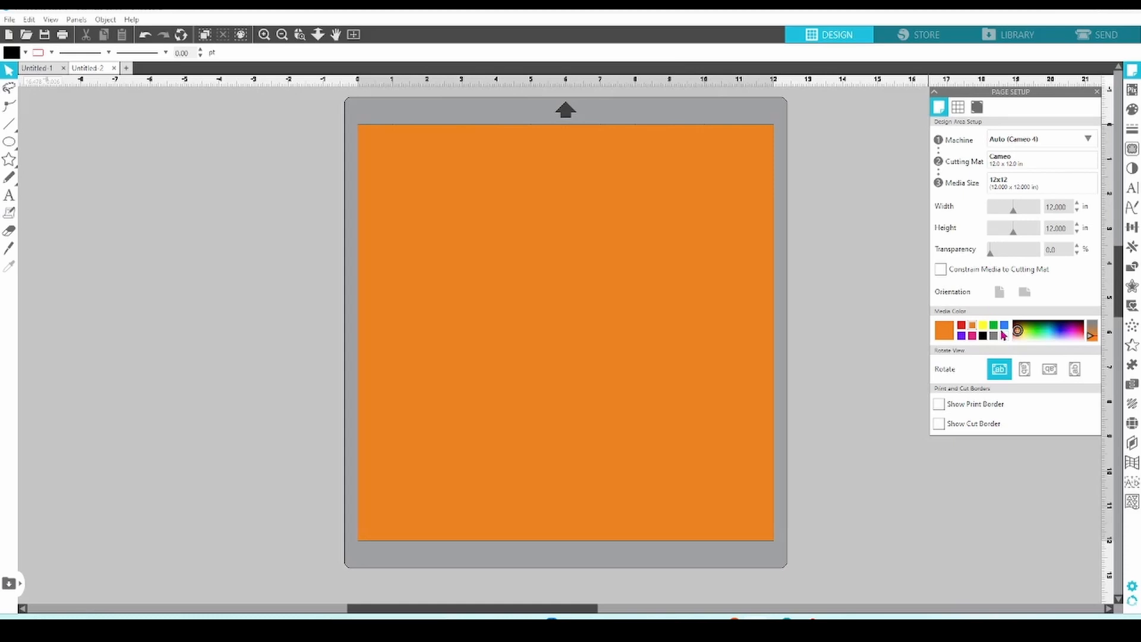
{"action": "left_click", "coordinate": [958, 107]}
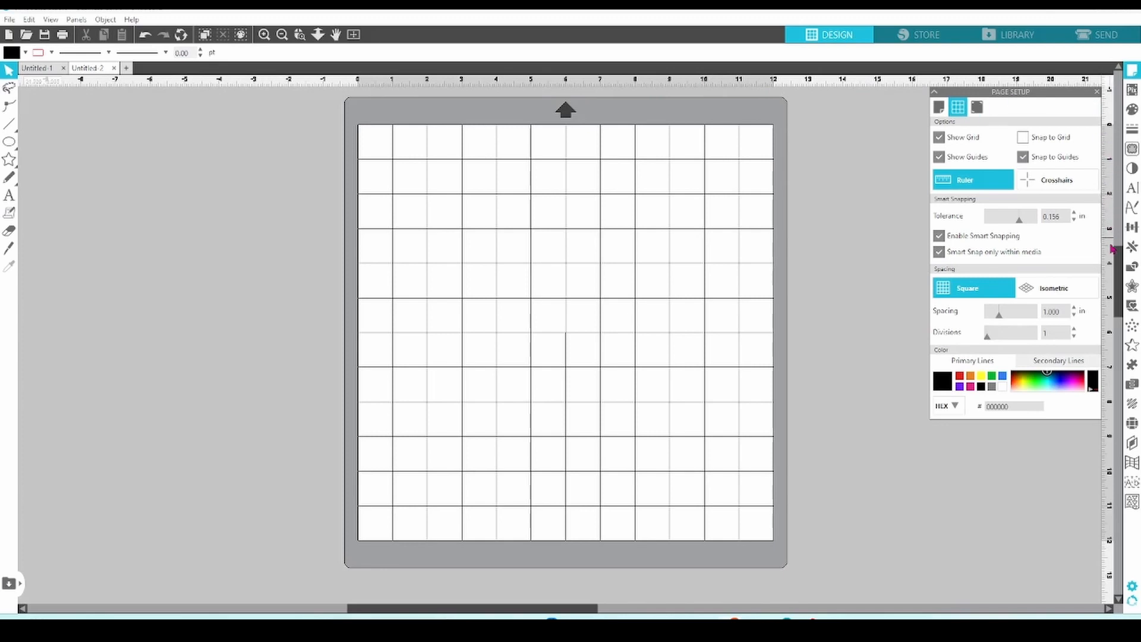
{"action": "mouse_move", "coordinate": [892, 82]}
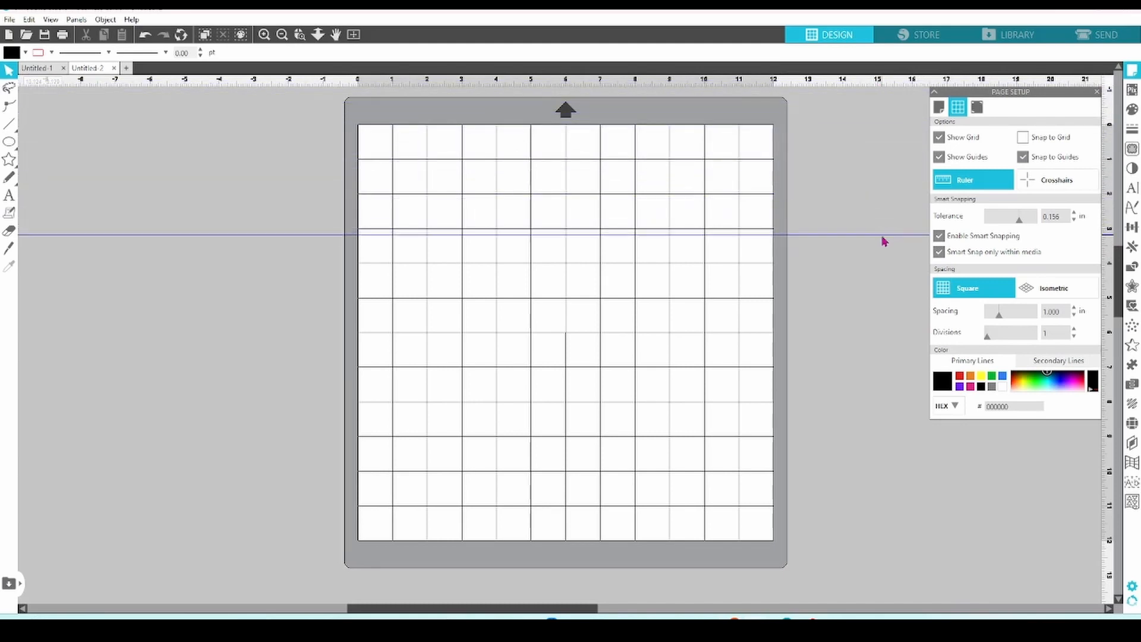
{"action": "mouse_move", "coordinate": [1112, 244]}
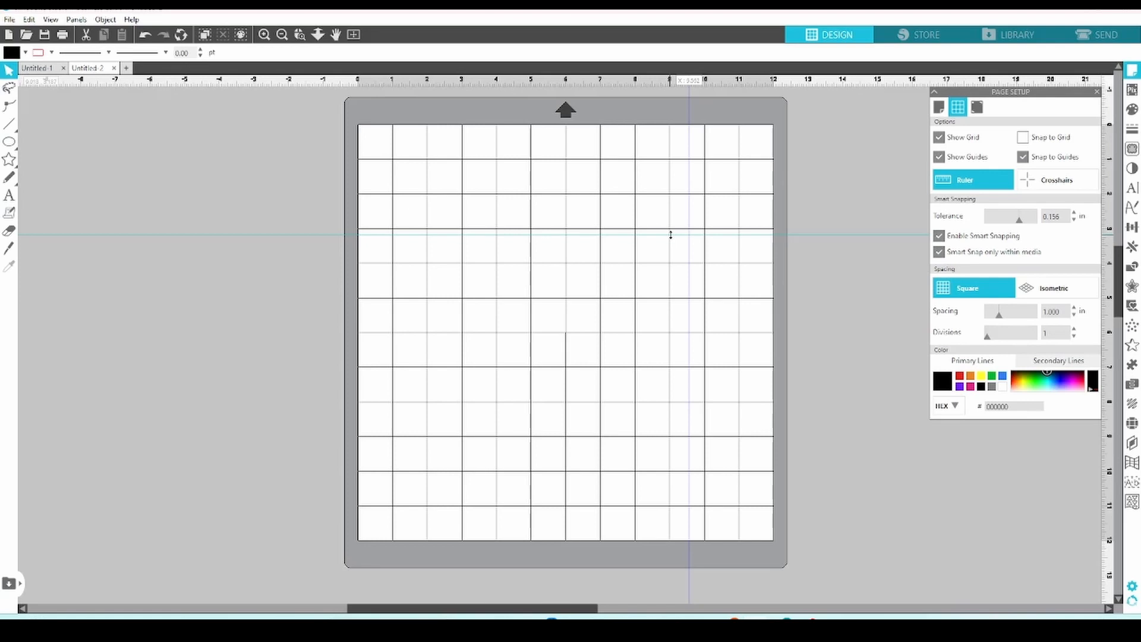
Undo the last guide move via the canvas context menu's Undo Edit.
{"action": "right_click", "coordinate": [669, 236]}
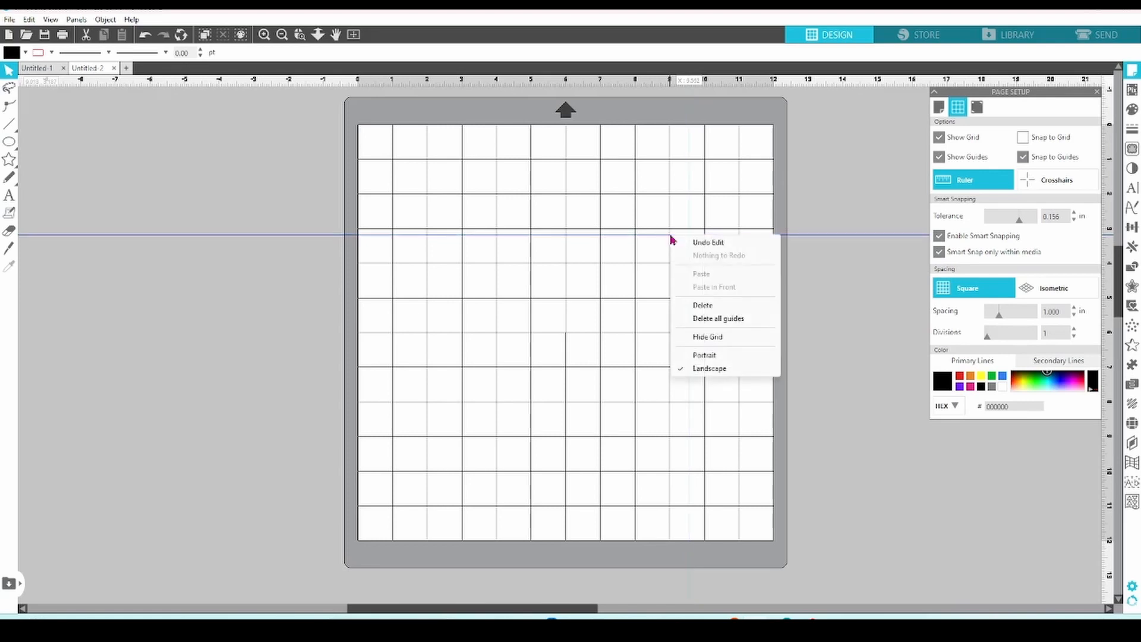
{"action": "mouse_move", "coordinate": [704, 356]}
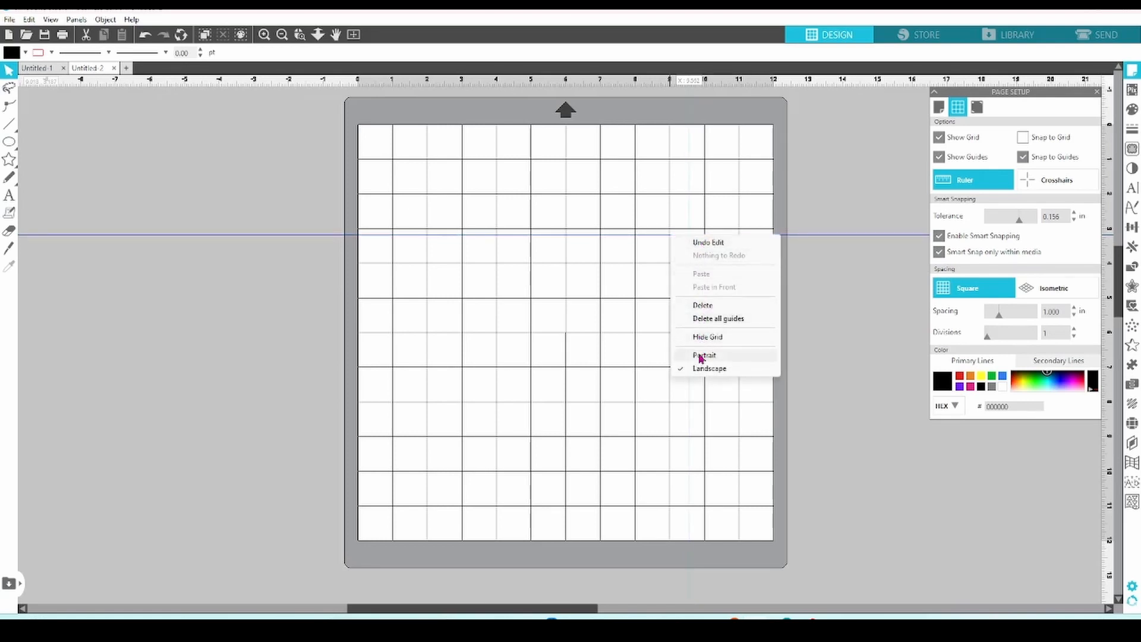
{"action": "mouse_move", "coordinate": [692, 242]}
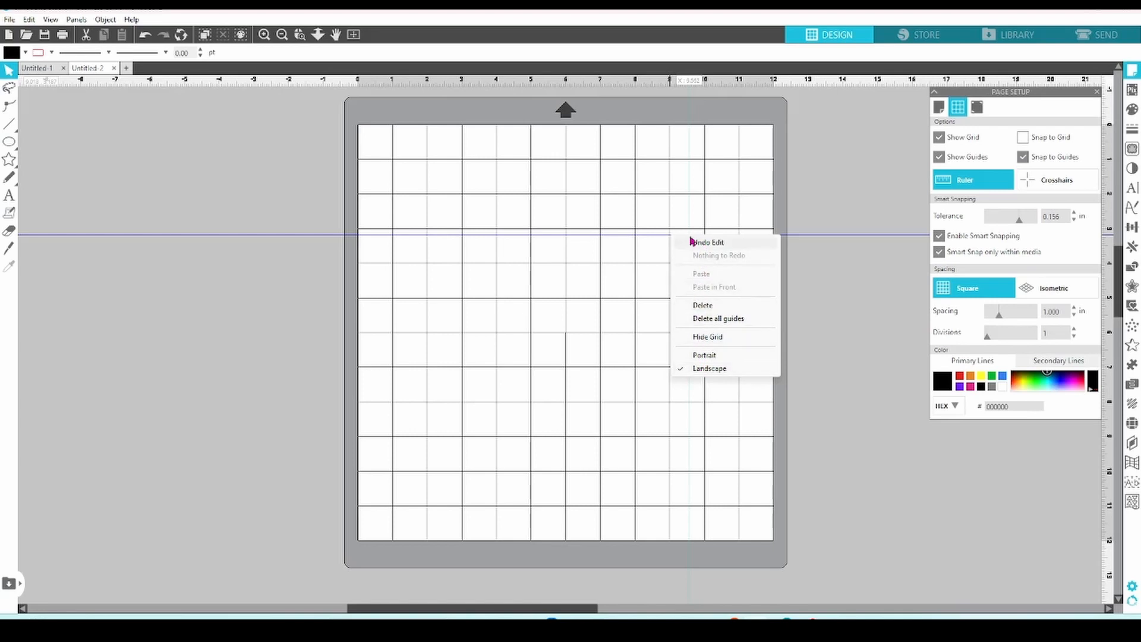
{"action": "left_click", "coordinate": [650, 209]}
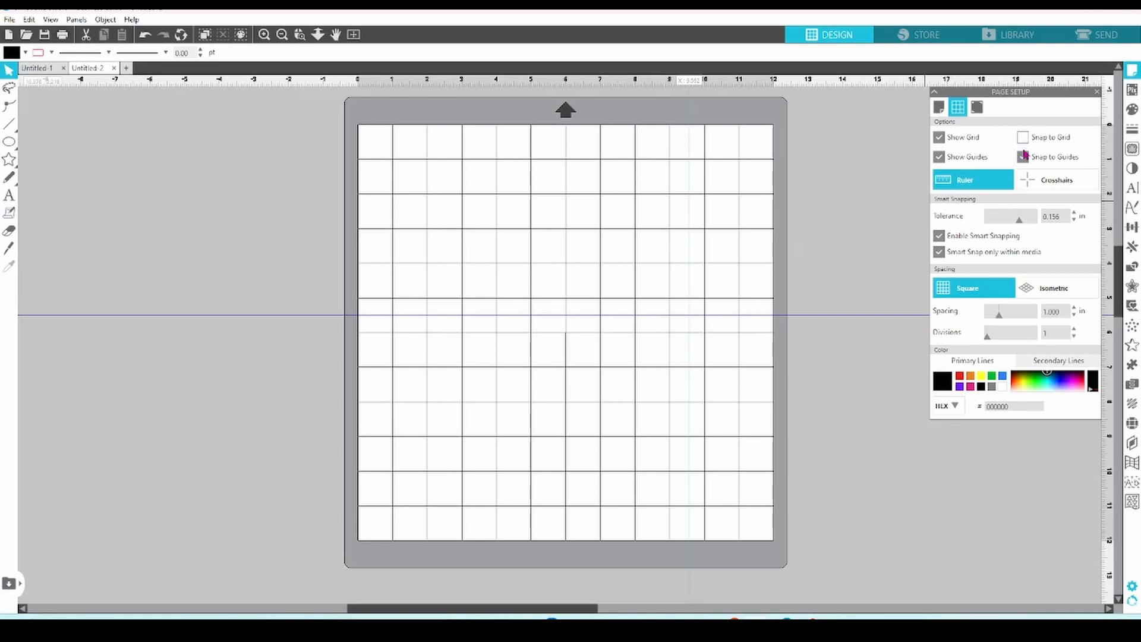
{"action": "mouse_move", "coordinate": [1024, 137]}
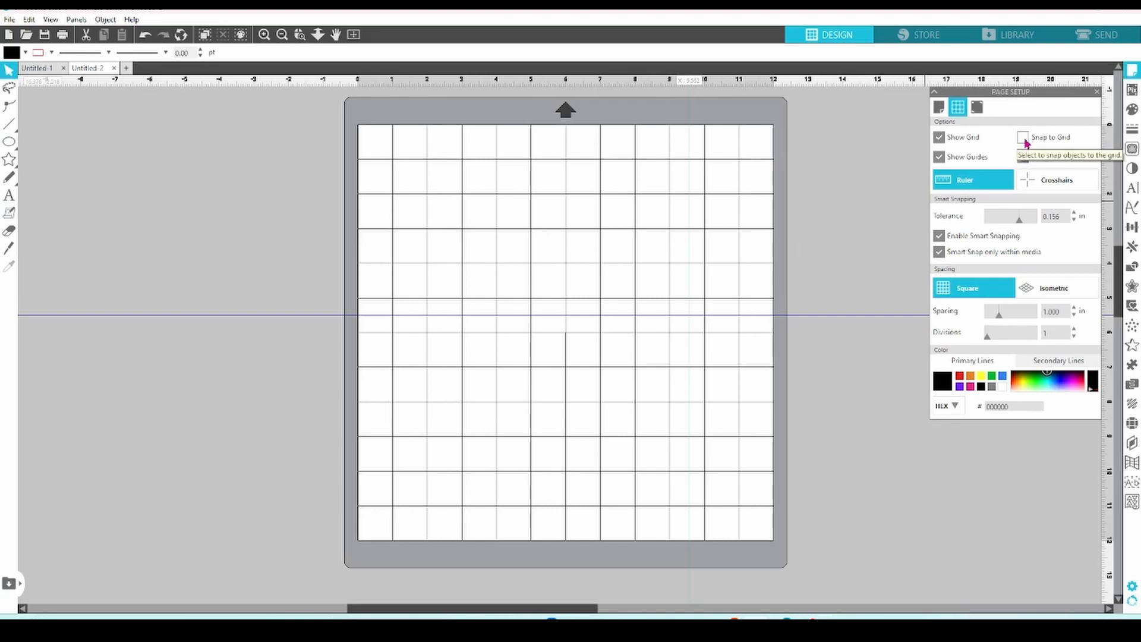
Turn on Snap to Grid, draw a test 4 by 4 inch square, then delete it.
{"action": "left_click", "coordinate": [1024, 137]}
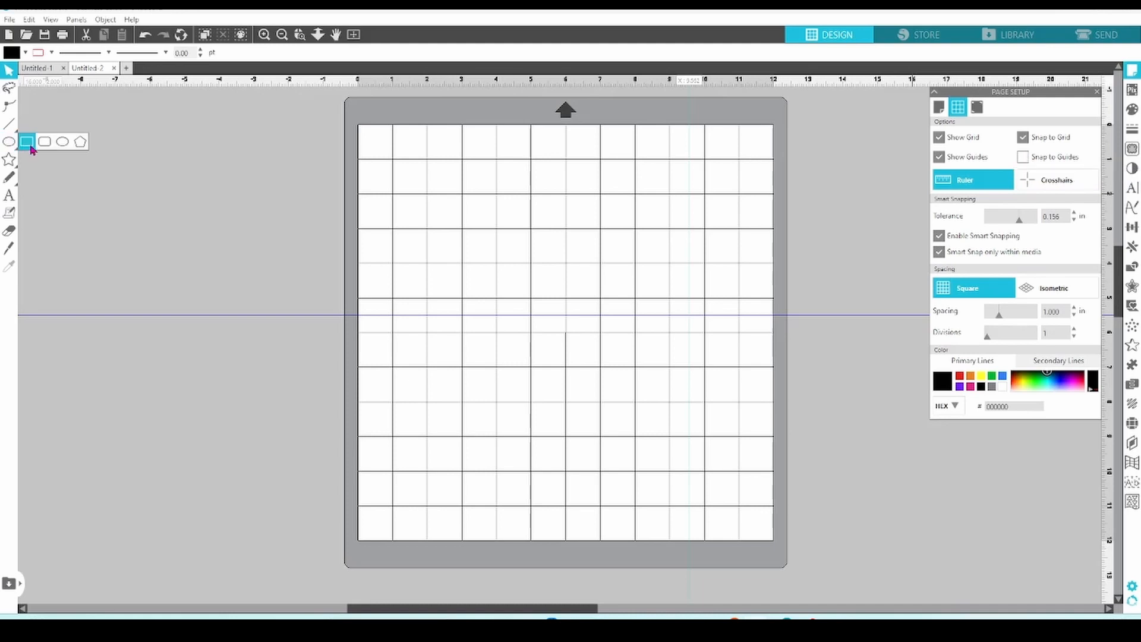
{"action": "left_click", "coordinate": [27, 141]}
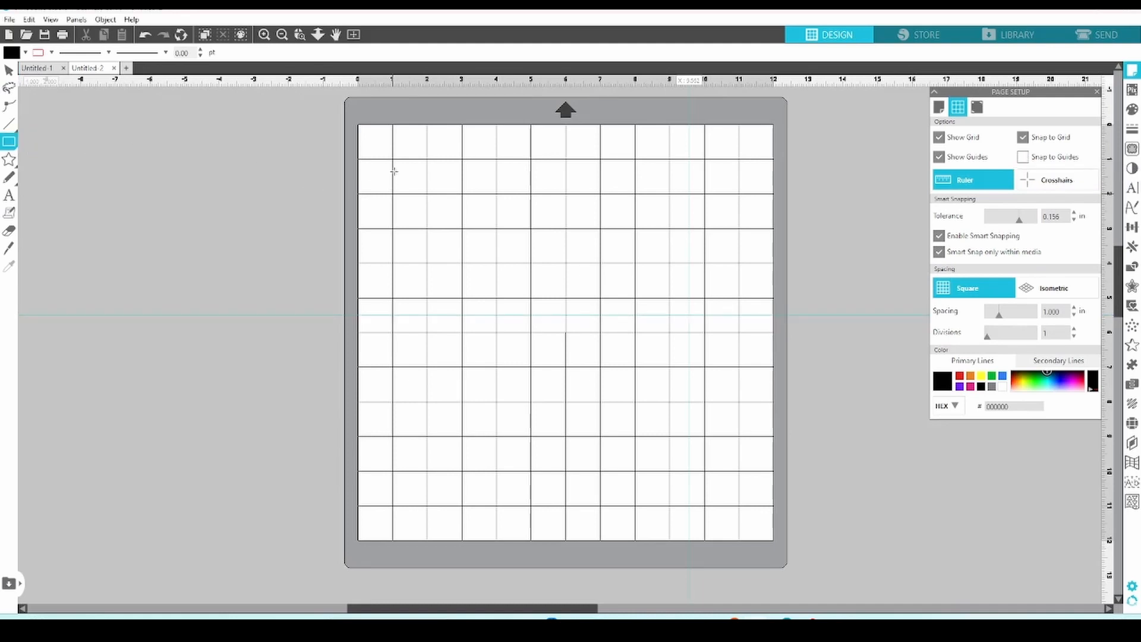
{"action": "left_click_drag", "start_coordinate": [393, 167], "coordinate": [428, 226]}
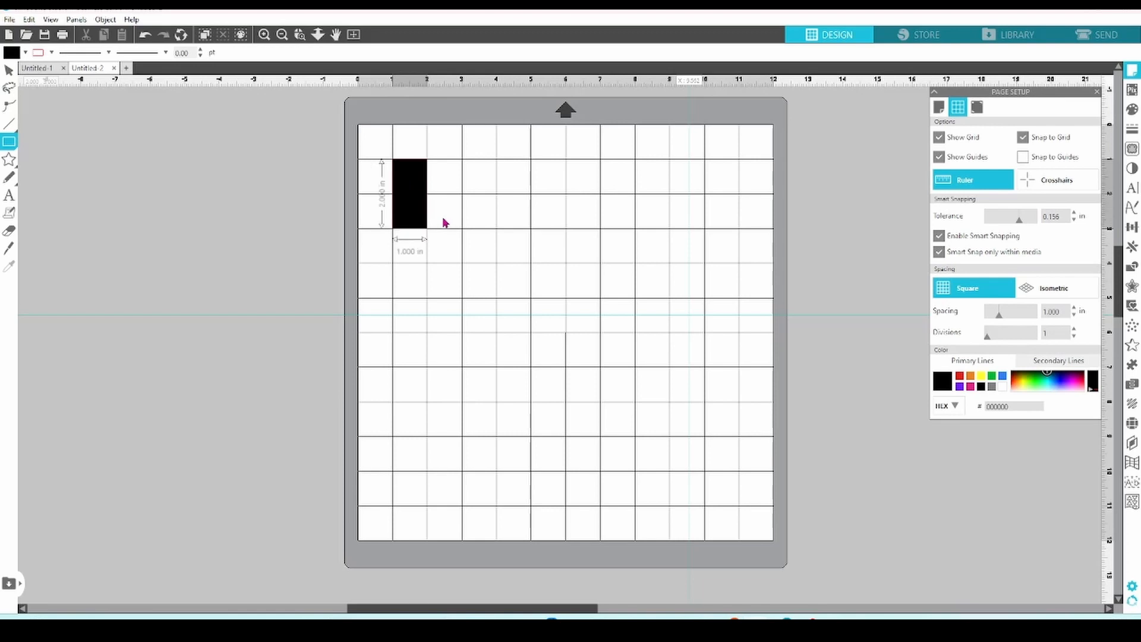
{"action": "left_click_drag", "start_coordinate": [428, 229], "coordinate": [497, 264]}
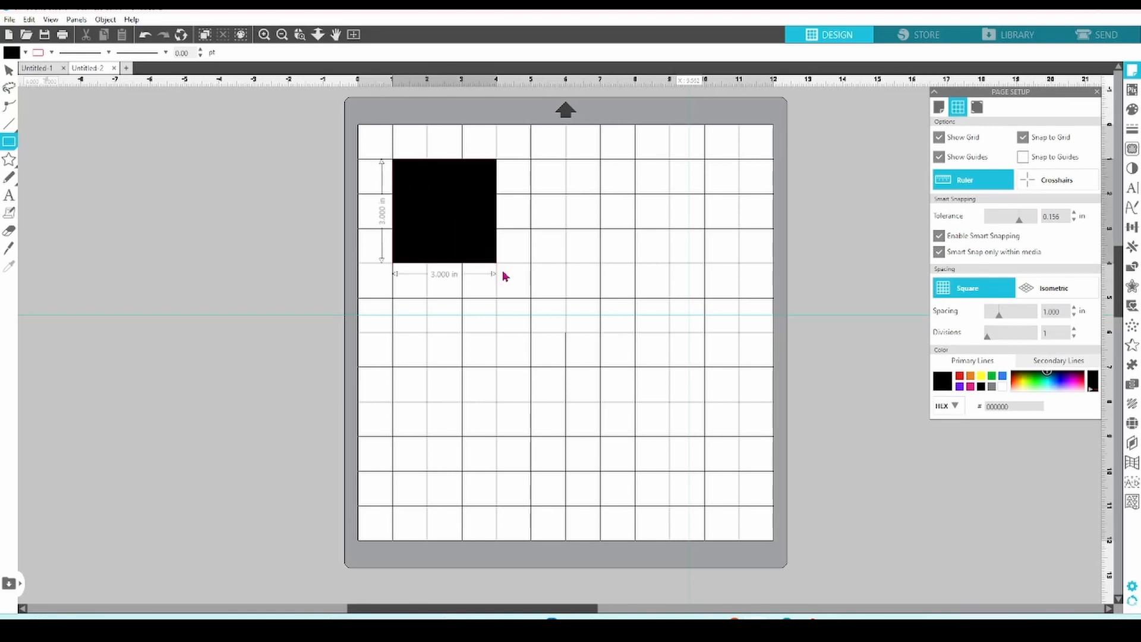
{"action": "left_click_drag", "start_coordinate": [497, 254], "coordinate": [530, 299]}
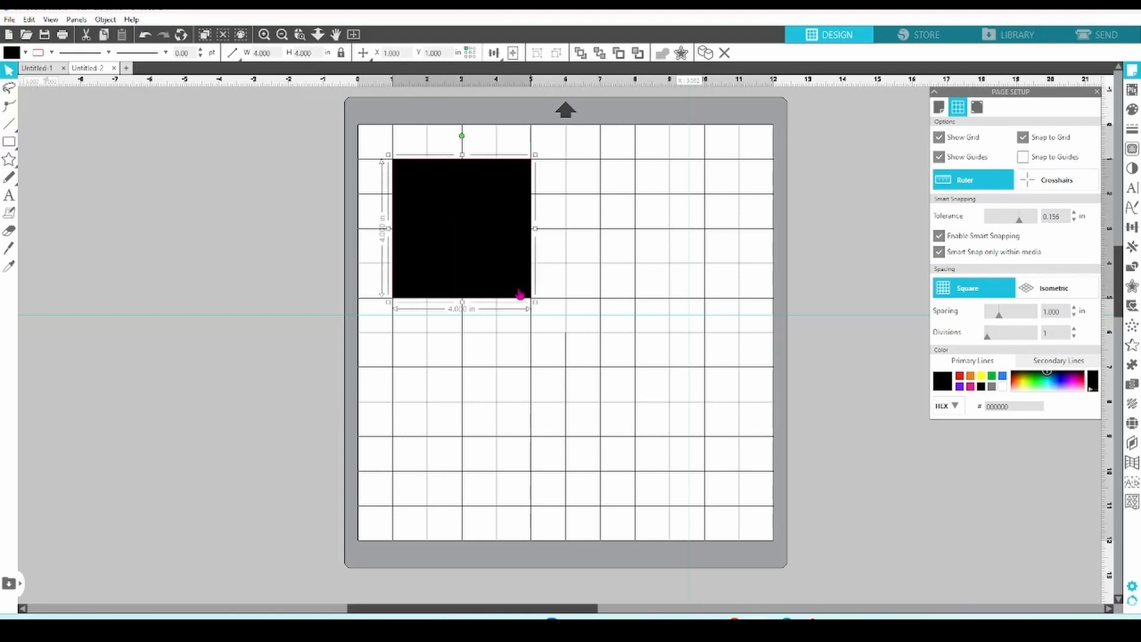
{"action": "right_click", "coordinate": [518, 293]}
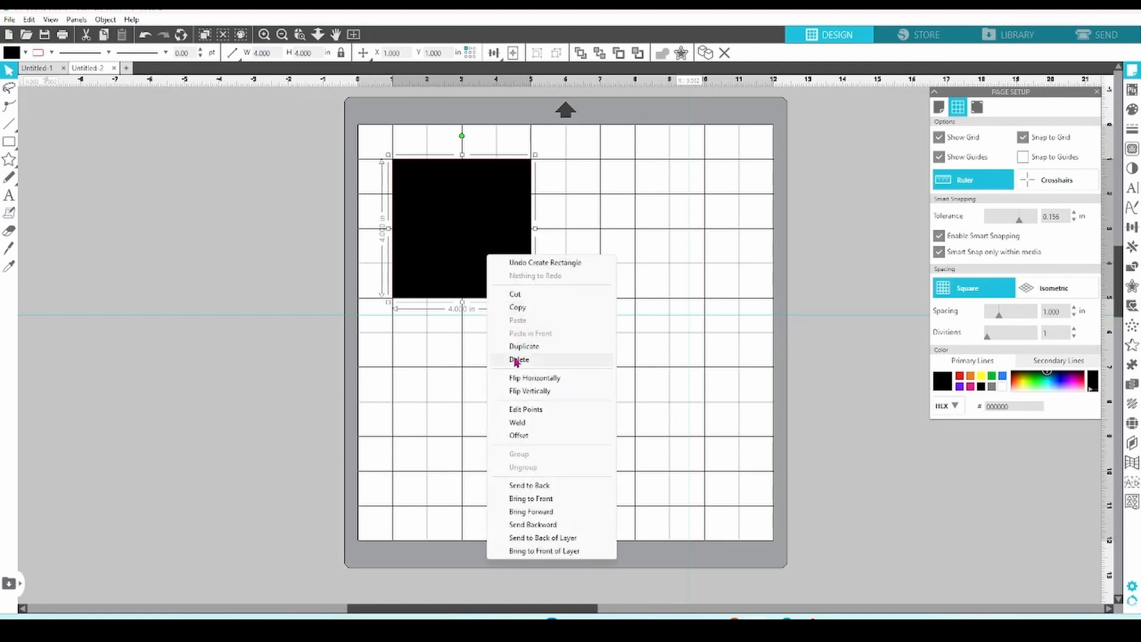
{"action": "left_click", "coordinate": [519, 359]}
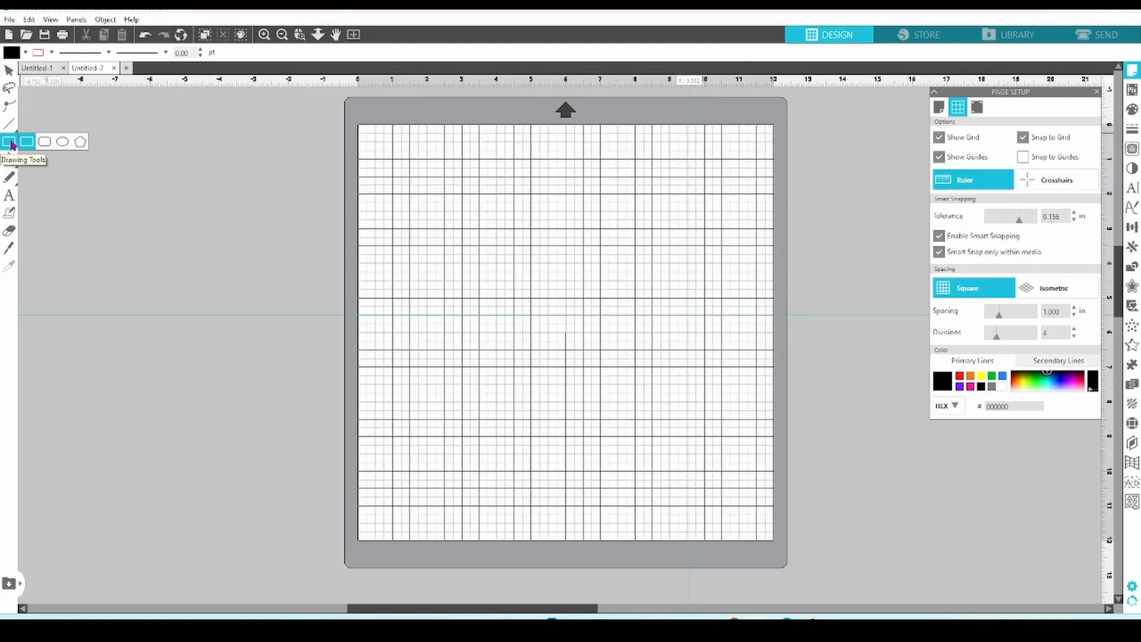
Draw a black 4 by 3.5 inch rectangle snapped to the grid near the top-left.
{"action": "left_click", "coordinate": [27, 142]}
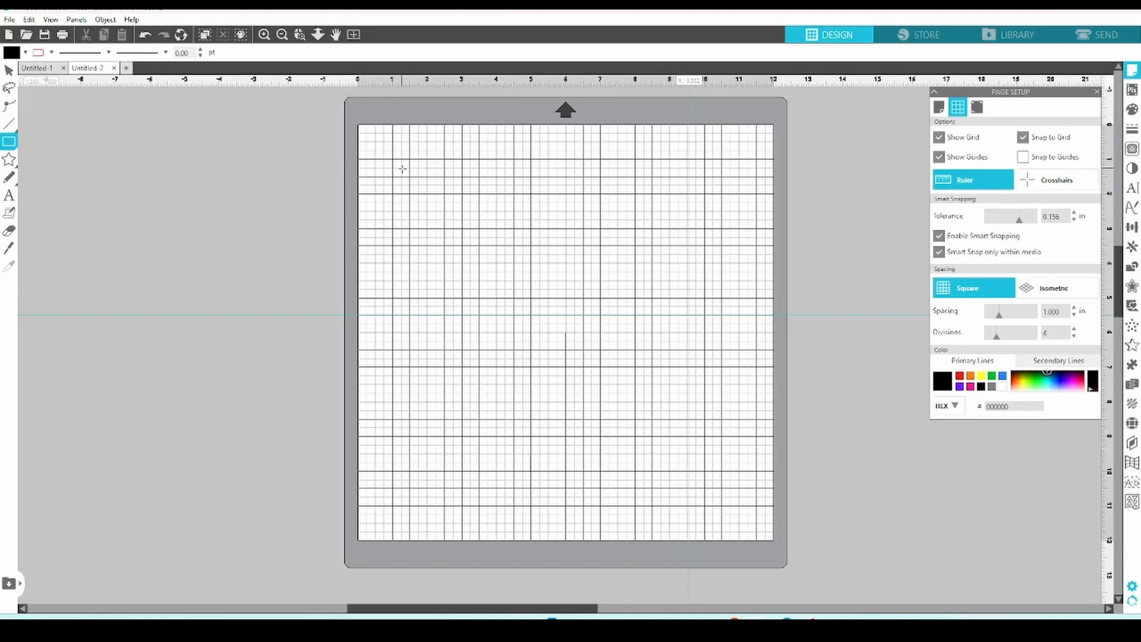
{"action": "left_click_drag", "start_coordinate": [400, 167], "coordinate": [419, 186]}
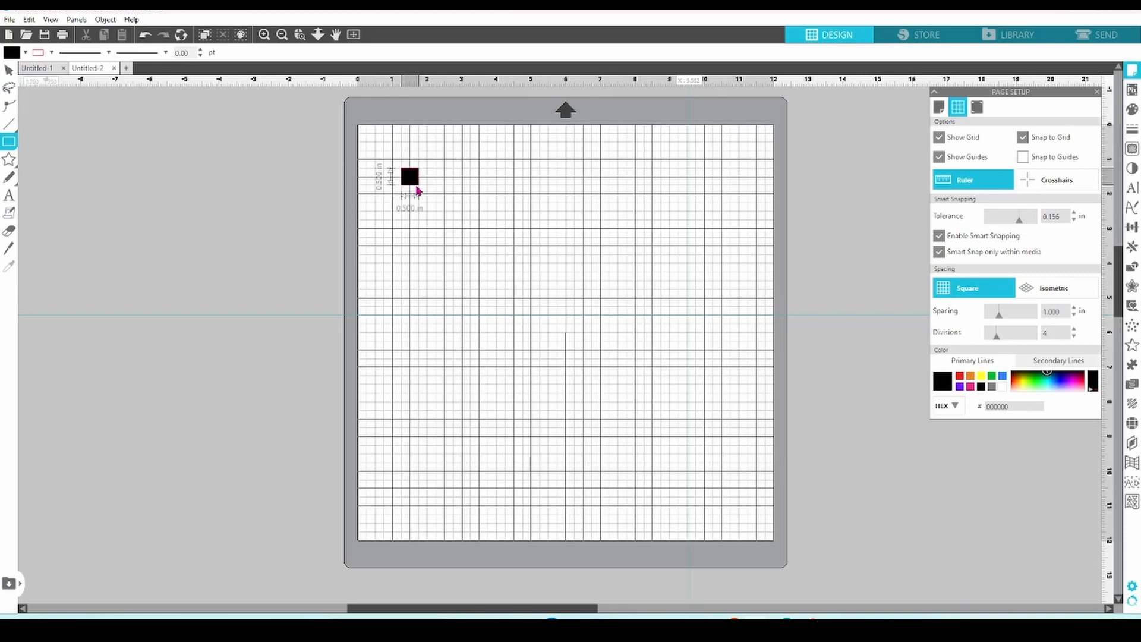
{"action": "left_click_drag", "start_coordinate": [425, 191], "coordinate": [446, 221]}
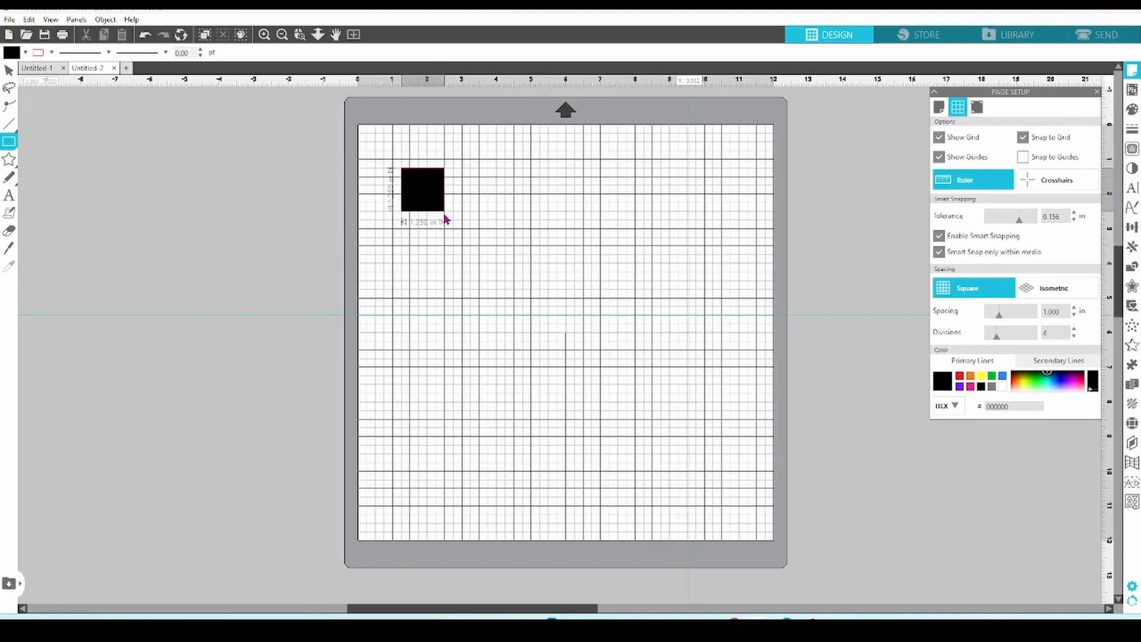
{"action": "left_click_drag", "start_coordinate": [449, 219], "coordinate": [539, 288]}
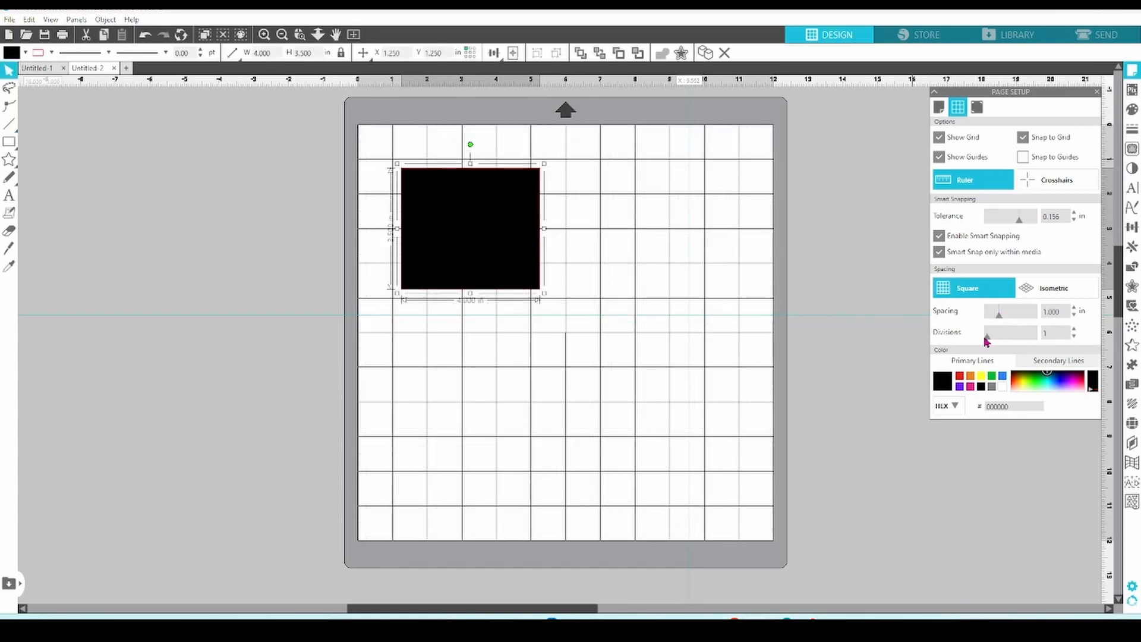
{"action": "mouse_move", "coordinate": [1006, 189]}
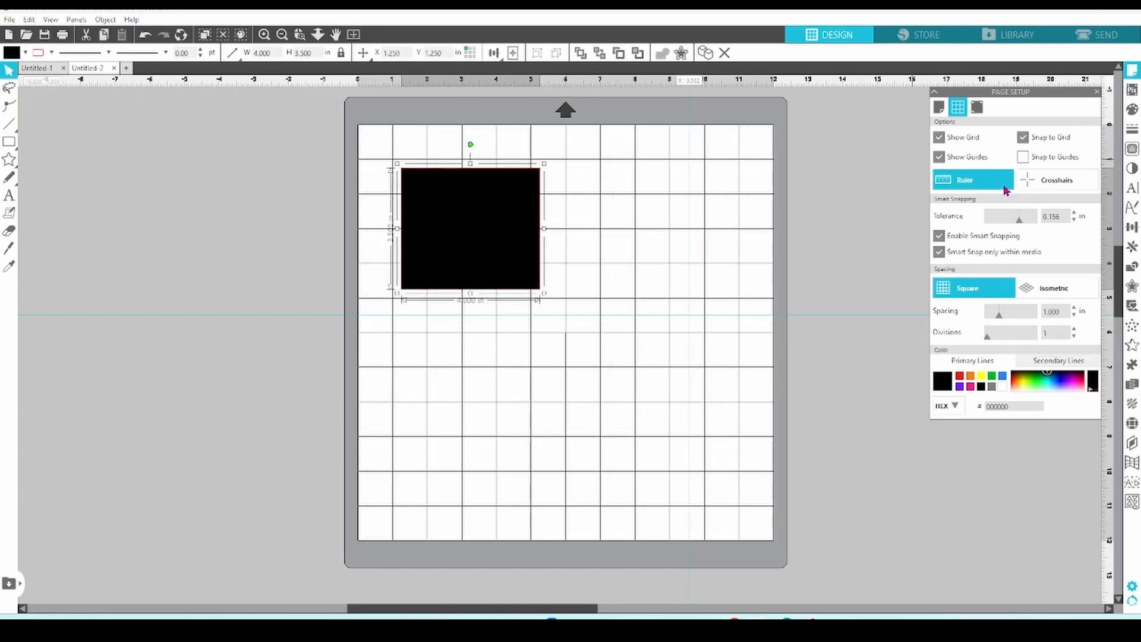
Turn off Snap to Grid while keeping Snap to Guides on.
{"action": "left_click", "coordinate": [1024, 137]}
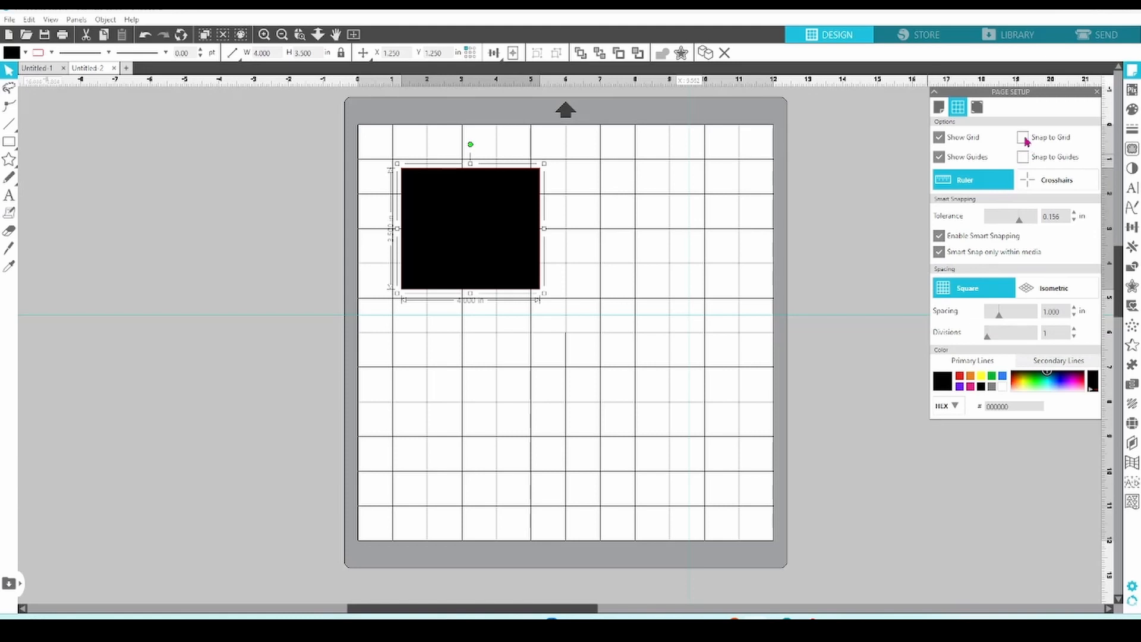
{"action": "left_click", "coordinate": [1025, 157]}
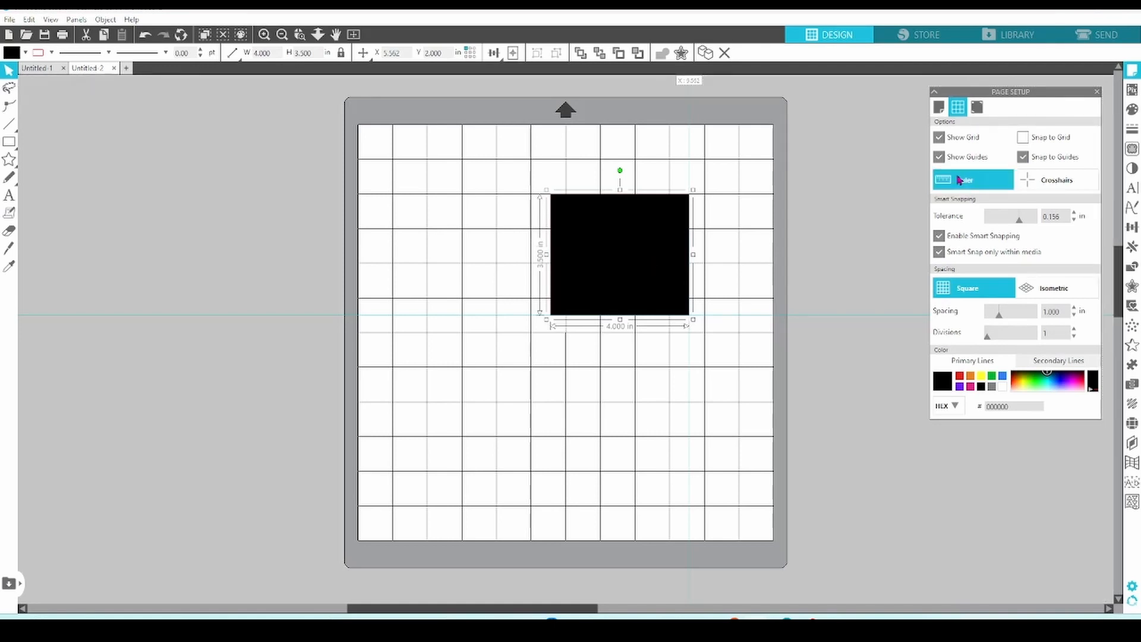
{"action": "left_click", "coordinate": [973, 179]}
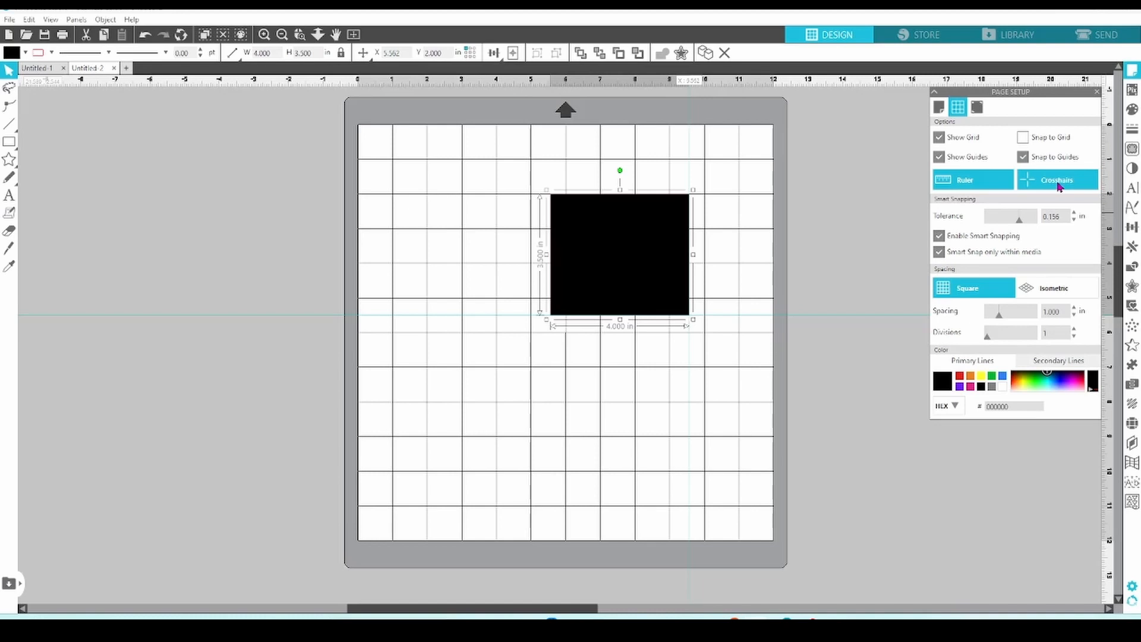
{"action": "mouse_move", "coordinate": [1058, 180]}
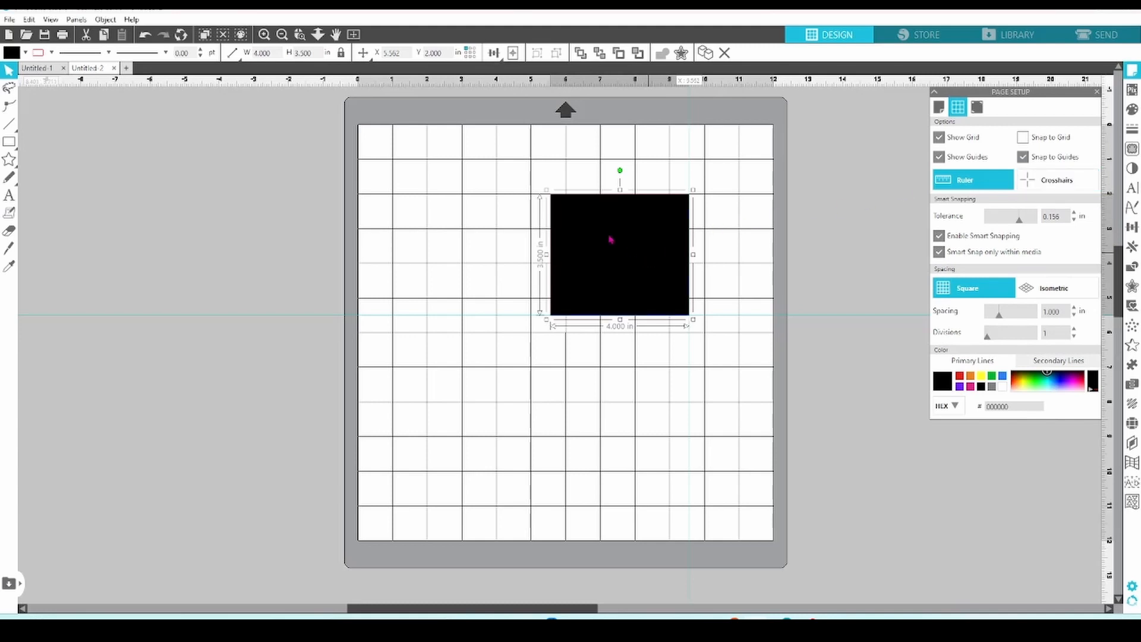
Drag the rectangle off the mat to the left and delete all guides.
{"action": "left_click_drag", "start_coordinate": [618, 254], "coordinate": [206, 212]}
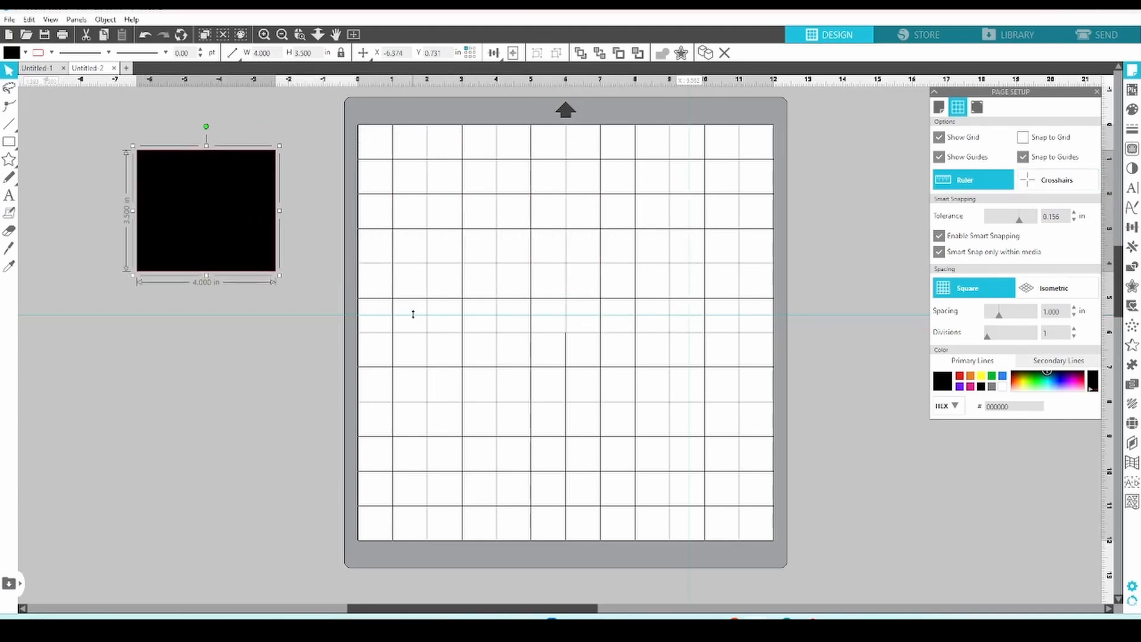
{"action": "right_click", "coordinate": [413, 318]}
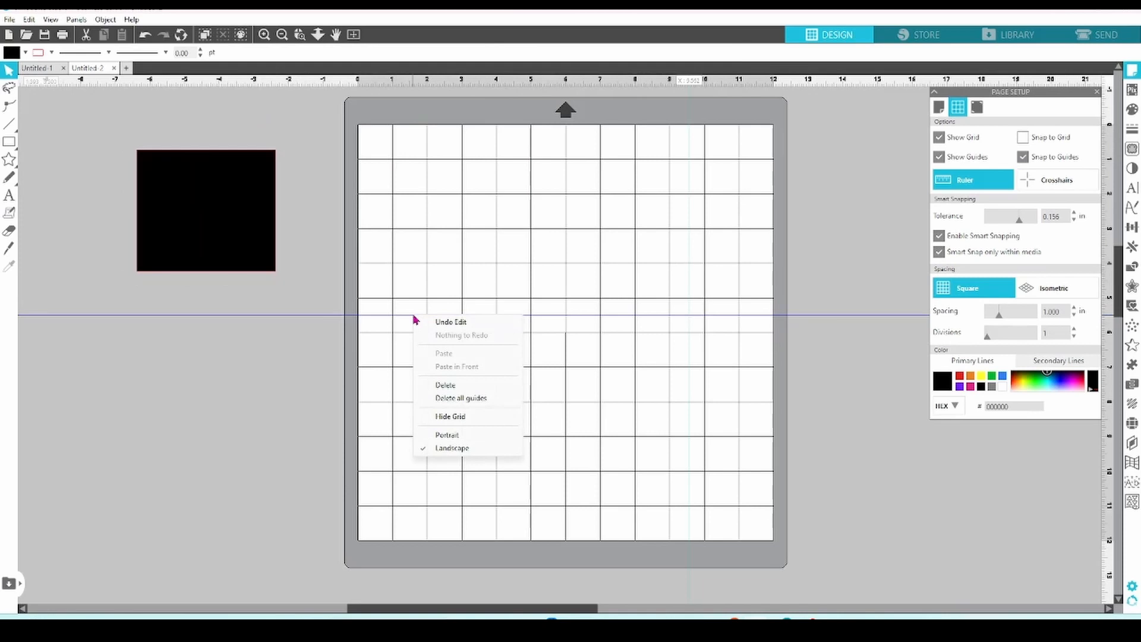
{"action": "mouse_move", "coordinate": [456, 384]}
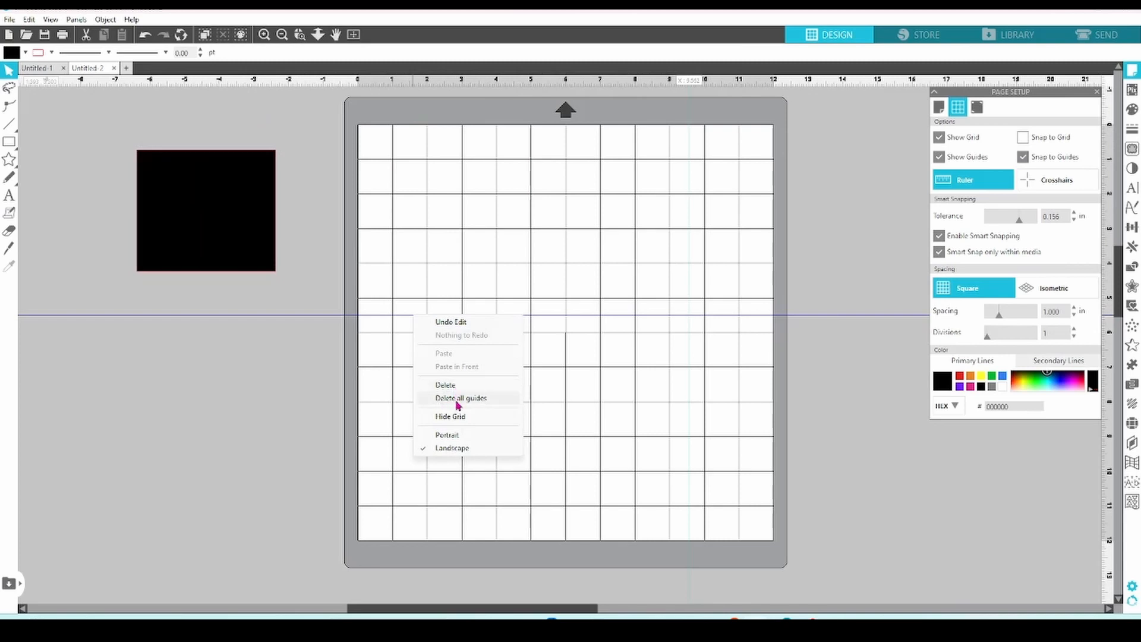
{"action": "mouse_move", "coordinate": [459, 402]}
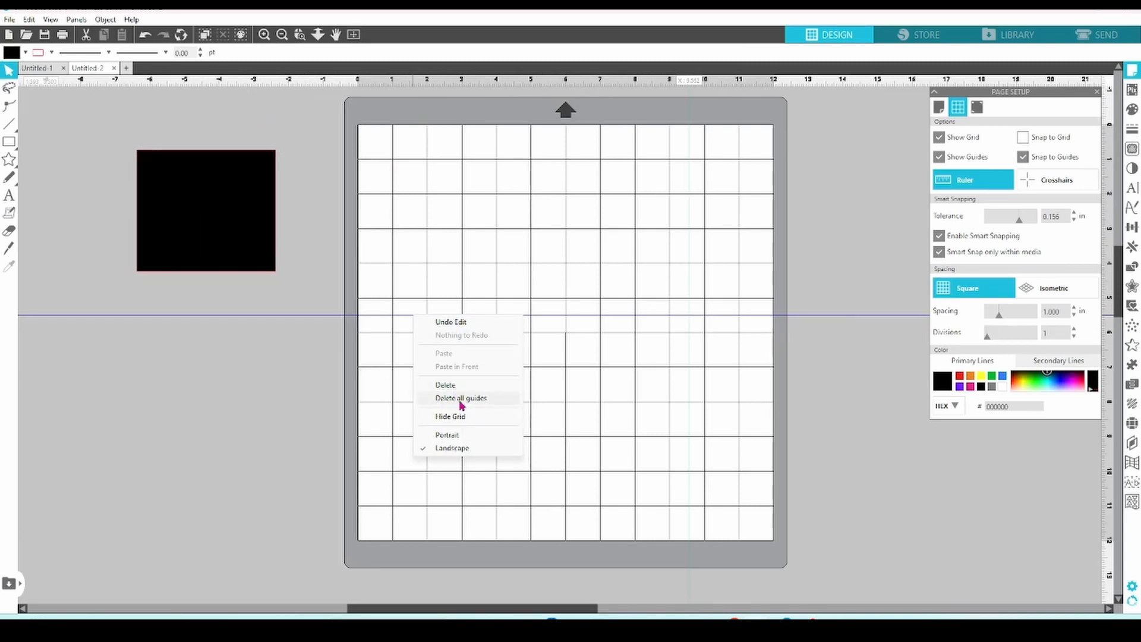
{"action": "left_click", "coordinate": [460, 399]}
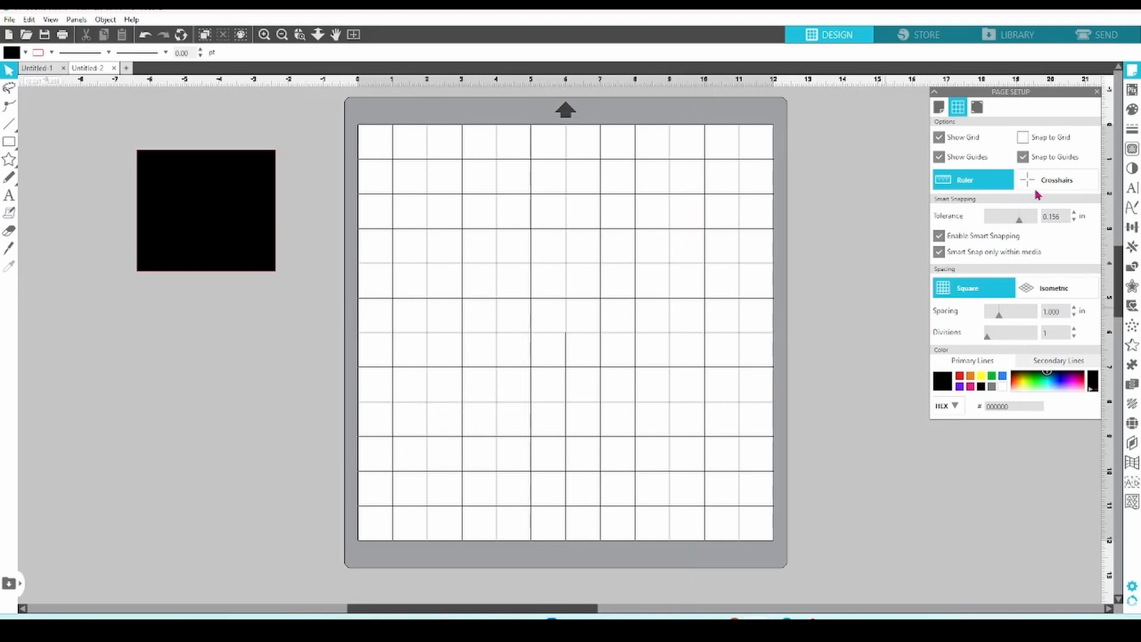
{"action": "mouse_move", "coordinate": [1058, 180]}
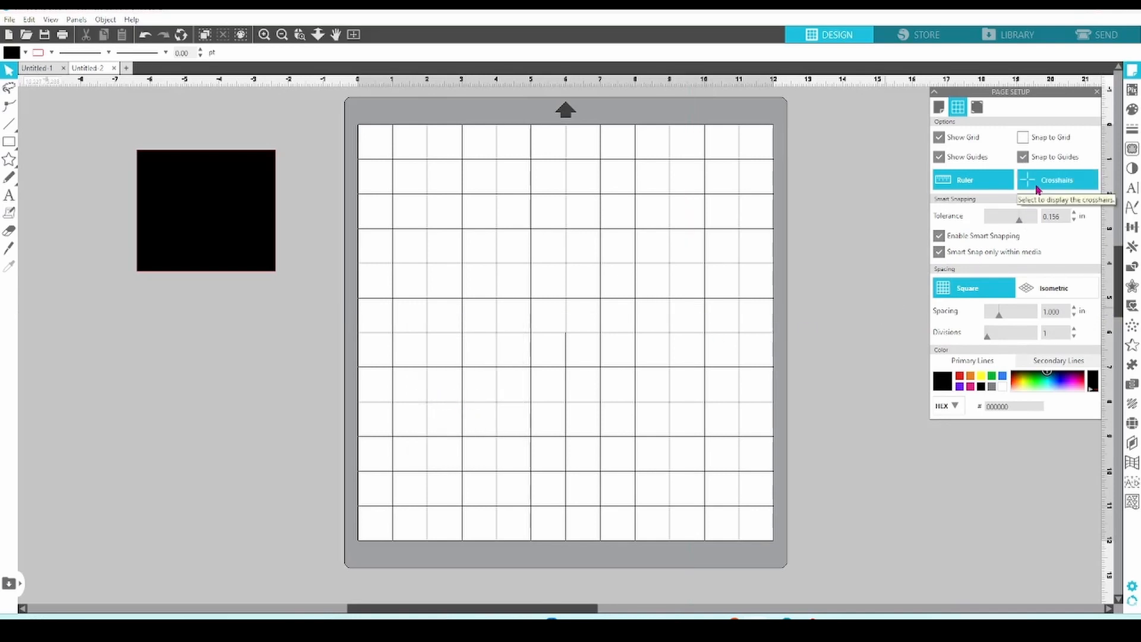
Show crosshairs and draw a black circle in the mat's upper-left area.
{"action": "left_click", "coordinate": [1056, 179]}
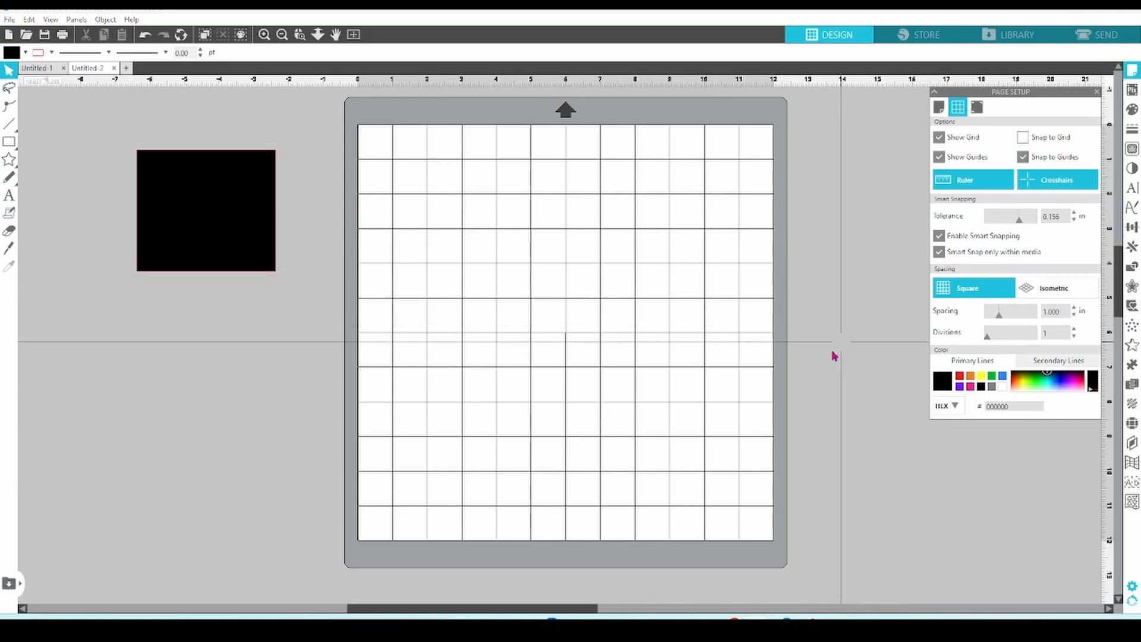
{"action": "mouse_move", "coordinate": [667, 381]}
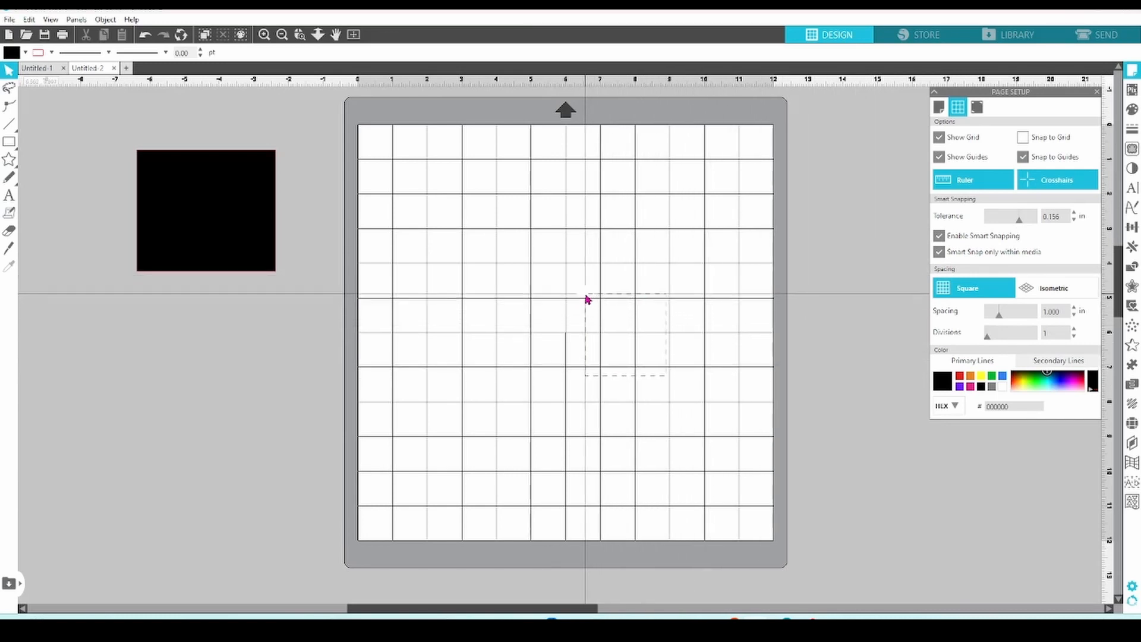
{"action": "left_click", "coordinate": [10, 142]}
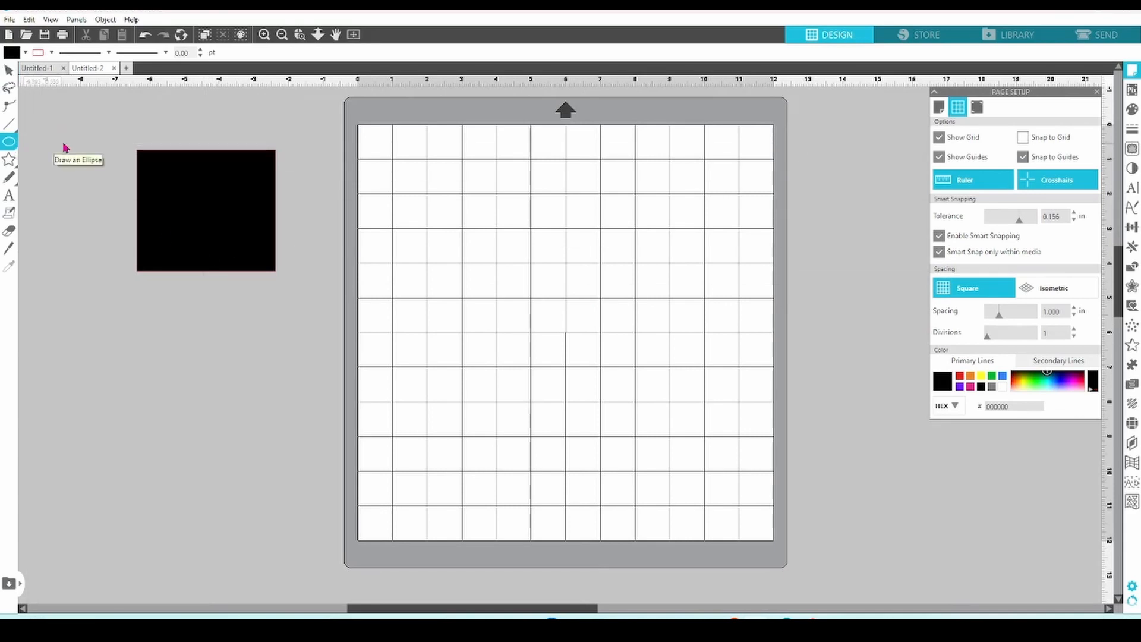
{"action": "mouse_move", "coordinate": [409, 192]}
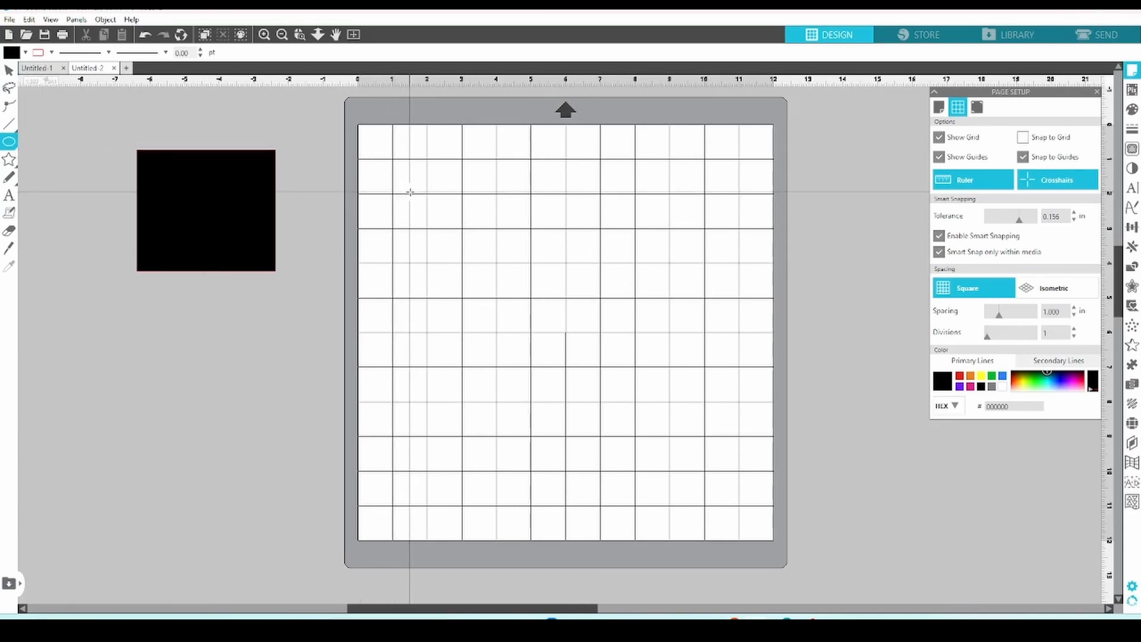
{"action": "left_click_drag", "start_coordinate": [411, 192], "coordinate": [536, 333]}
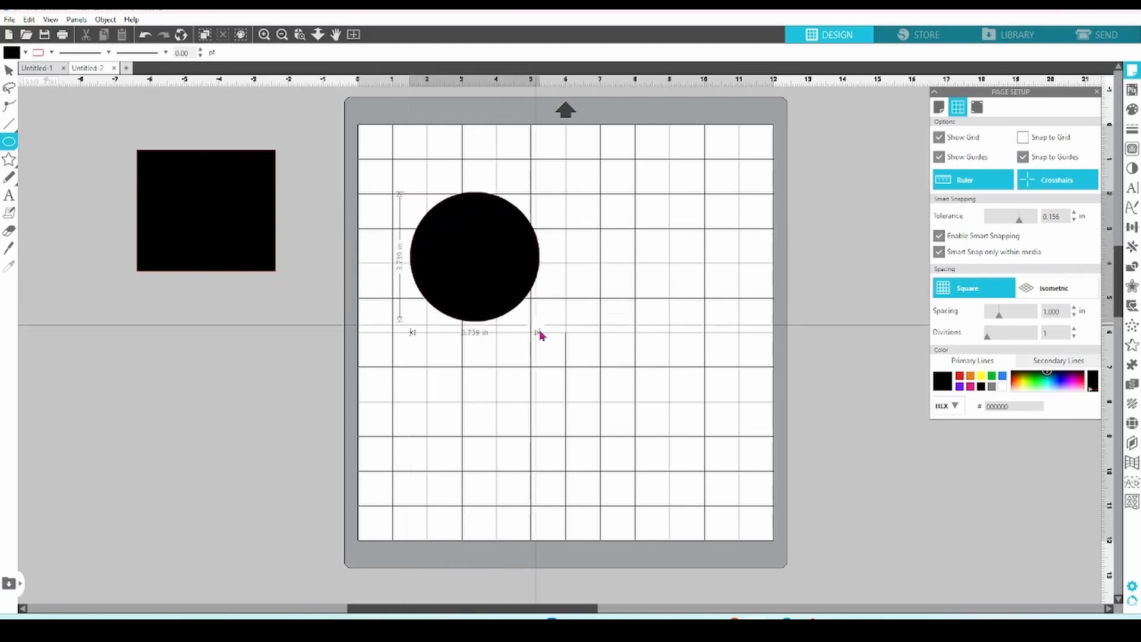
{"action": "left_click", "coordinate": [474, 261]}
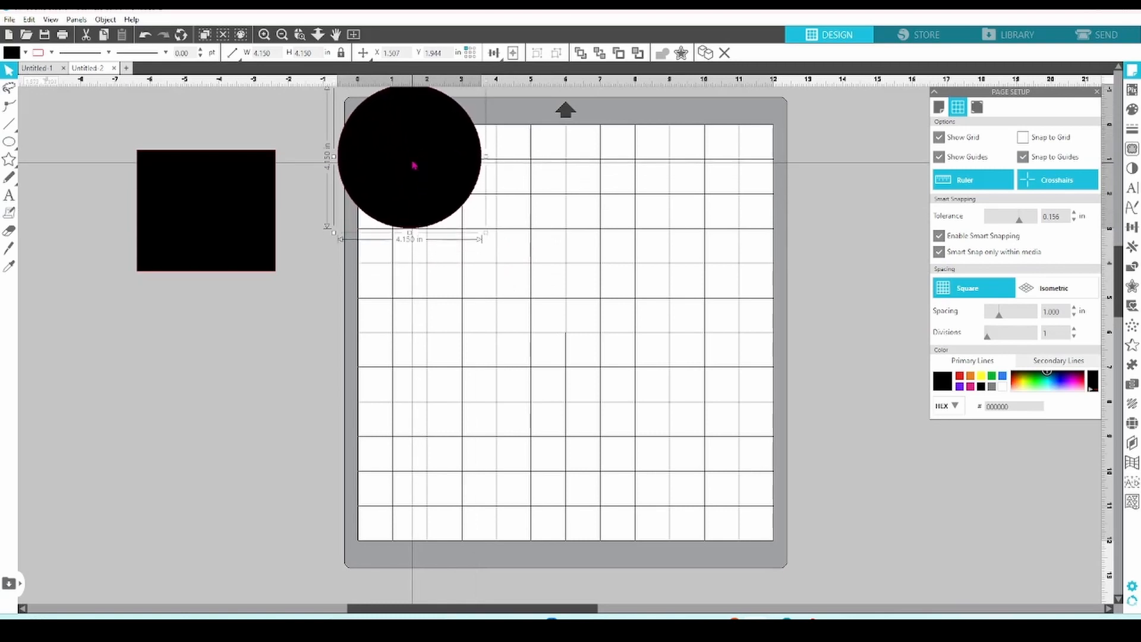
Move the circle off the mat and centre it directly under the square.
{"action": "left_click_drag", "start_coordinate": [411, 157], "coordinate": [418, 196]}
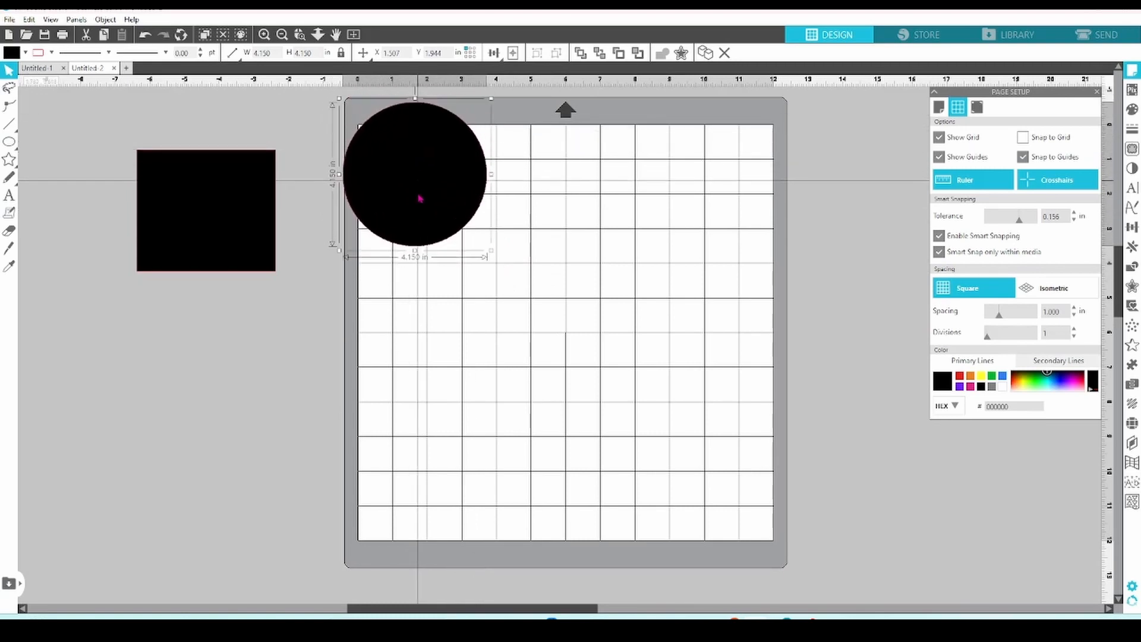
{"action": "left_click_drag", "start_coordinate": [415, 175], "coordinate": [244, 343]}
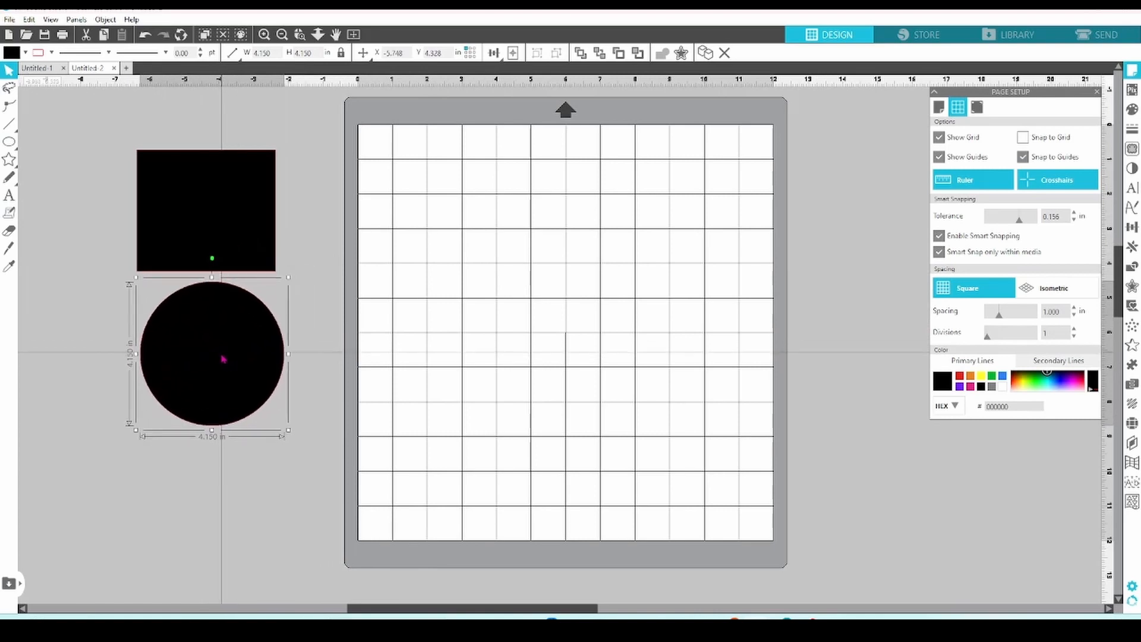
{"action": "left_click_drag", "start_coordinate": [223, 358], "coordinate": [213, 365]}
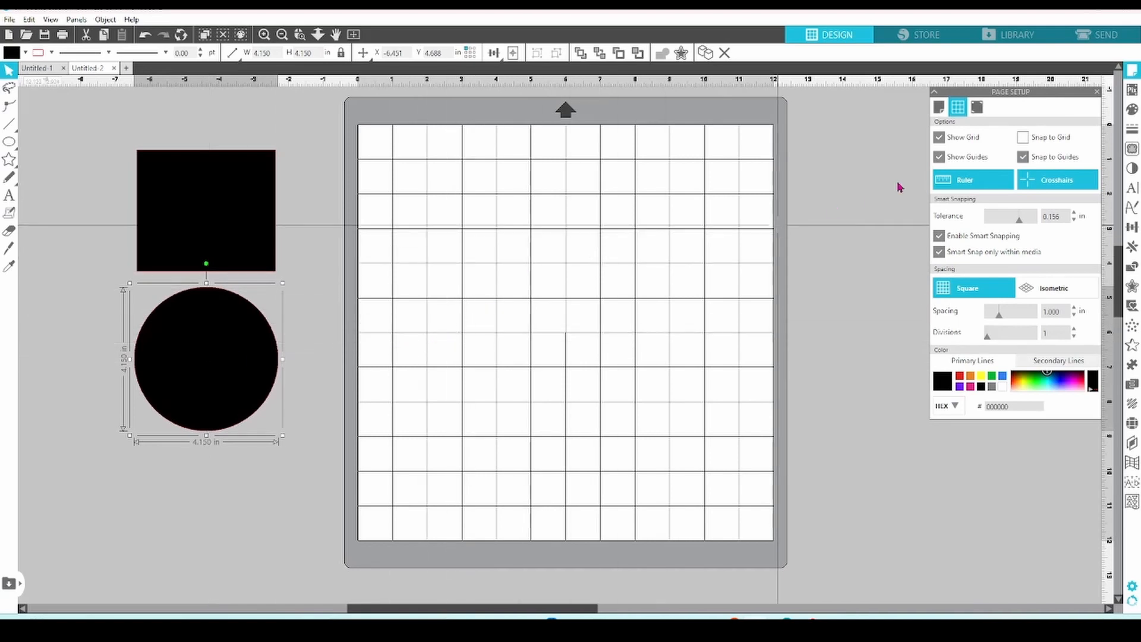
{"action": "mouse_move", "coordinate": [1057, 179]}
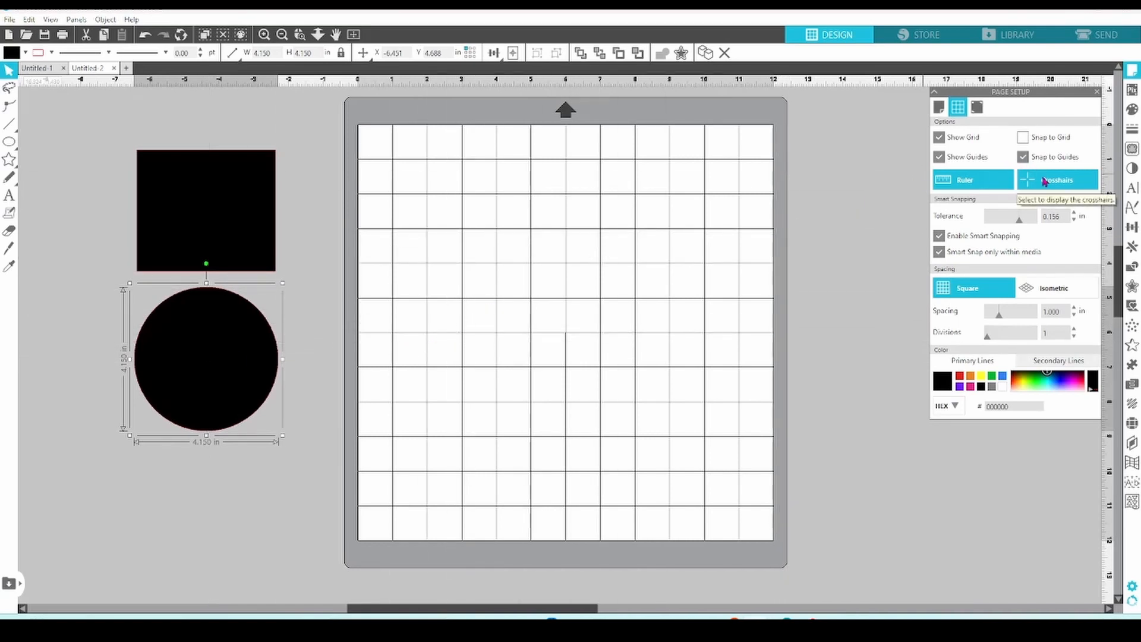
{"action": "mouse_move", "coordinate": [661, 264]}
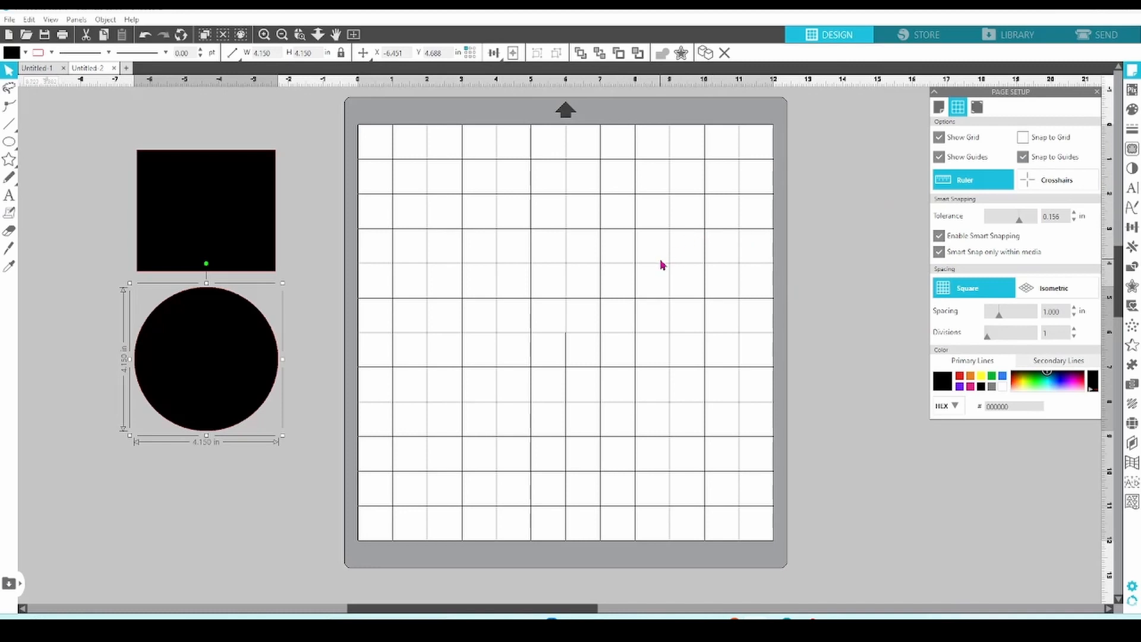
{"action": "mouse_move", "coordinate": [959, 210]}
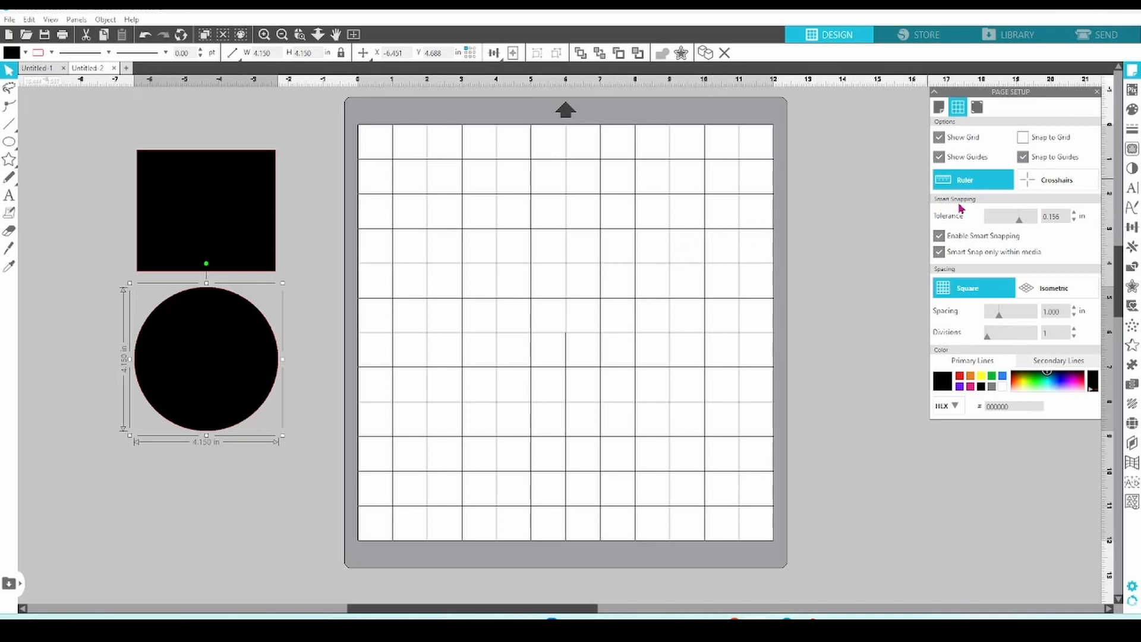
{"action": "mouse_move", "coordinate": [974, 210]}
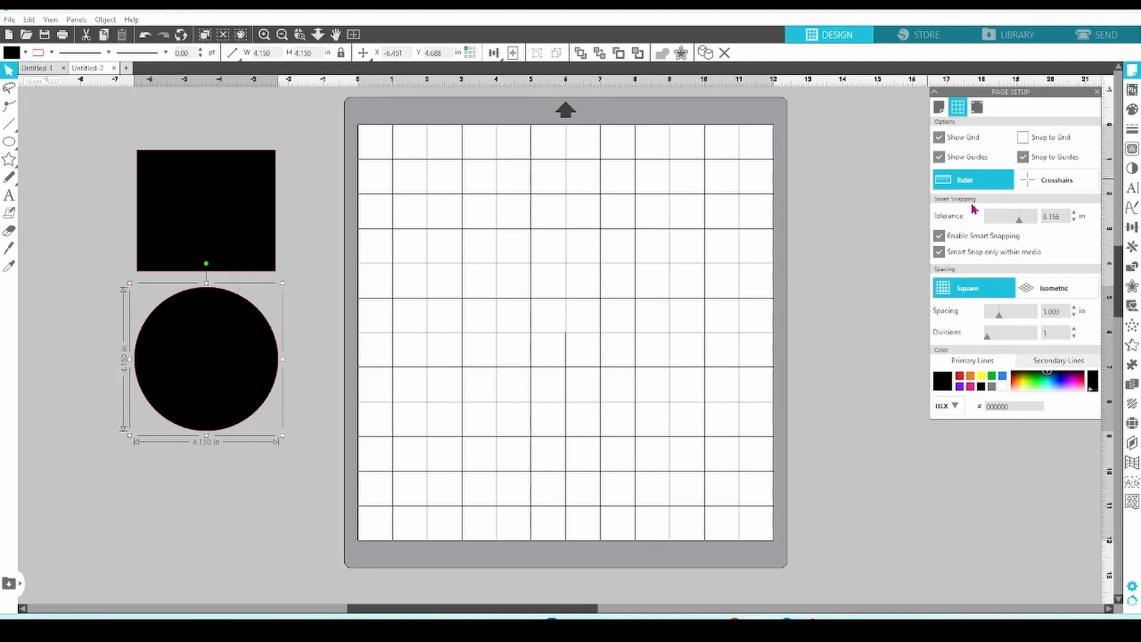
{"action": "mouse_move", "coordinate": [971, 213]}
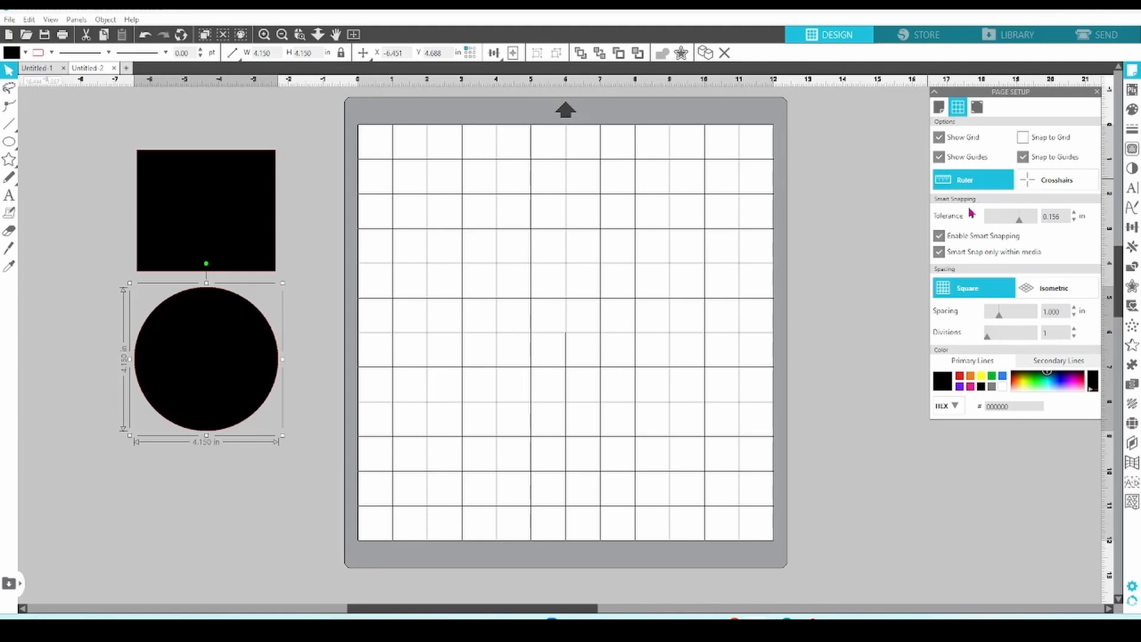
Allow smart snapping outside the media and bring the square and circle onto the mat.
{"action": "left_click", "coordinate": [939, 252]}
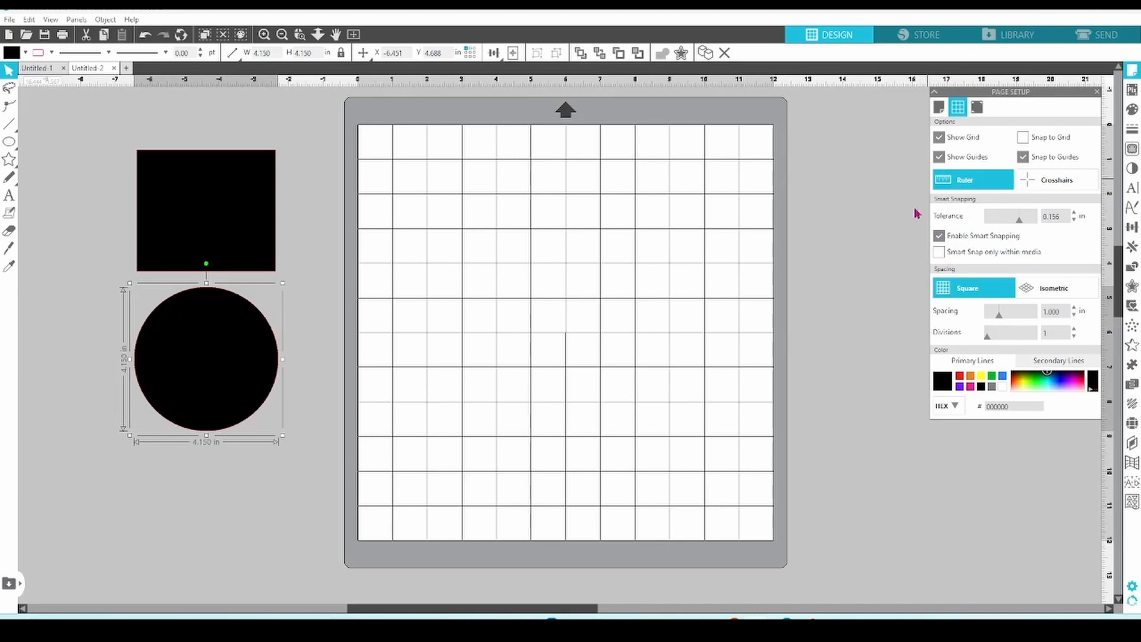
{"action": "left_click_drag", "start_coordinate": [206, 211], "coordinate": [338, 226]}
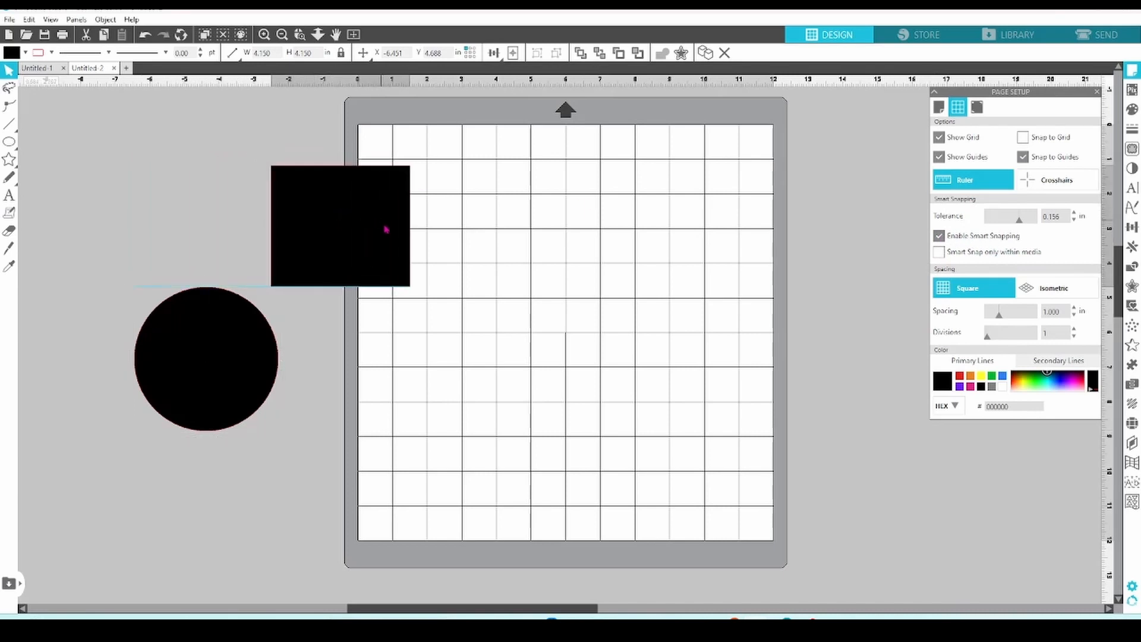
{"action": "left_click_drag", "start_coordinate": [339, 226], "coordinate": [383, 359]}
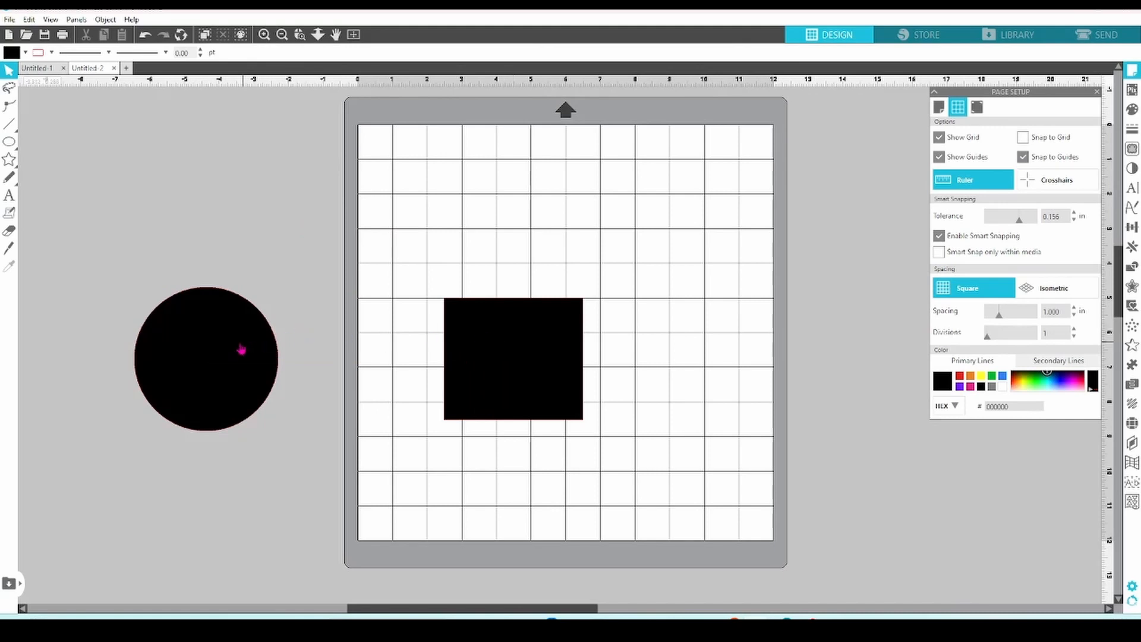
{"action": "left_click_drag", "start_coordinate": [206, 361], "coordinate": [564, 262]}
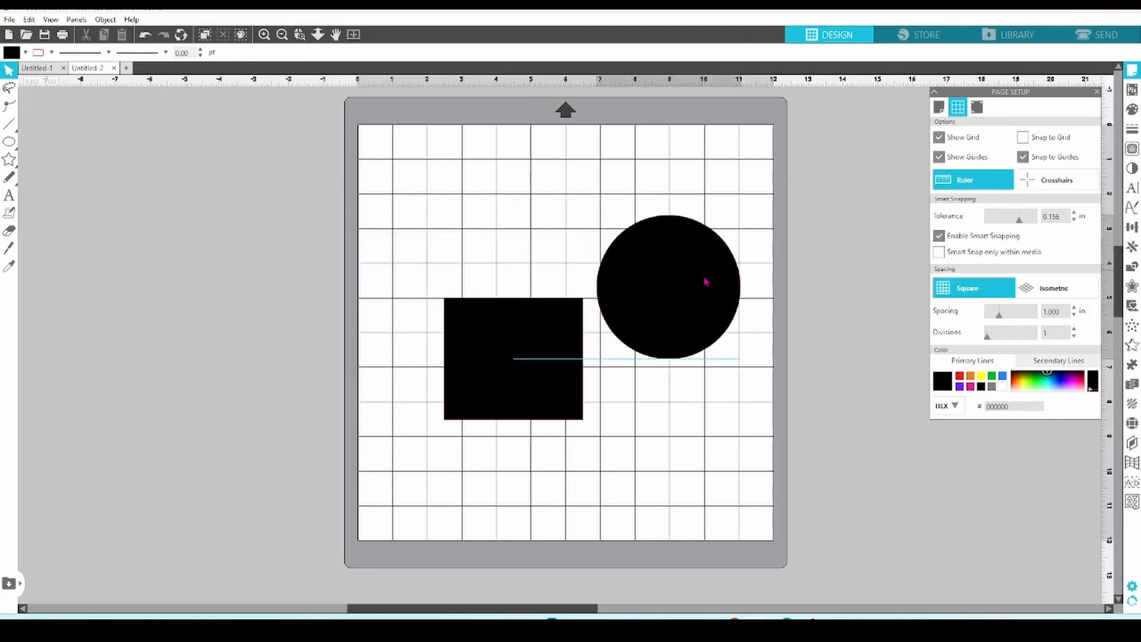
{"action": "left_click_drag", "start_coordinate": [703, 283], "coordinate": [712, 333]}
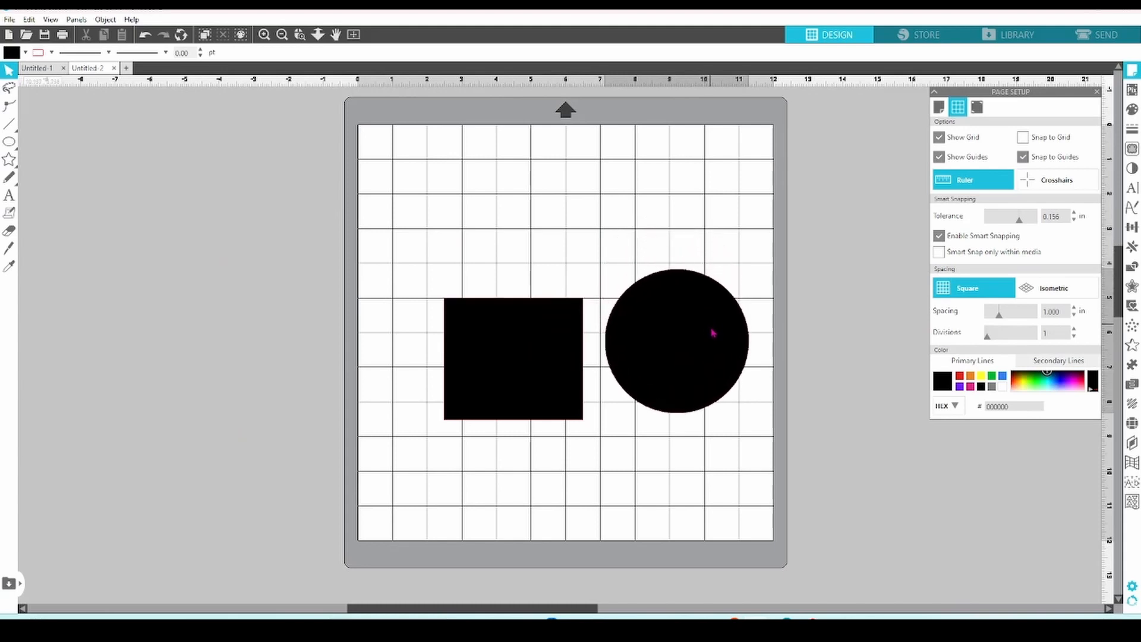
Reposition the circle so it sits centred just above the square.
{"action": "left_click", "coordinate": [673, 357]}
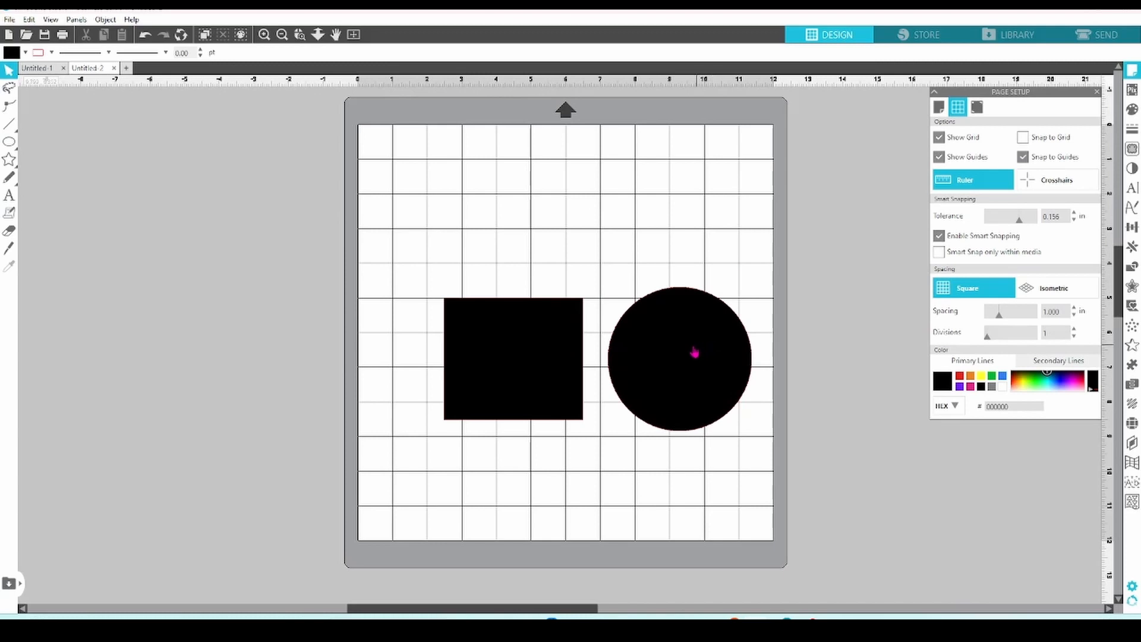
{"action": "left_click_drag", "start_coordinate": [693, 354], "coordinate": [690, 294]}
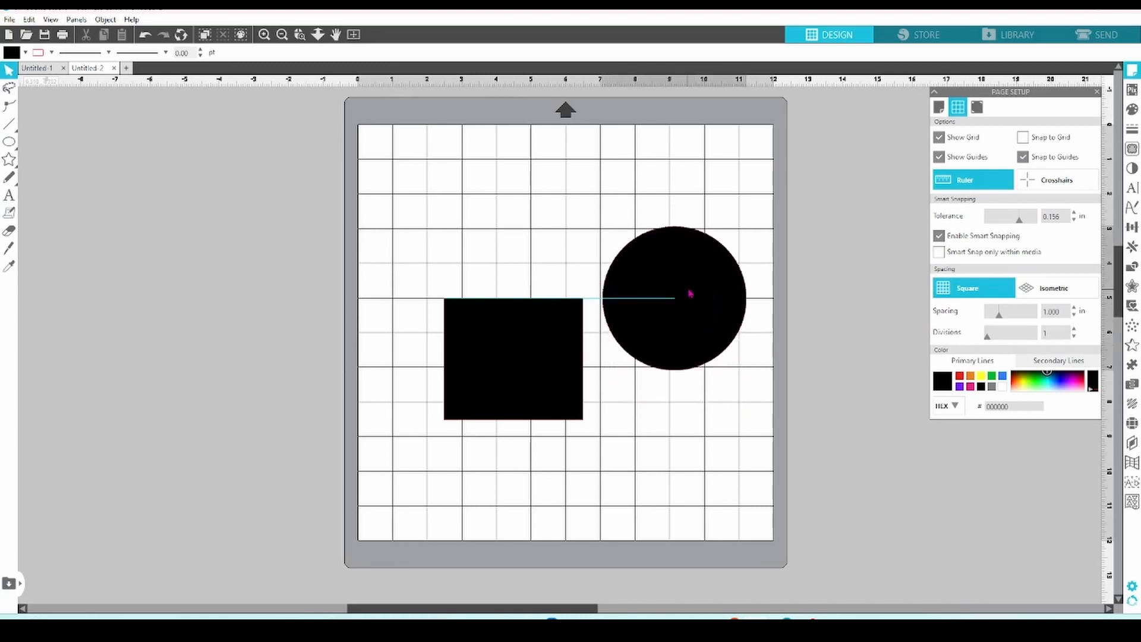
{"action": "left_click_drag", "start_coordinate": [673, 295], "coordinate": [673, 212]}
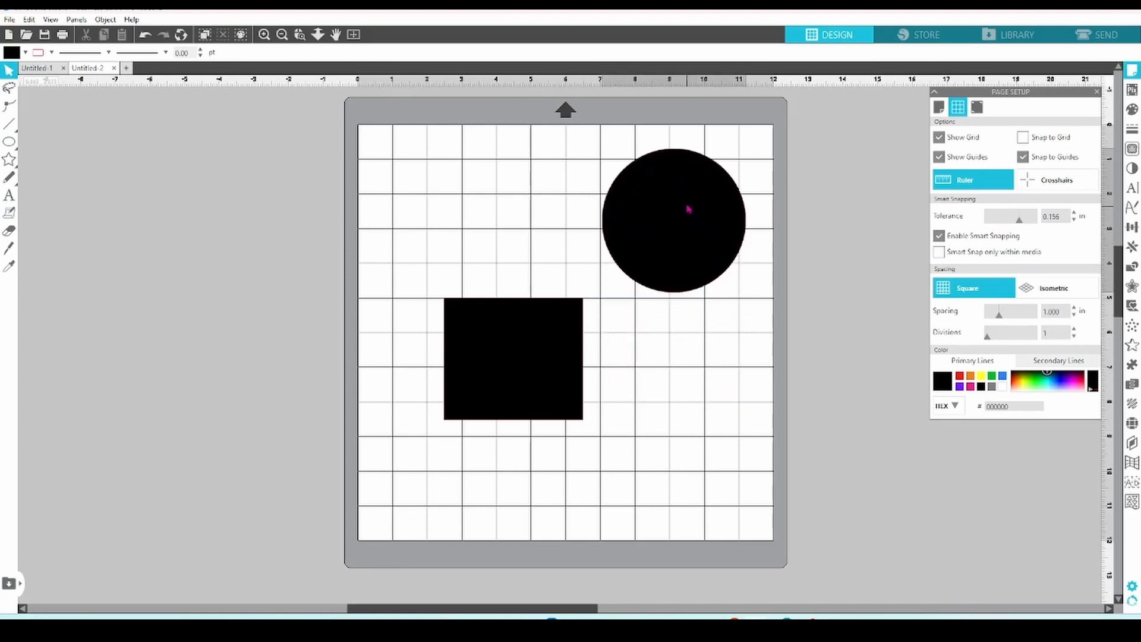
{"action": "left_click_drag", "start_coordinate": [673, 219], "coordinate": [568, 212]}
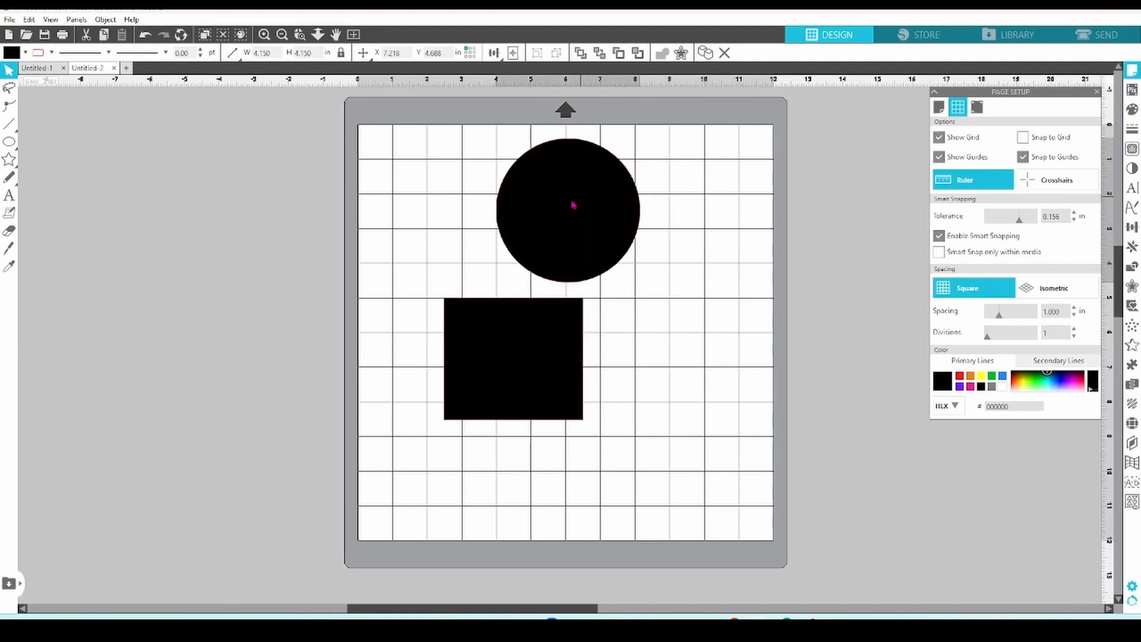
{"action": "left_click_drag", "start_coordinate": [566, 210], "coordinate": [515, 210]}
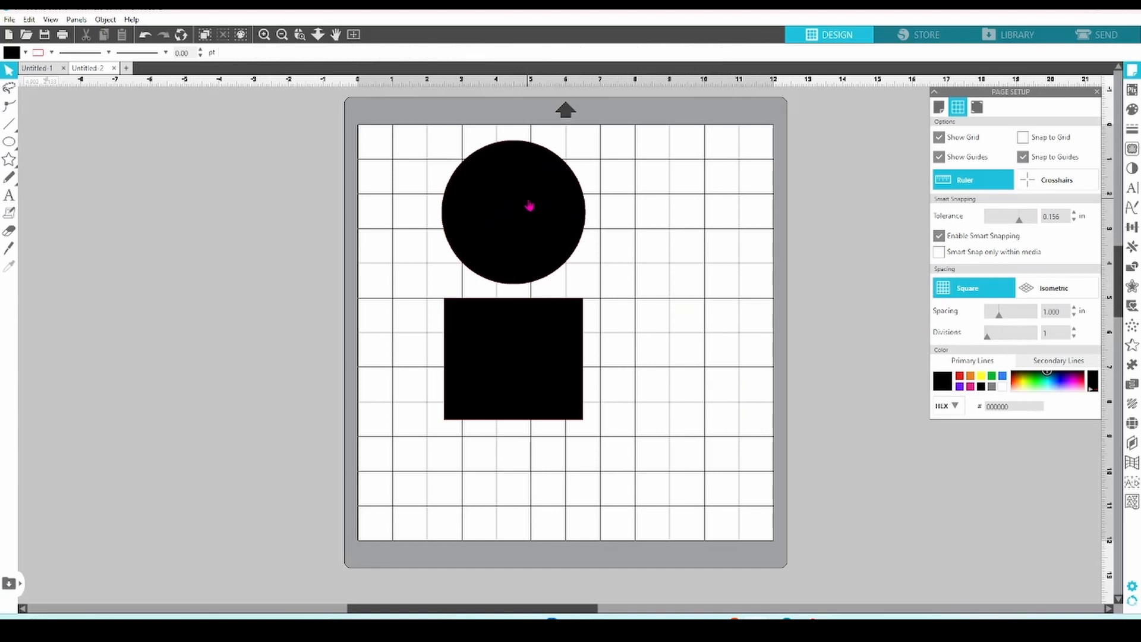
Move the circle off the mat, restrict smart snapping to the media, and keep the square mid-mat.
{"action": "left_click_drag", "start_coordinate": [529, 210], "coordinate": [233, 302]}
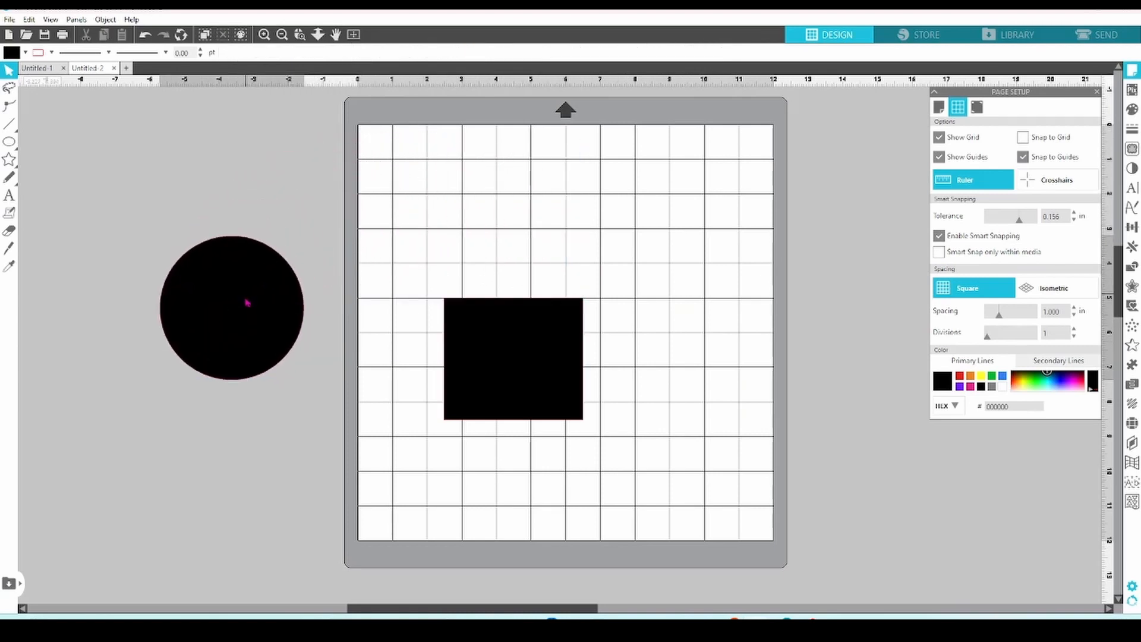
{"action": "left_click_drag", "start_coordinate": [246, 306], "coordinate": [247, 346]}
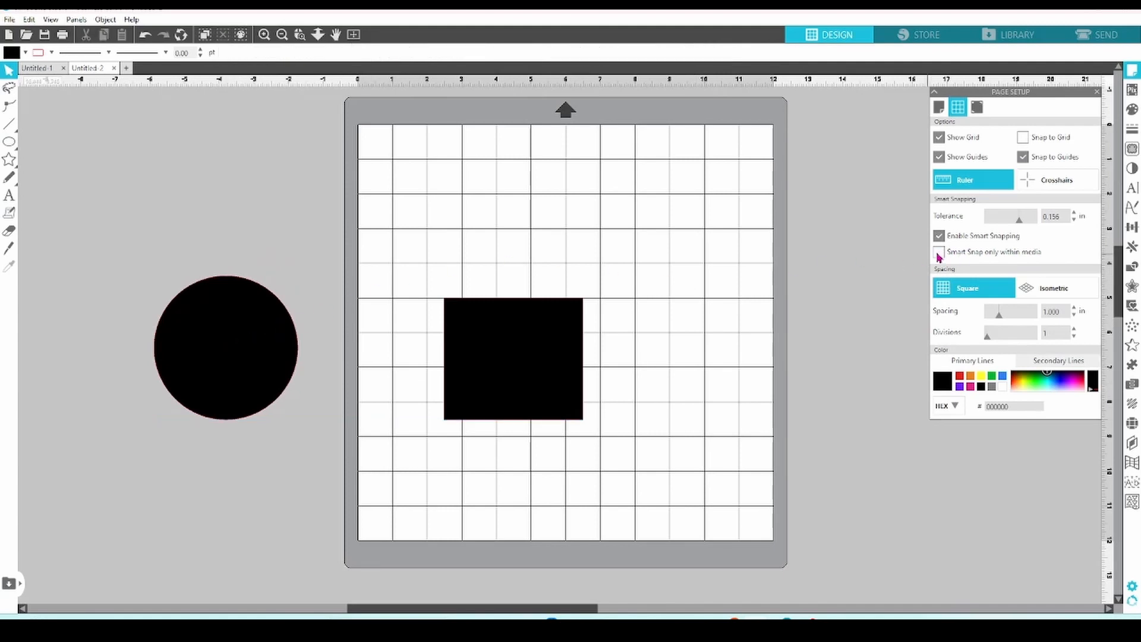
{"action": "left_click", "coordinate": [940, 252]}
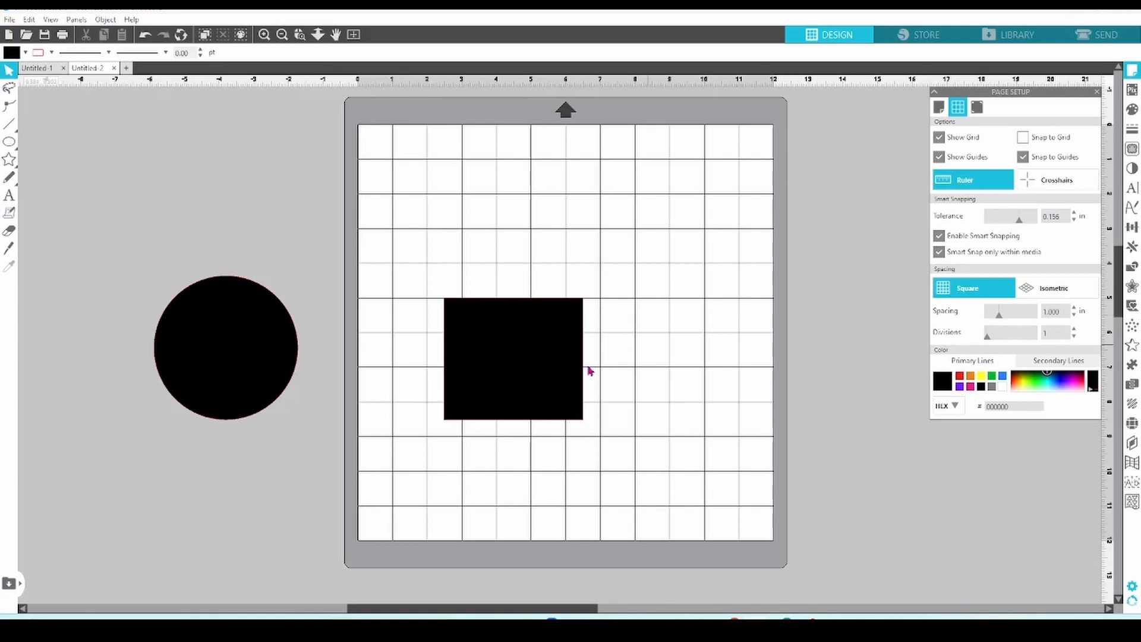
{"action": "left_click_drag", "start_coordinate": [513, 360], "coordinate": [519, 258]}
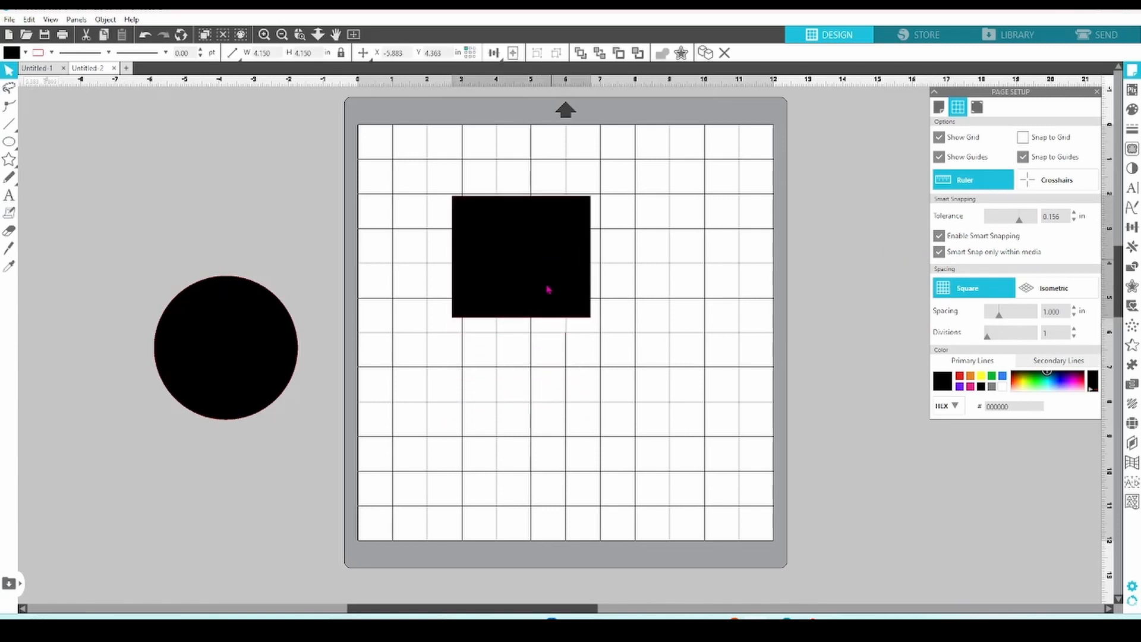
{"action": "left_click_drag", "start_coordinate": [521, 258], "coordinate": [529, 305]}
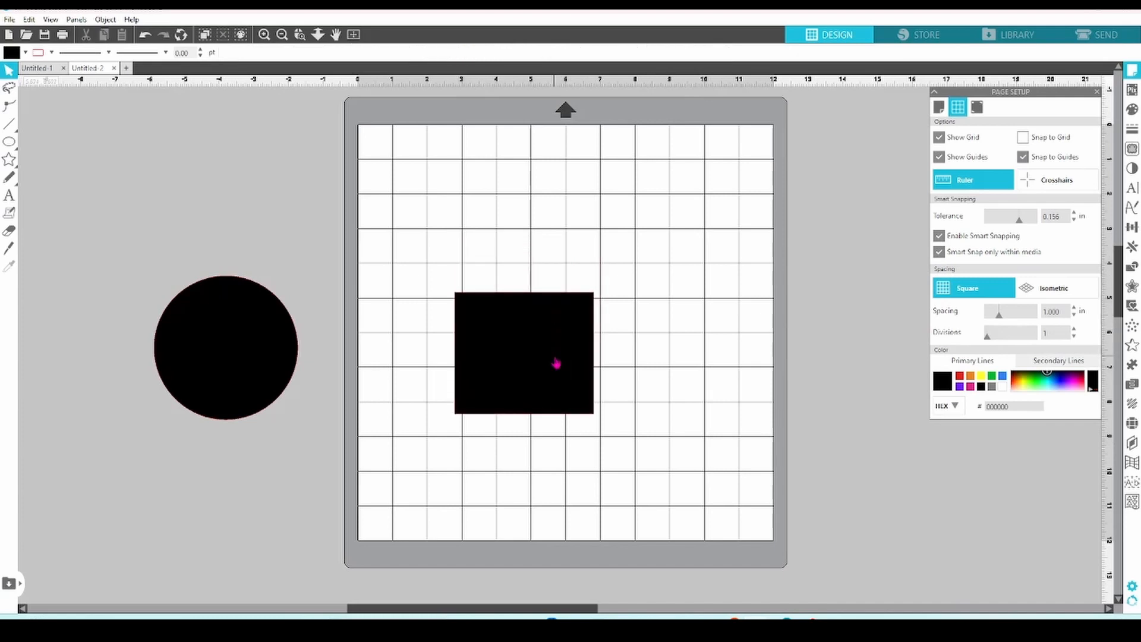
{"action": "mouse_move", "coordinate": [1015, 227]}
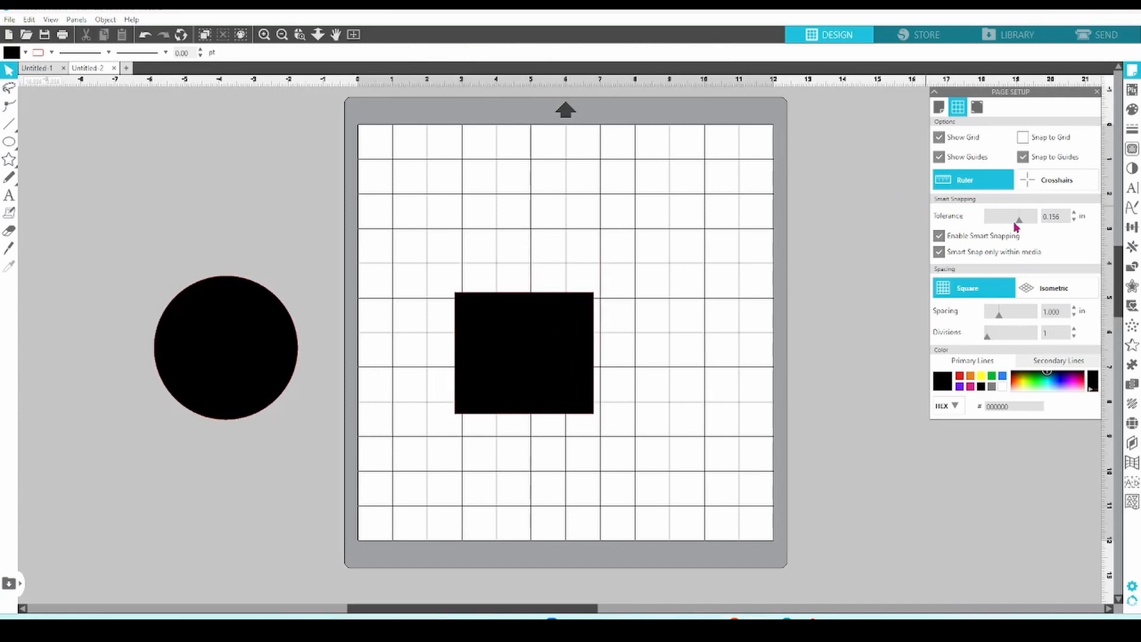
Lower snap tolerance to 0.035 in and push the circle against the square's right side.
{"action": "left_click_drag", "start_coordinate": [1019, 221], "coordinate": [1030, 221]}
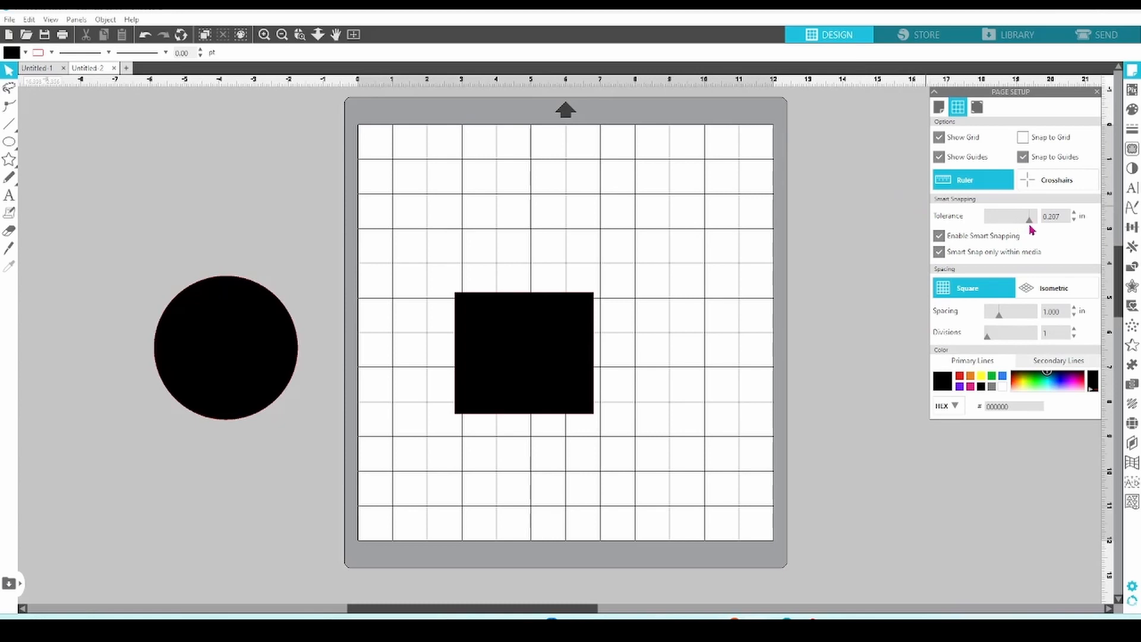
{"action": "left_click_drag", "start_coordinate": [1030, 215], "coordinate": [1011, 215]}
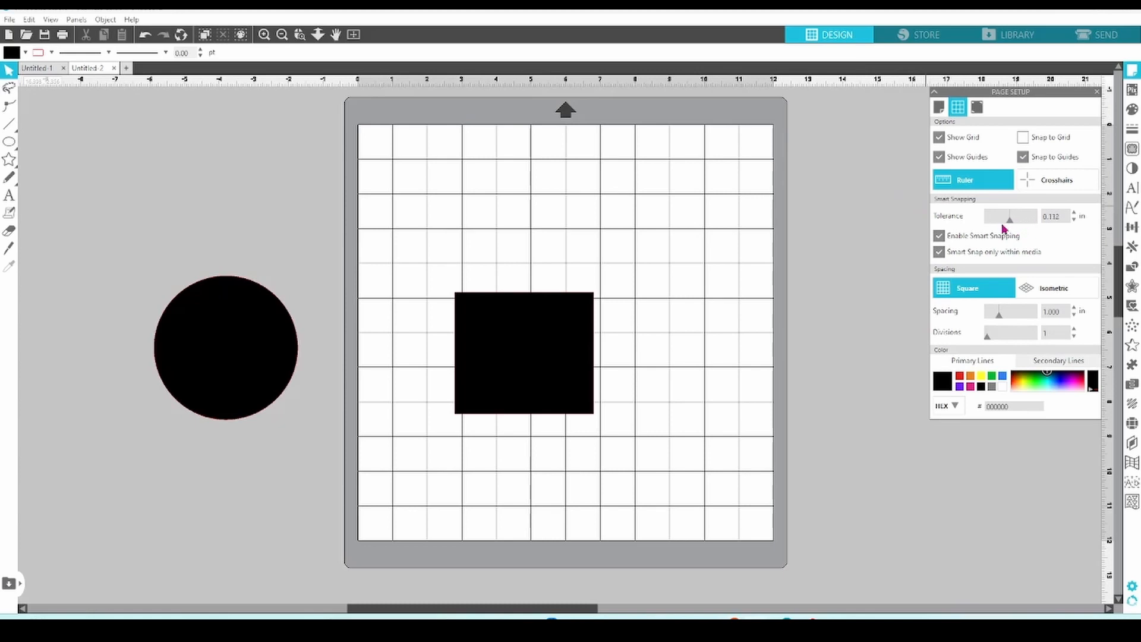
{"action": "left_click_drag", "start_coordinate": [1011, 220], "coordinate": [996, 220]}
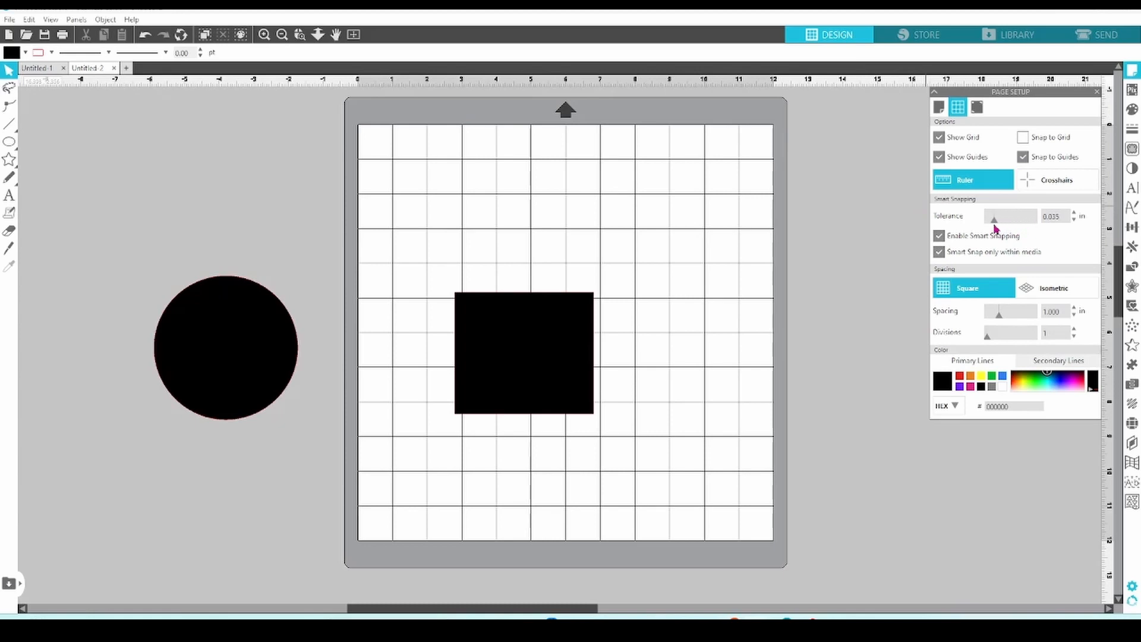
{"action": "left_click_drag", "start_coordinate": [226, 350], "coordinate": [689, 350]}
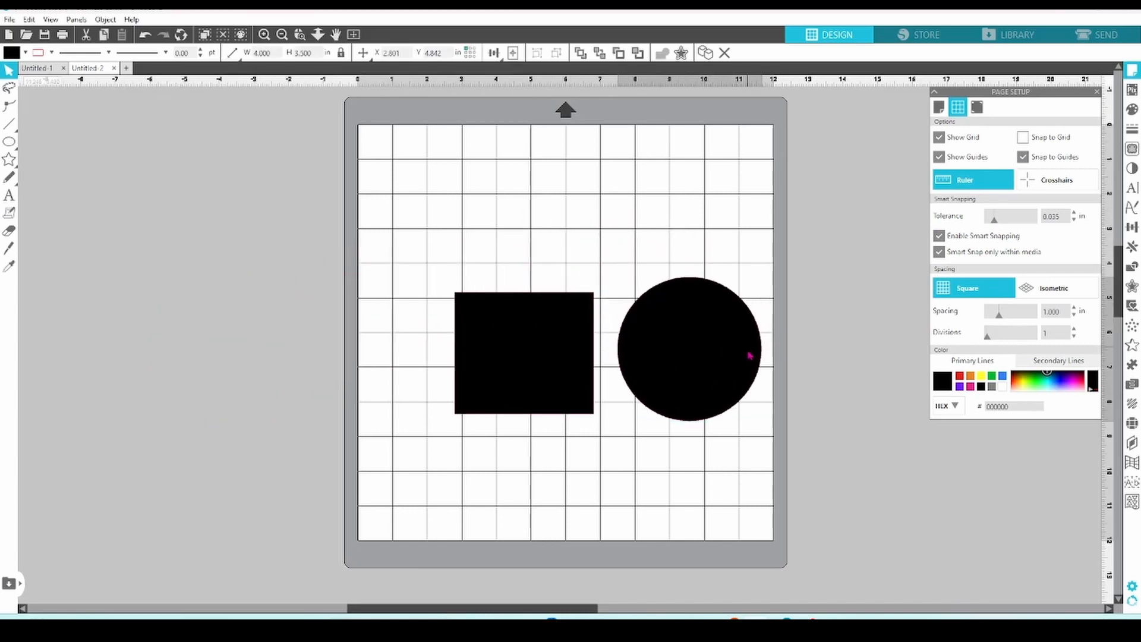
{"action": "left_click_drag", "start_coordinate": [748, 355], "coordinate": [730, 352]}
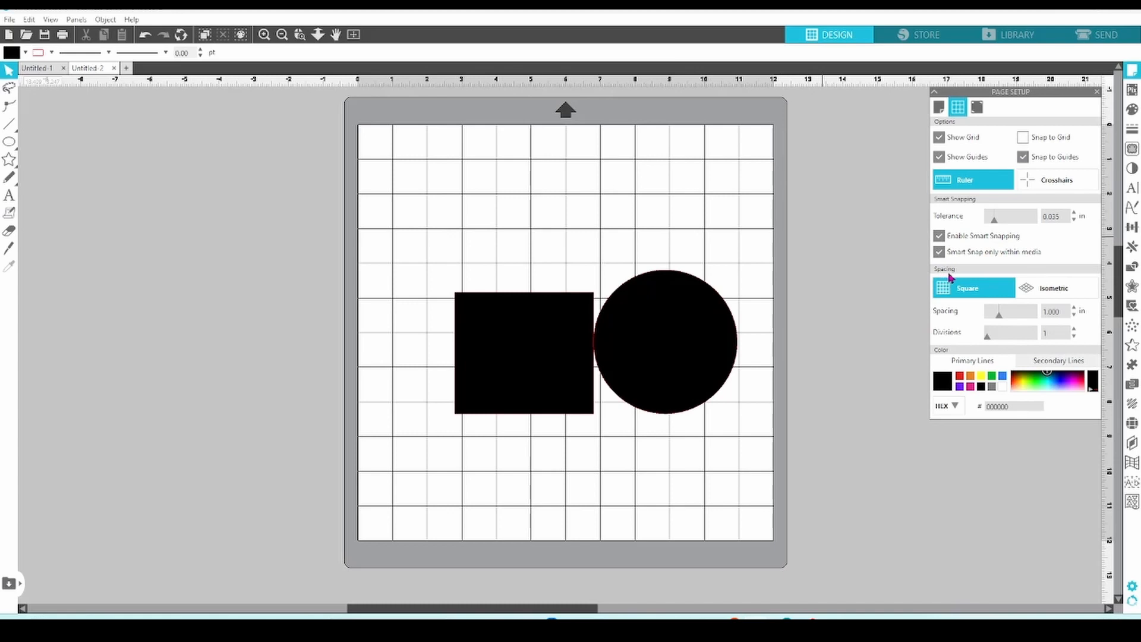
{"action": "mouse_move", "coordinate": [968, 287]}
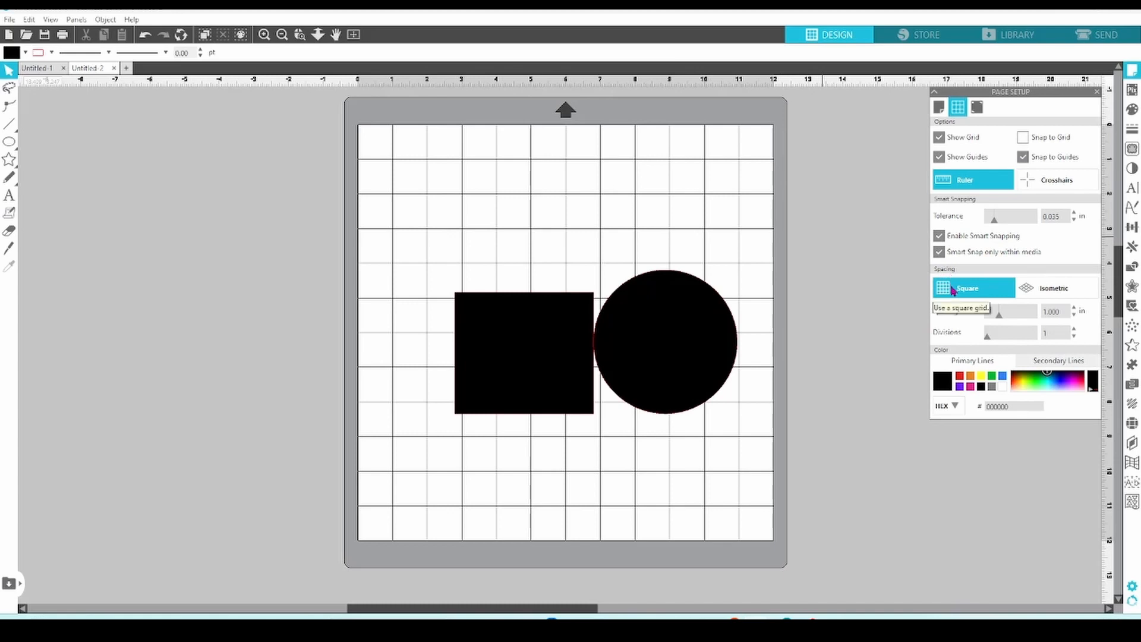
{"action": "mouse_move", "coordinate": [983, 287]}
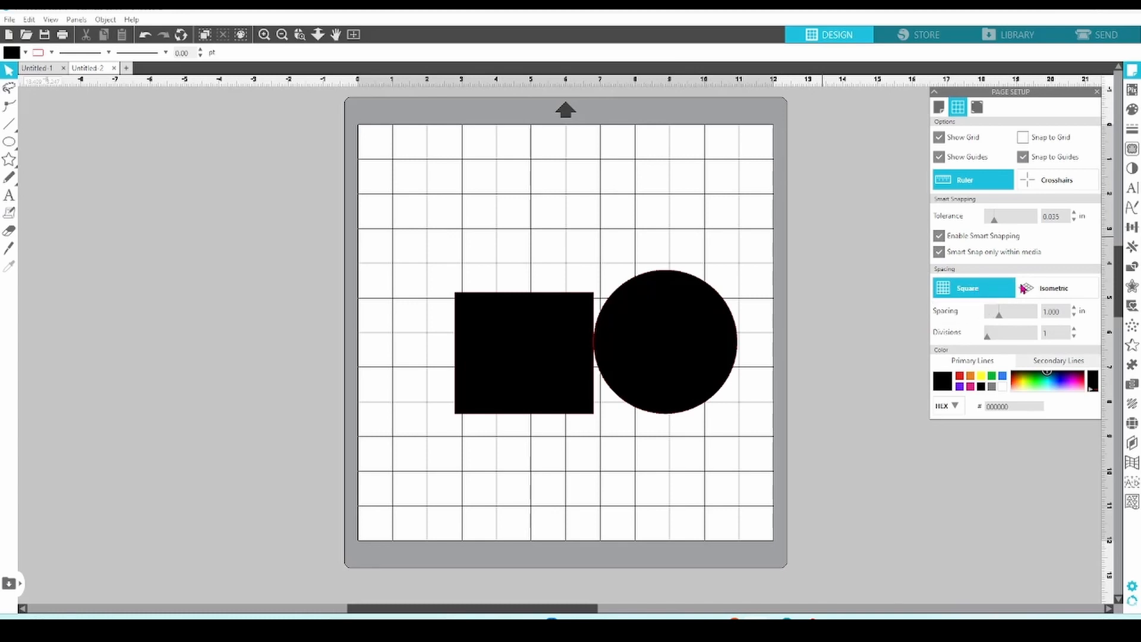
{"action": "mouse_move", "coordinate": [1056, 288]}
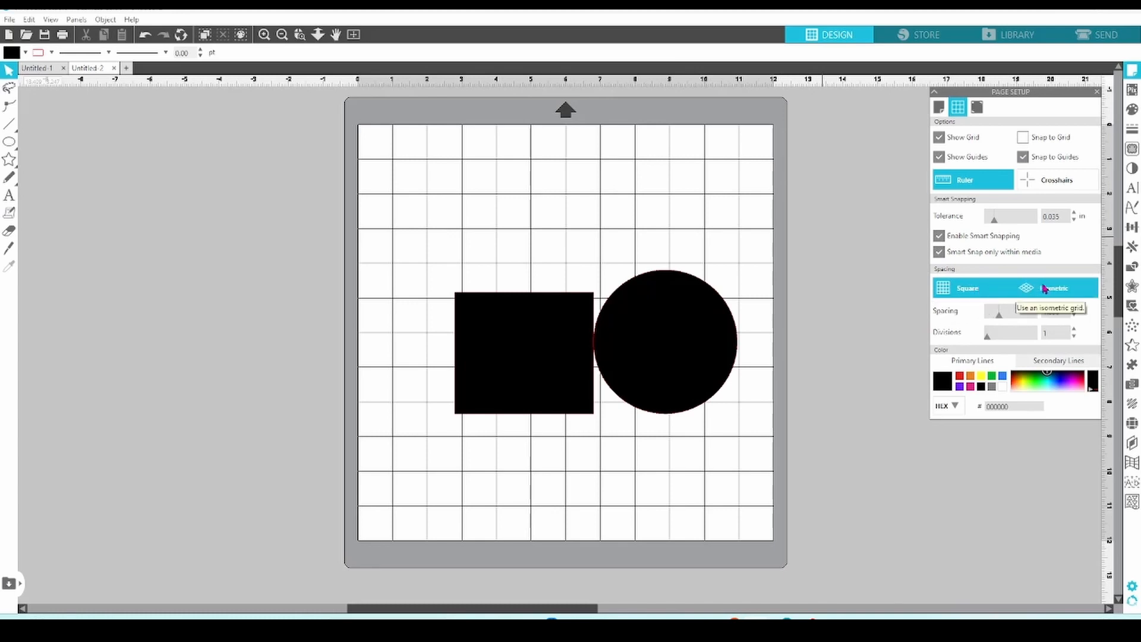
Try the isometric grid, return to square cells and set spacing back to 1 inch.
{"action": "left_click", "coordinate": [1056, 288]}
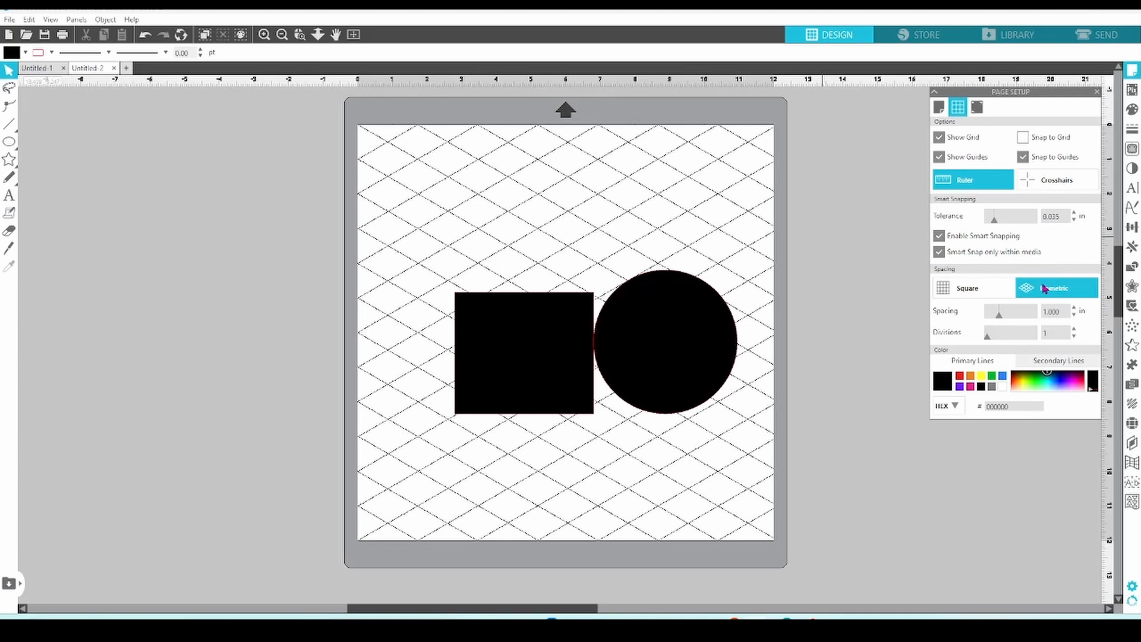
{"action": "left_click", "coordinate": [968, 288]}
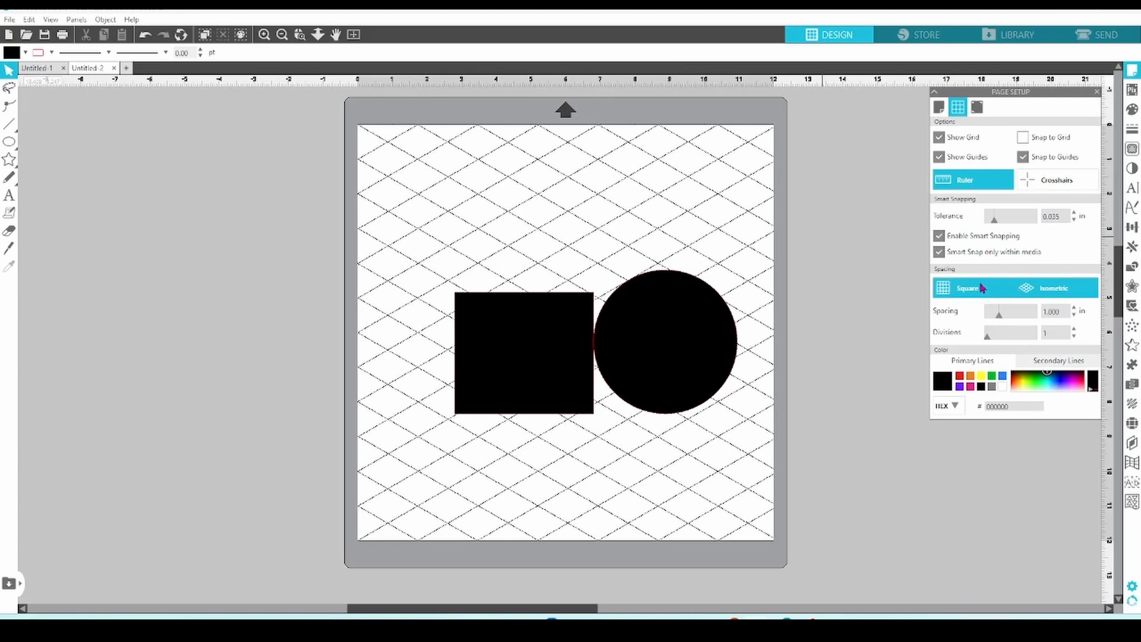
{"action": "left_click", "coordinate": [968, 288]}
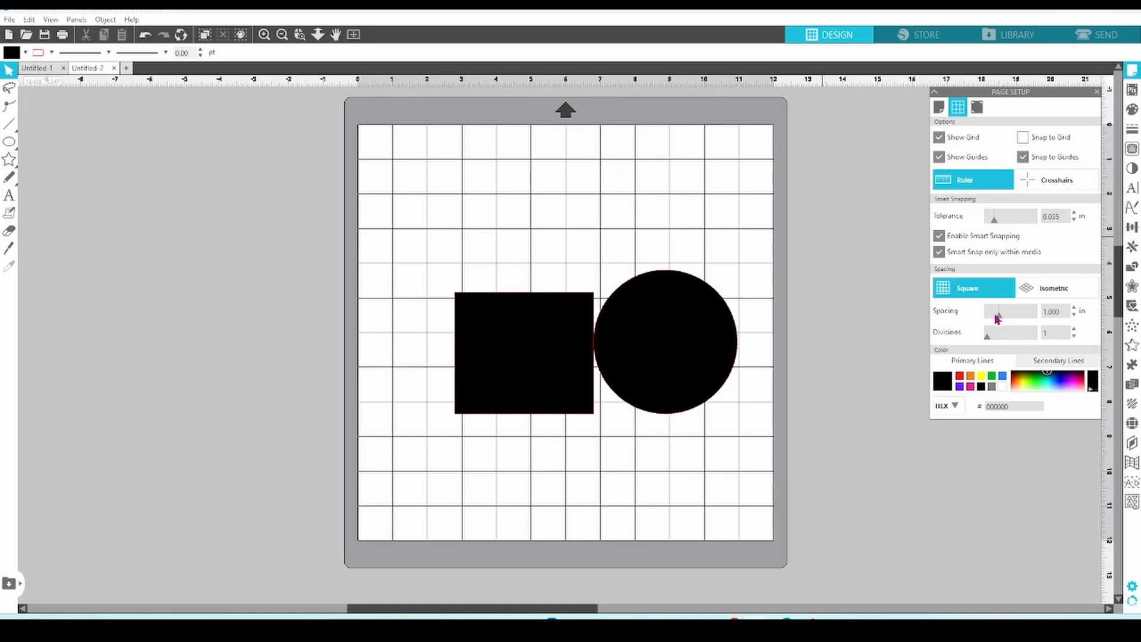
{"action": "left_click_drag", "start_coordinate": [994, 314], "coordinate": [1004, 314]}
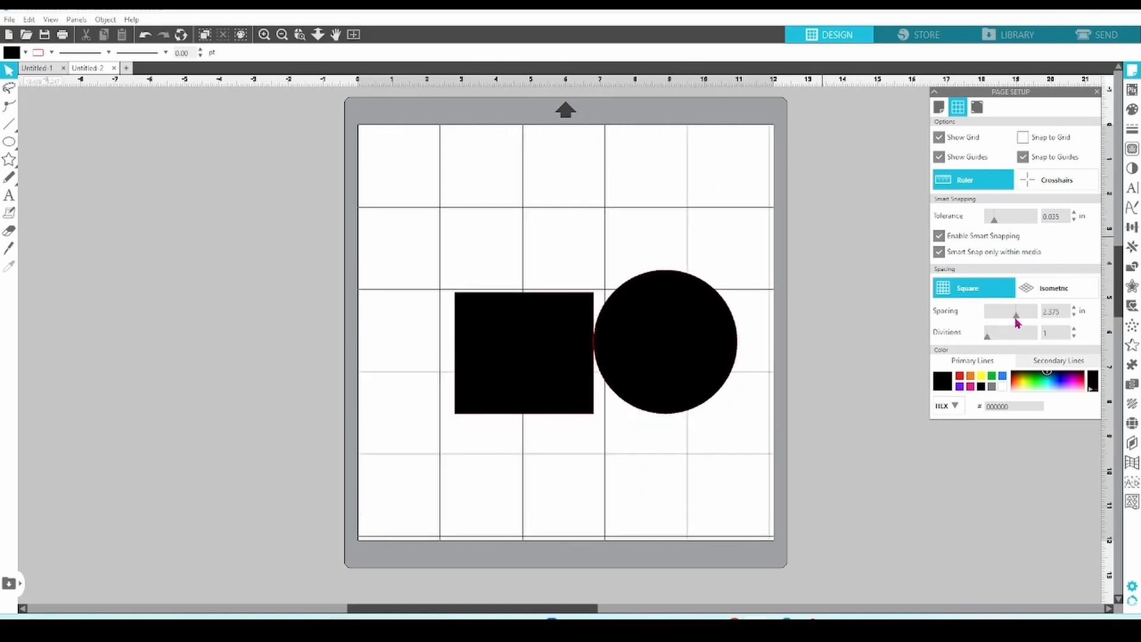
{"action": "left_click_drag", "start_coordinate": [1016, 314], "coordinate": [989, 313]}
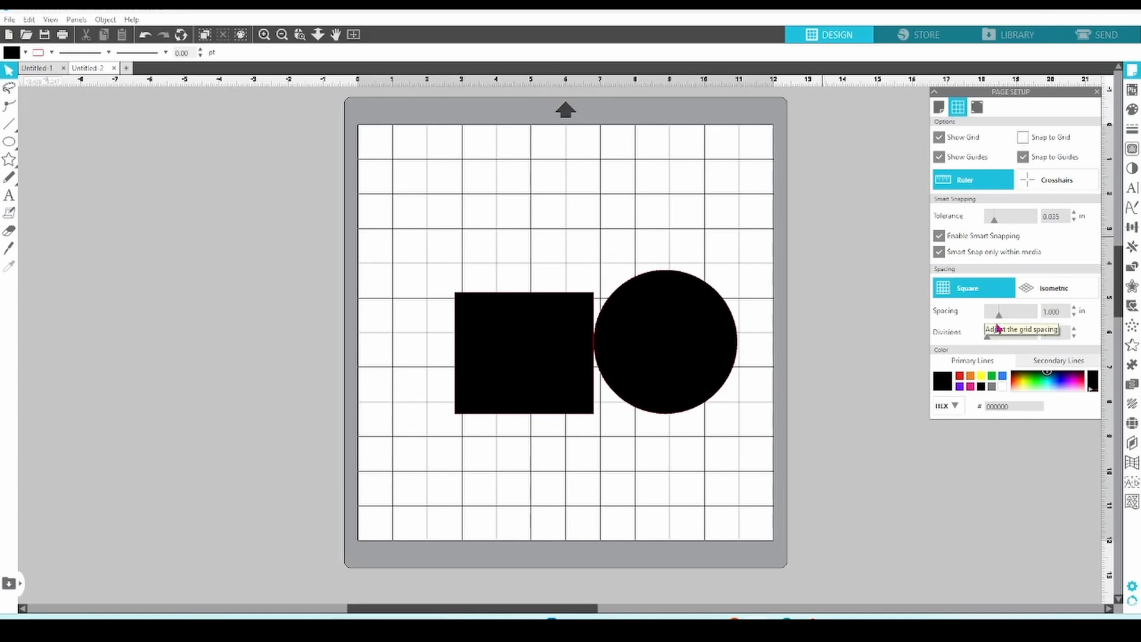
{"action": "mouse_move", "coordinate": [961, 345]}
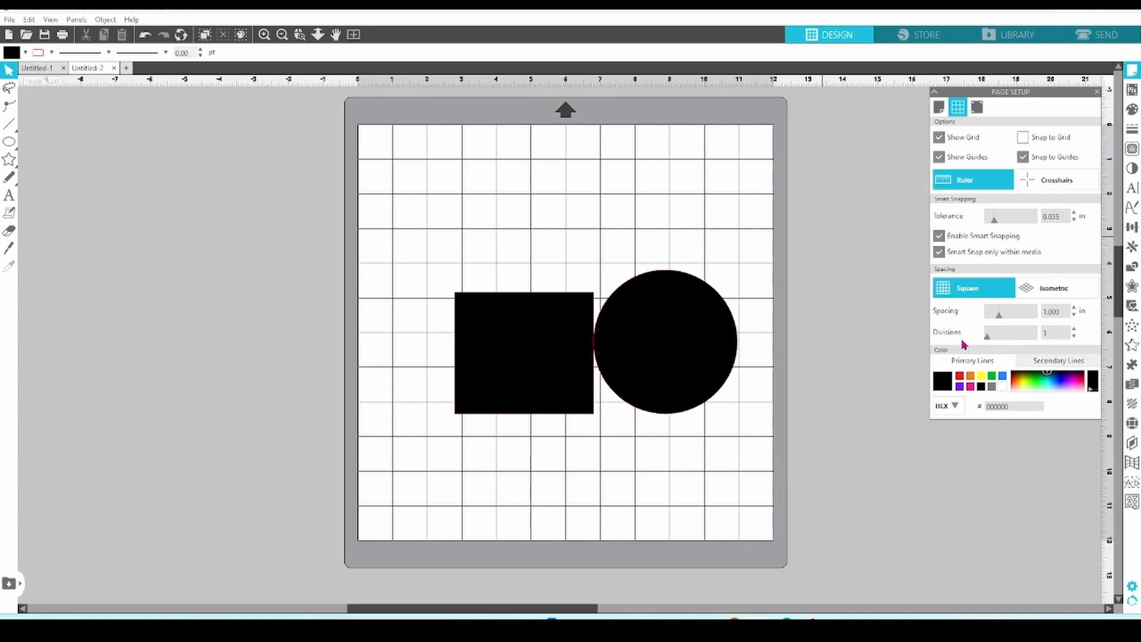
{"action": "mouse_move", "coordinate": [990, 344]}
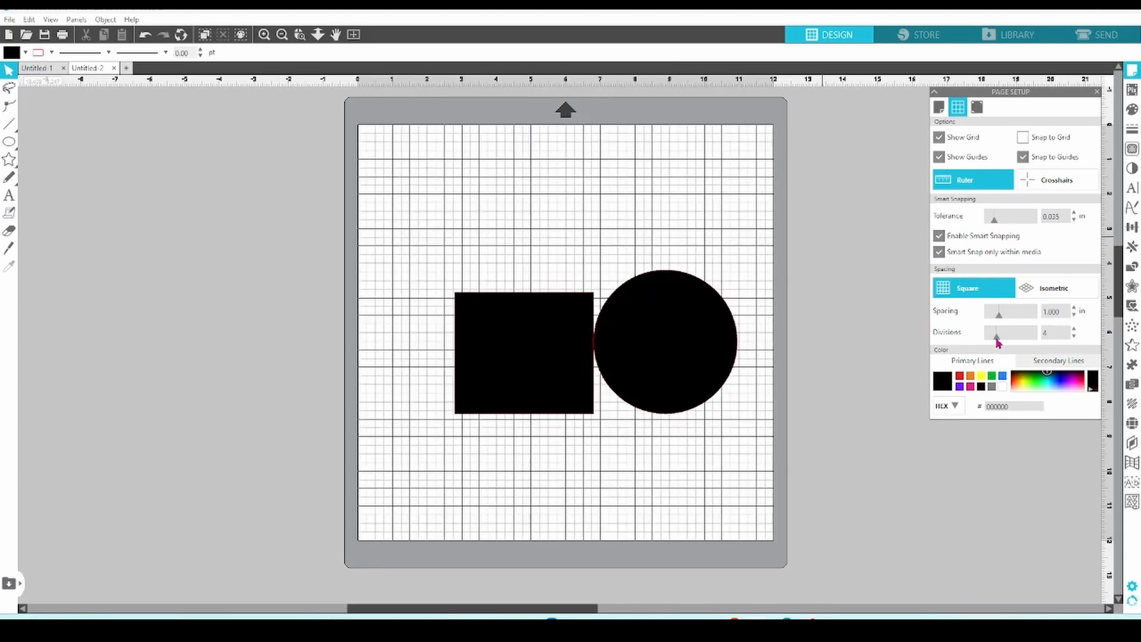
{"action": "mouse_move", "coordinate": [998, 345]}
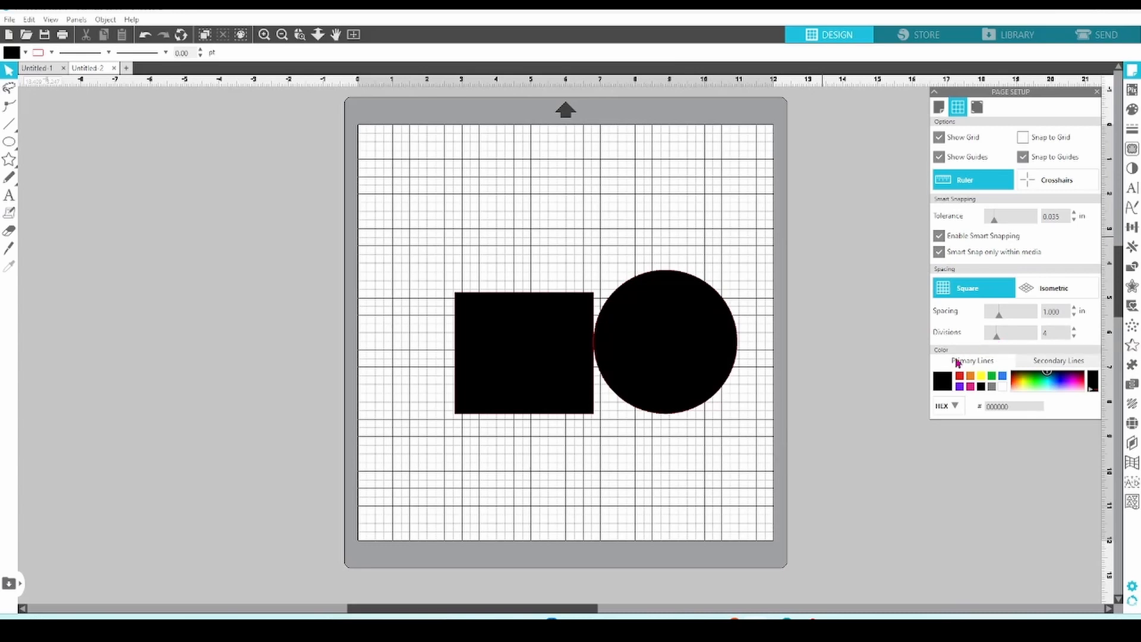
{"action": "left_click", "coordinate": [941, 376]}
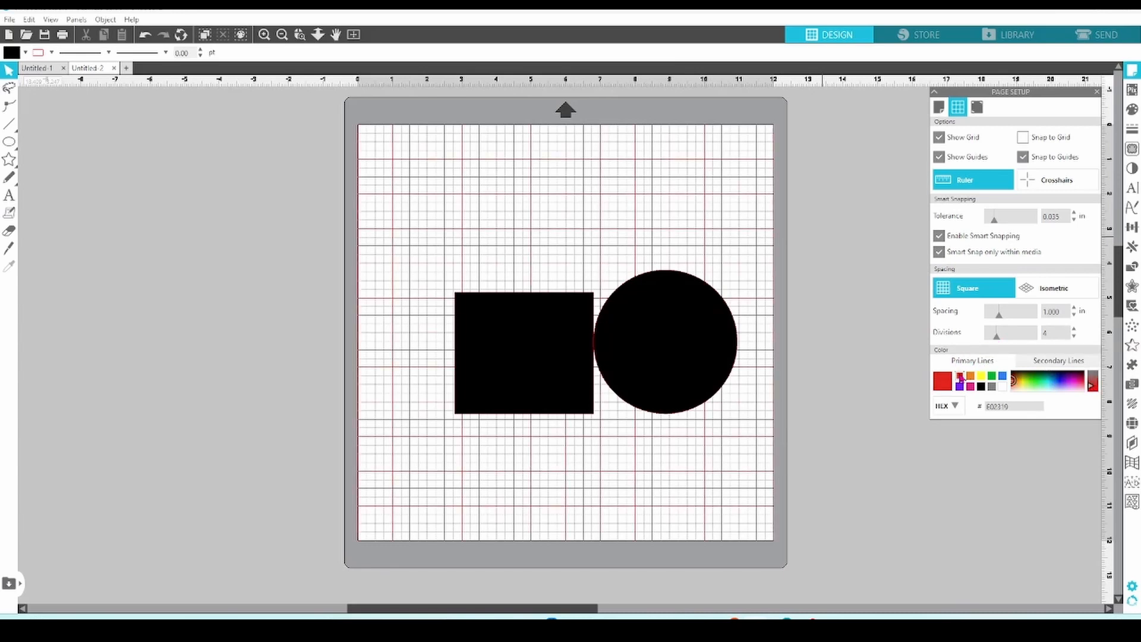
{"action": "left_click", "coordinate": [943, 381]}
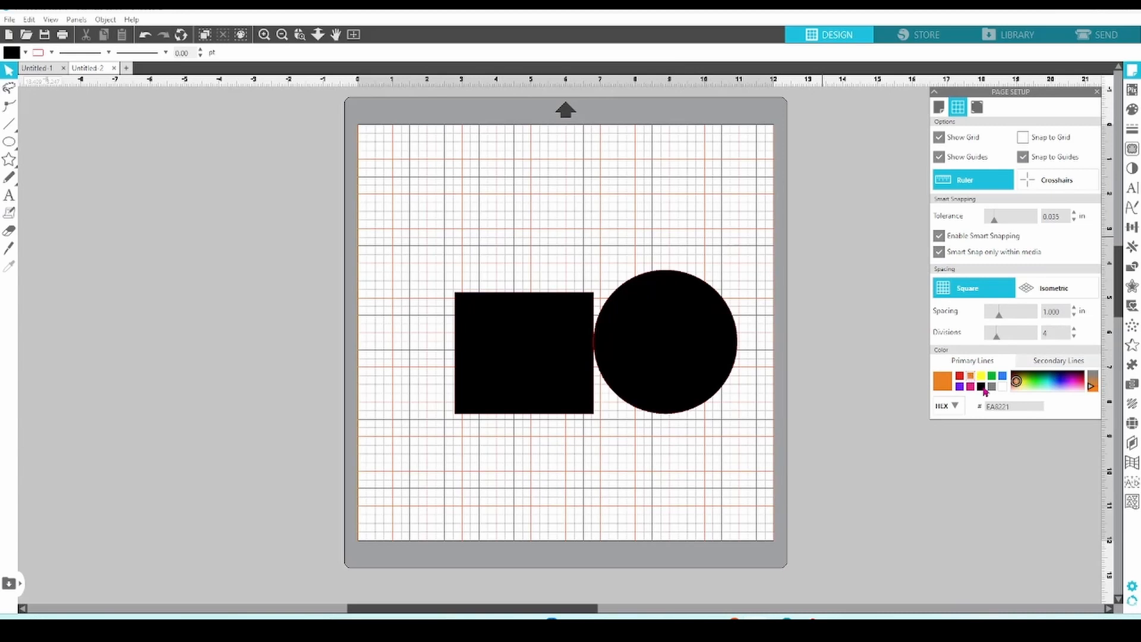
{"action": "left_click", "coordinate": [943, 385]}
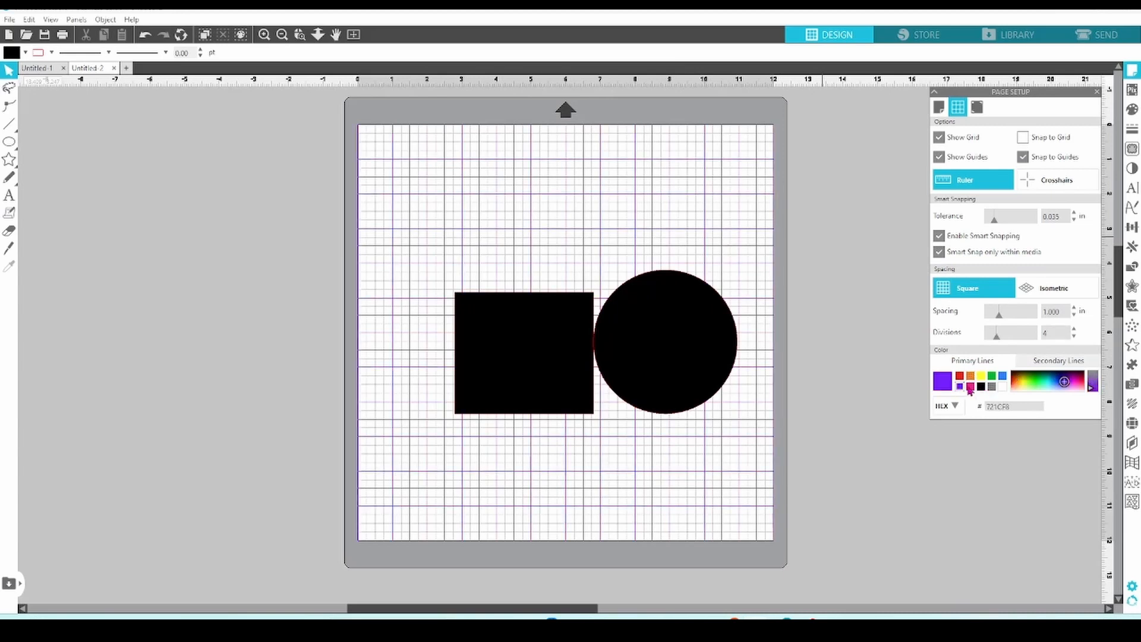
{"action": "left_click", "coordinate": [1059, 360]}
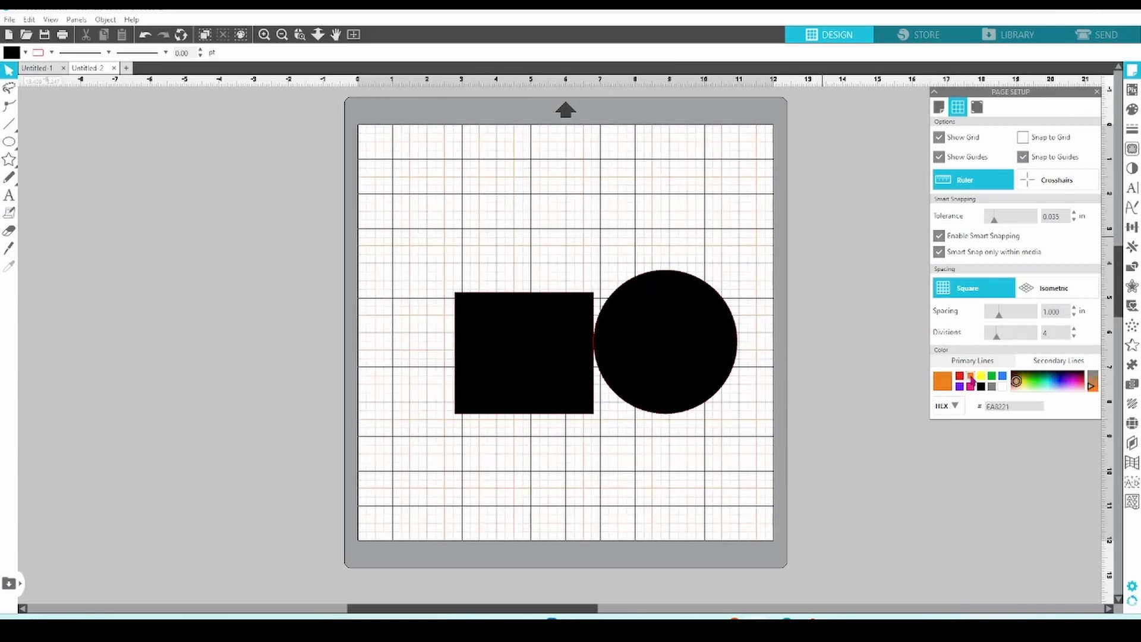
{"action": "left_click", "coordinate": [941, 379]}
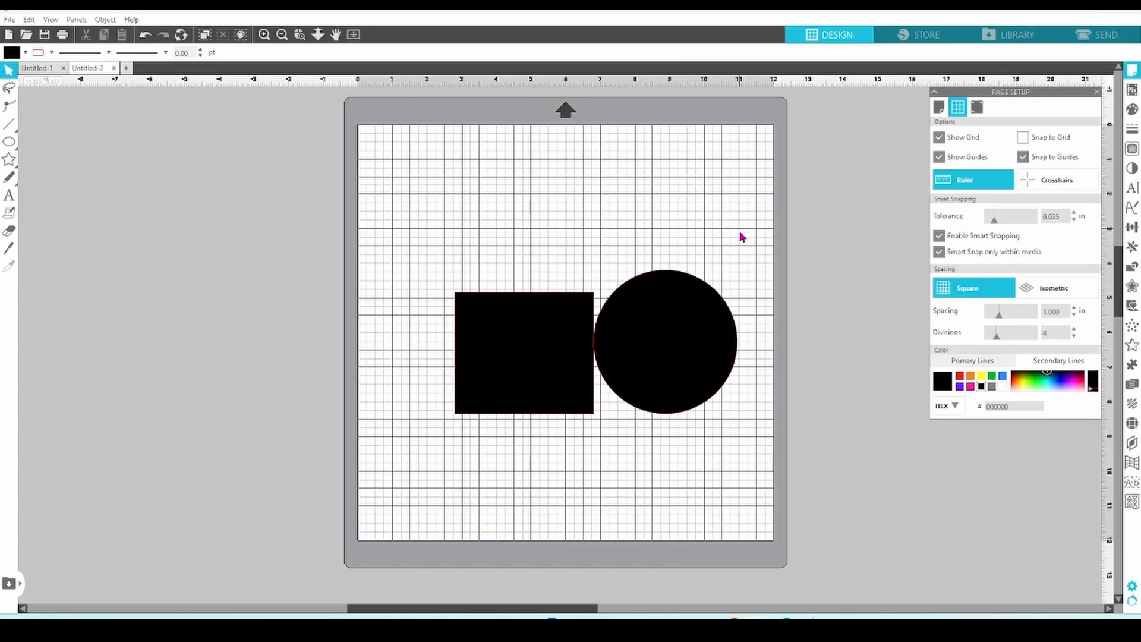
{"action": "mouse_move", "coordinate": [769, 267]}
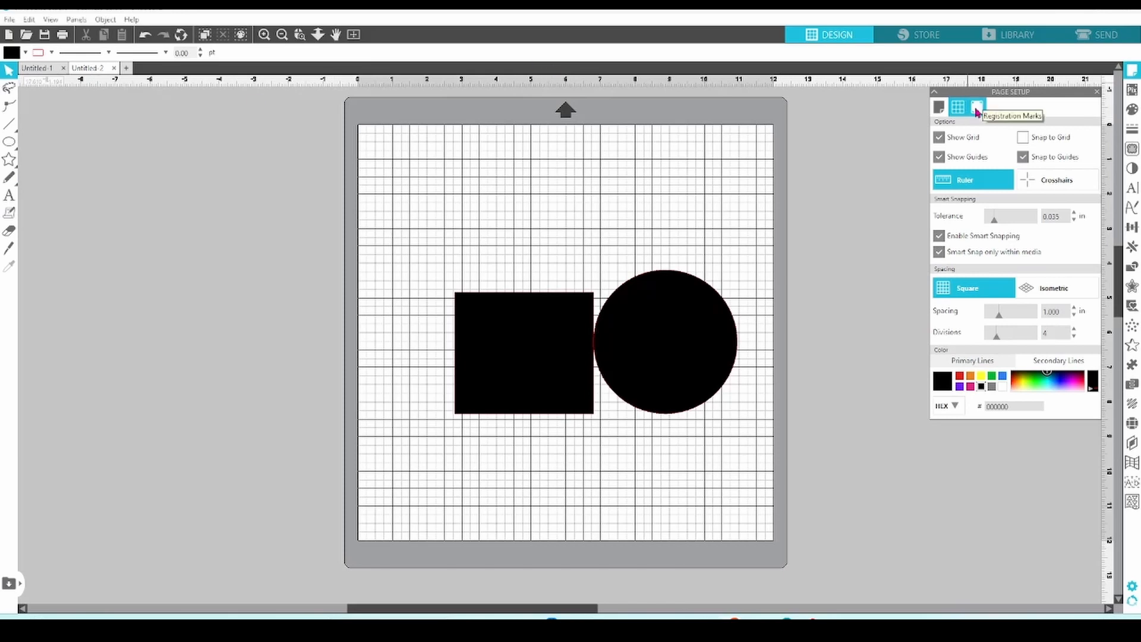
Set media size to Letter and show both the print border and cut border.
{"action": "left_click", "coordinate": [977, 107]}
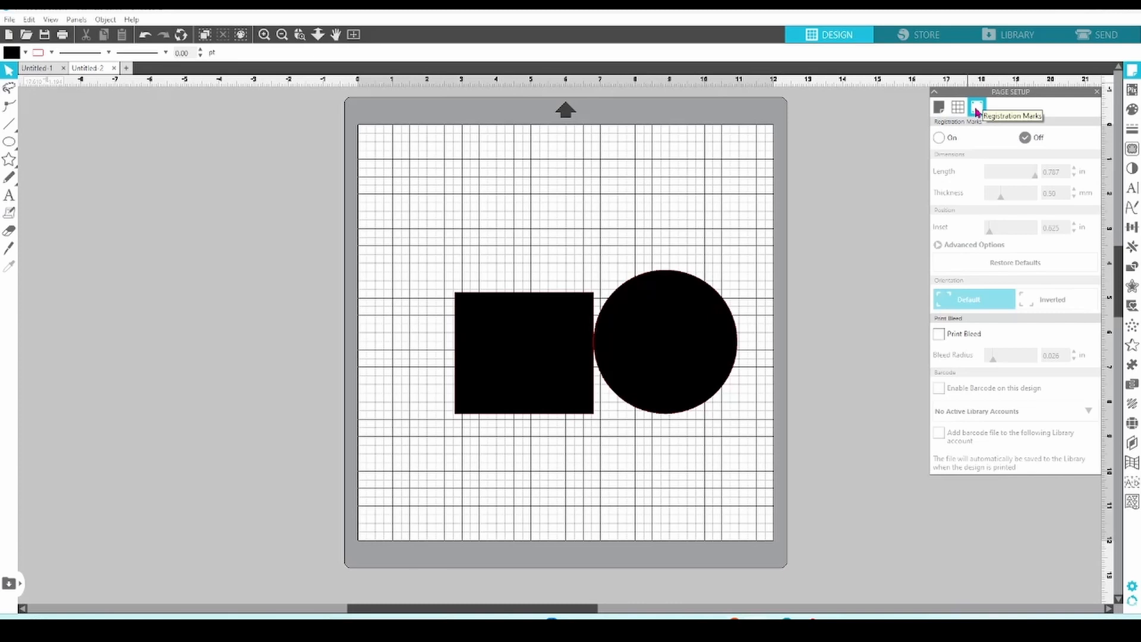
{"action": "left_click", "coordinate": [958, 107]}
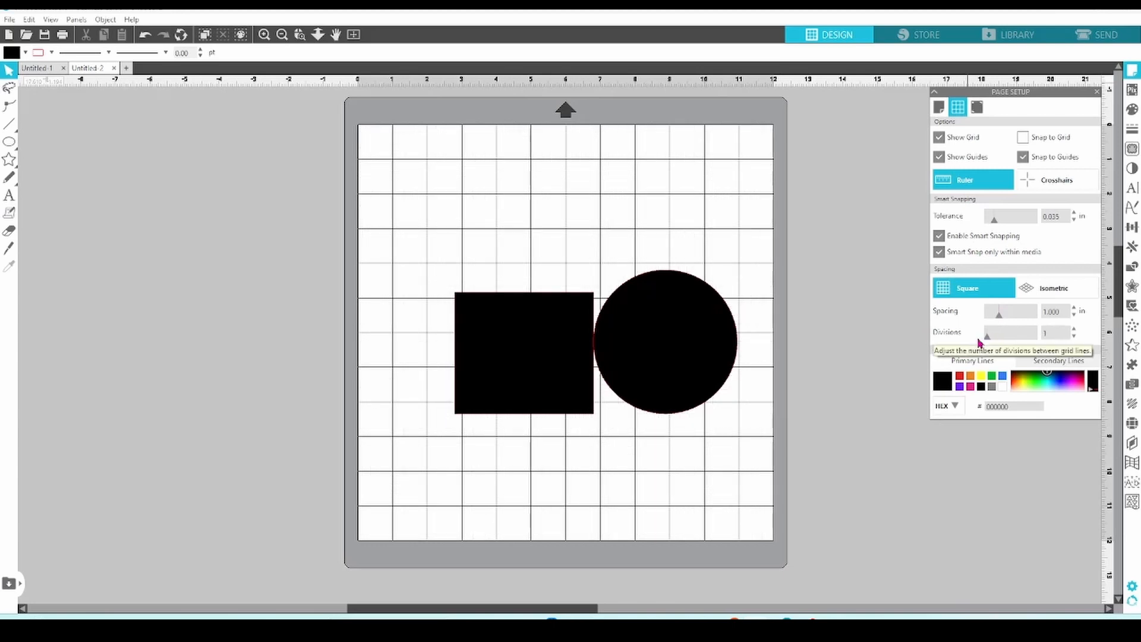
{"action": "left_click", "coordinate": [939, 107]}
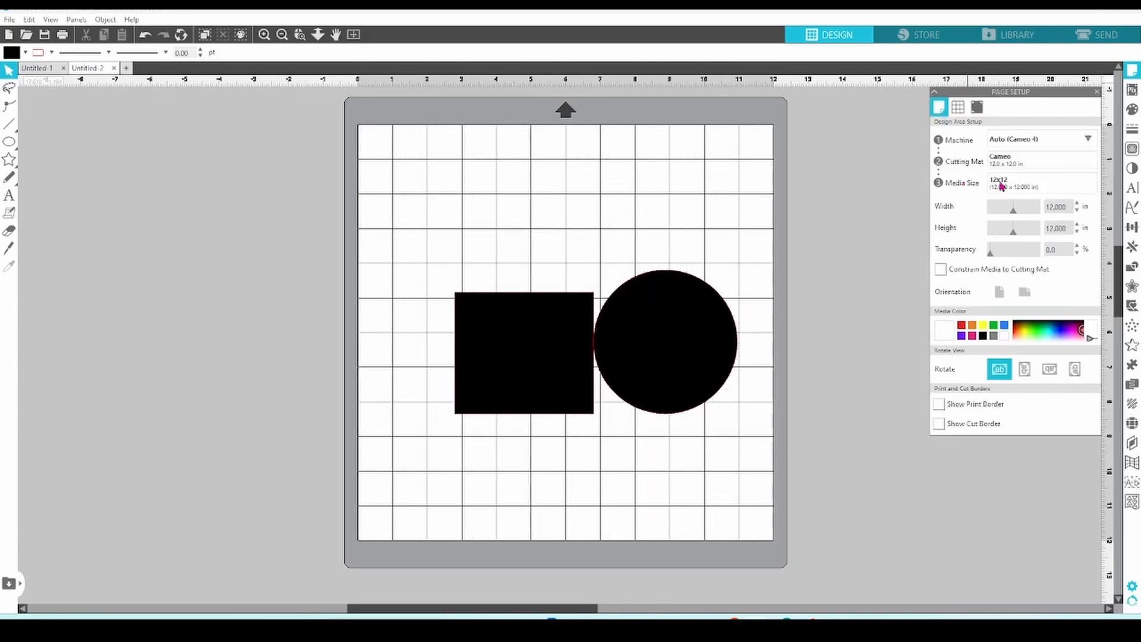
{"action": "left_click", "coordinate": [1024, 292]}
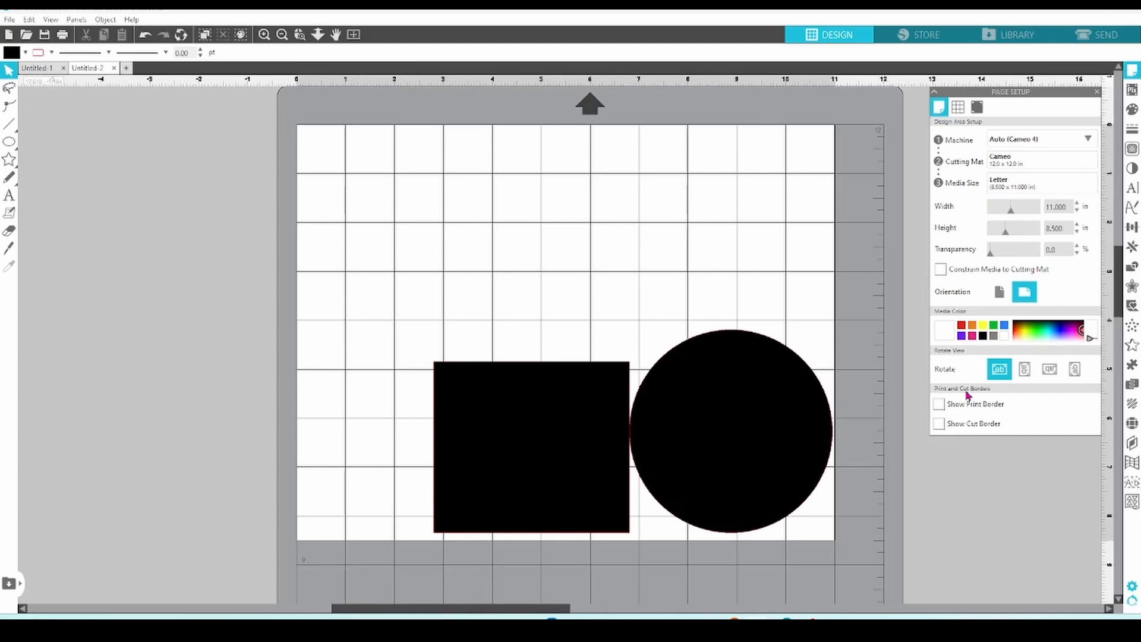
{"action": "left_click", "coordinate": [940, 404]}
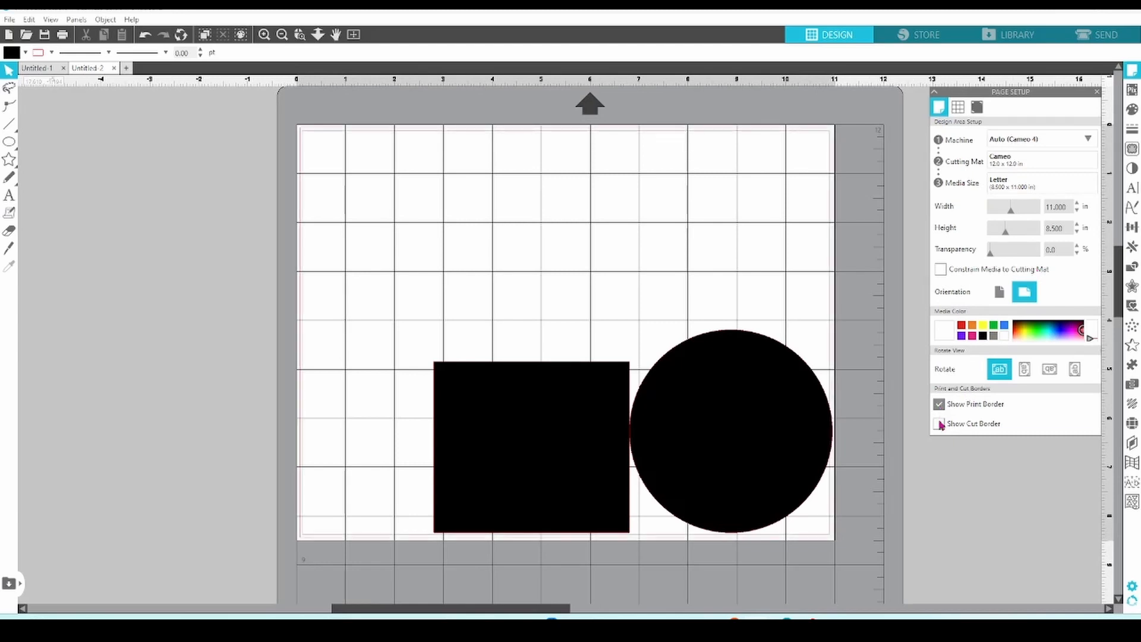
{"action": "left_click", "coordinate": [1000, 292]}
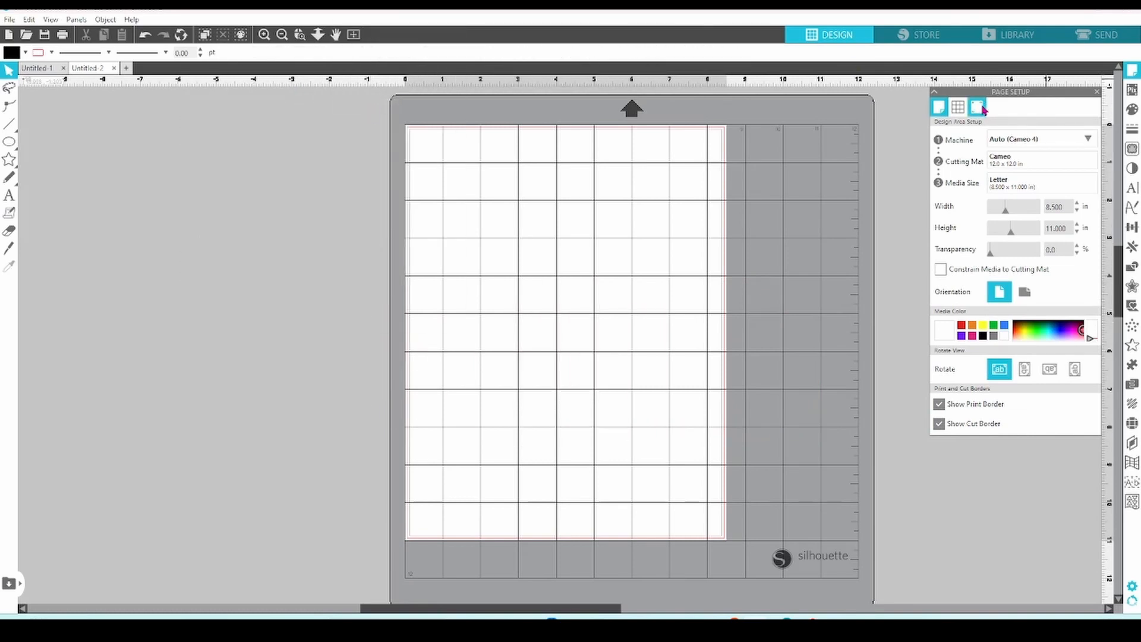
Switch registration marks on so corner marks appear on the Letter page.
{"action": "left_click", "coordinate": [977, 107]}
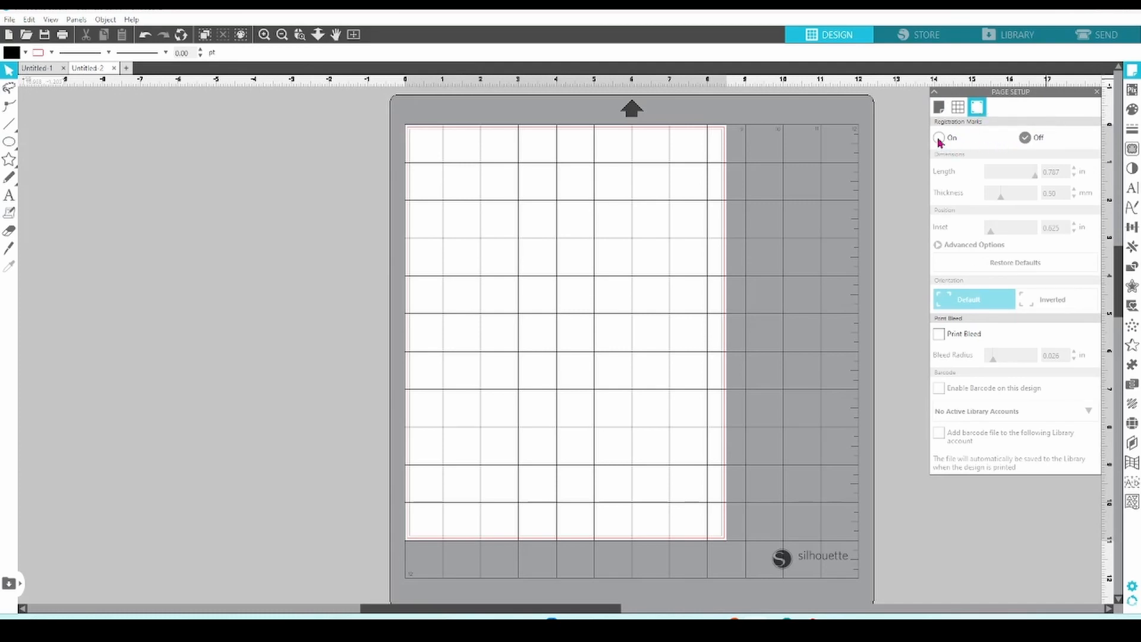
{"action": "left_click", "coordinate": [940, 138]}
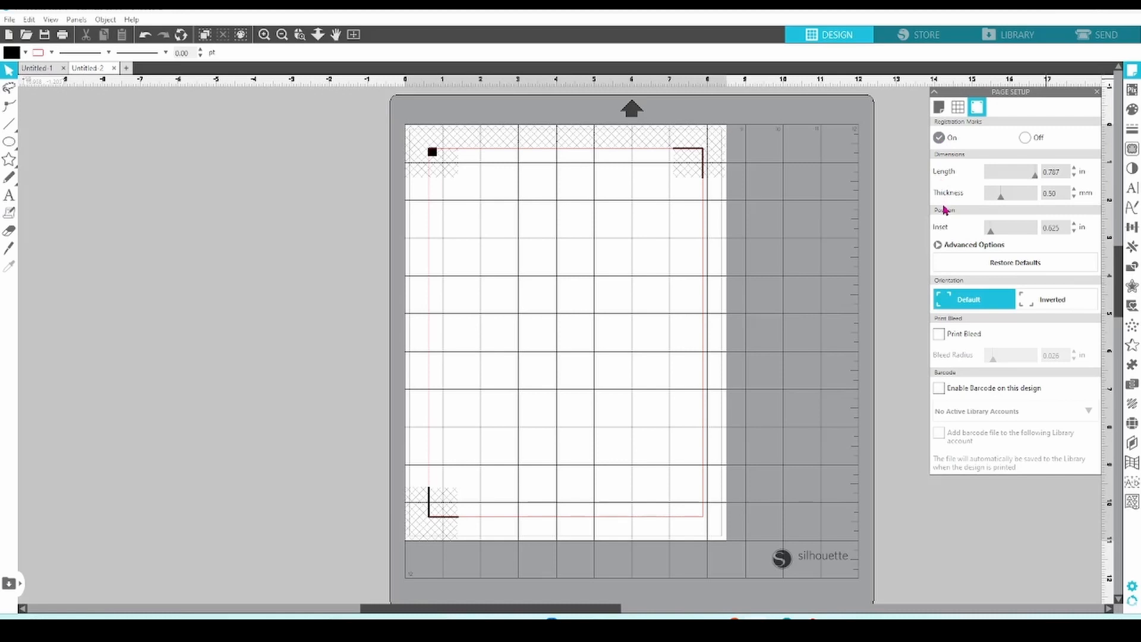
{"action": "mouse_move", "coordinate": [956, 177]}
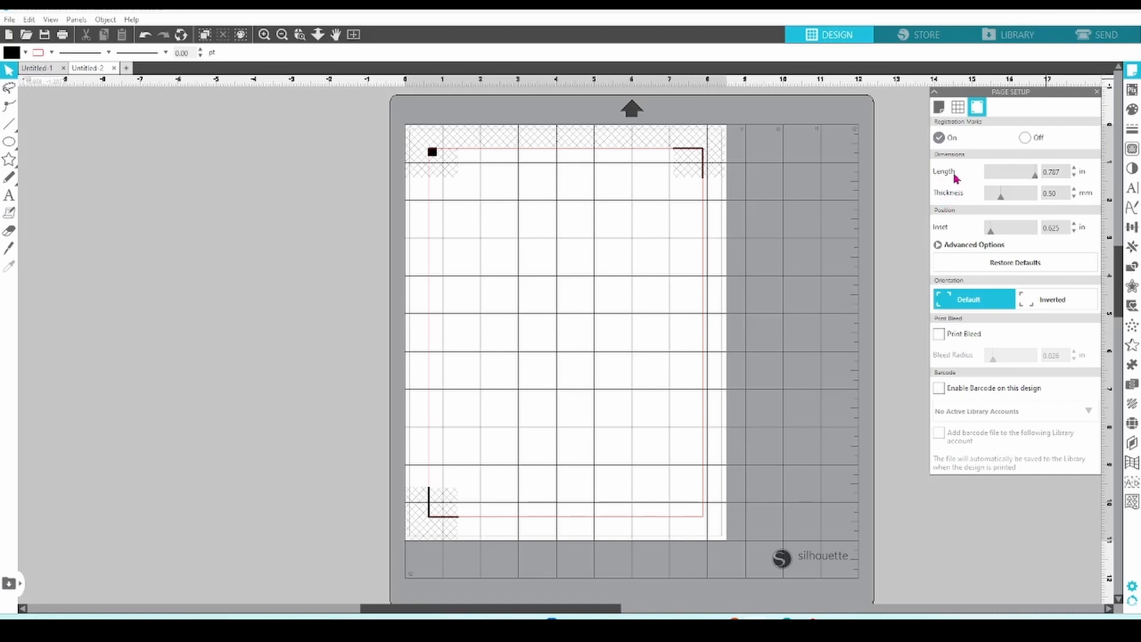
{"action": "mouse_move", "coordinate": [956, 180]}
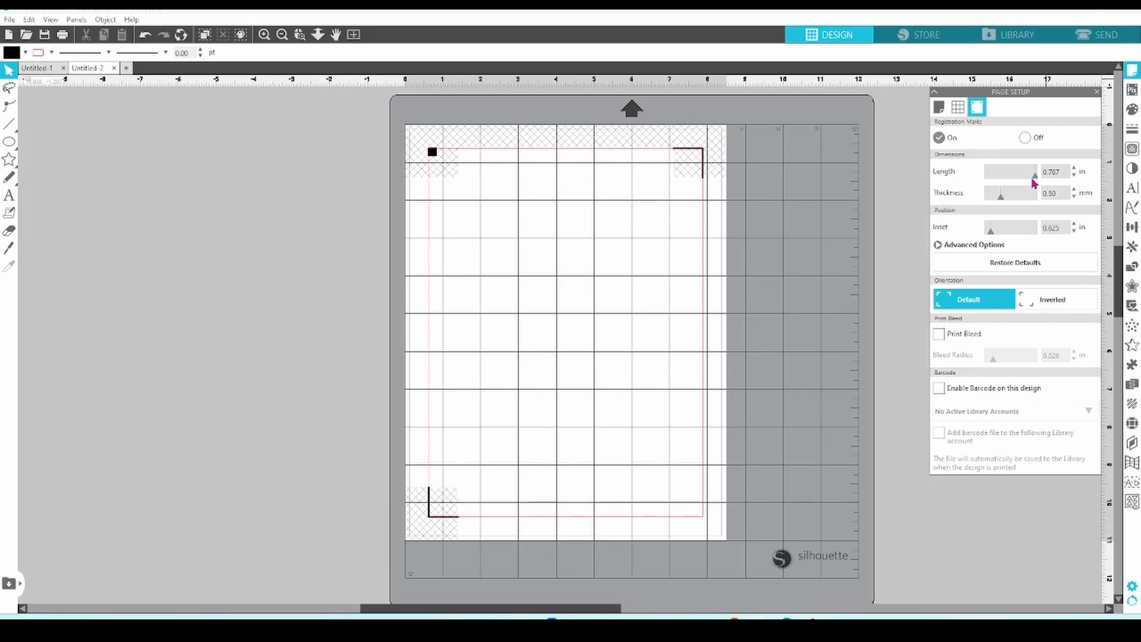
{"action": "mouse_move", "coordinate": [1036, 175]}
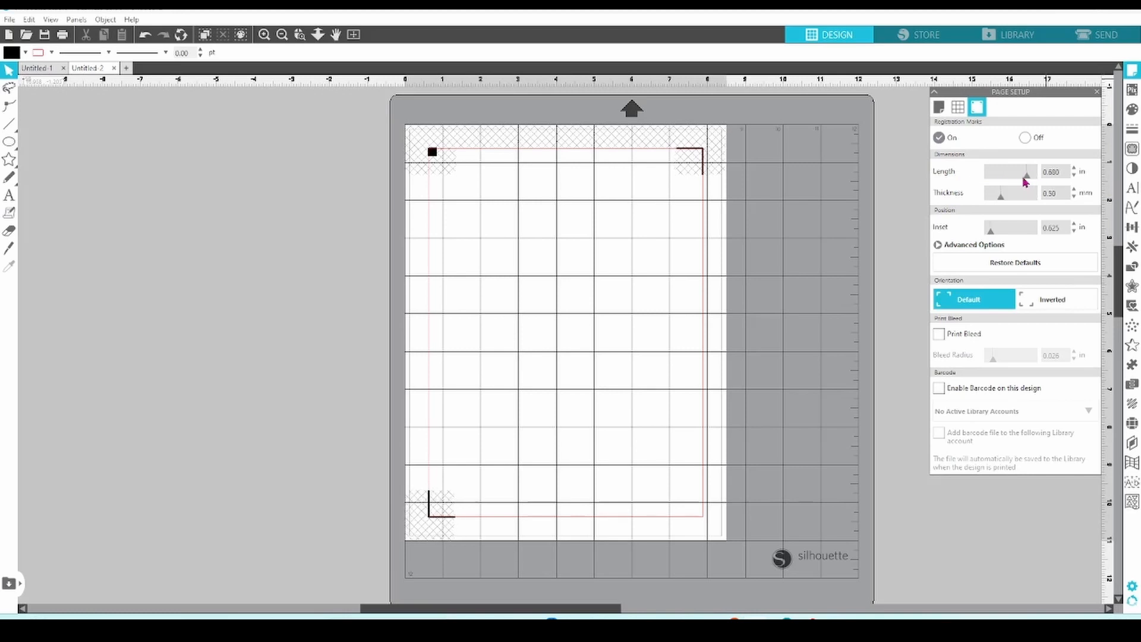
Shorten the registration mark length to 0.470 in.
{"action": "left_click_drag", "start_coordinate": [1026, 171], "coordinate": [1002, 172]}
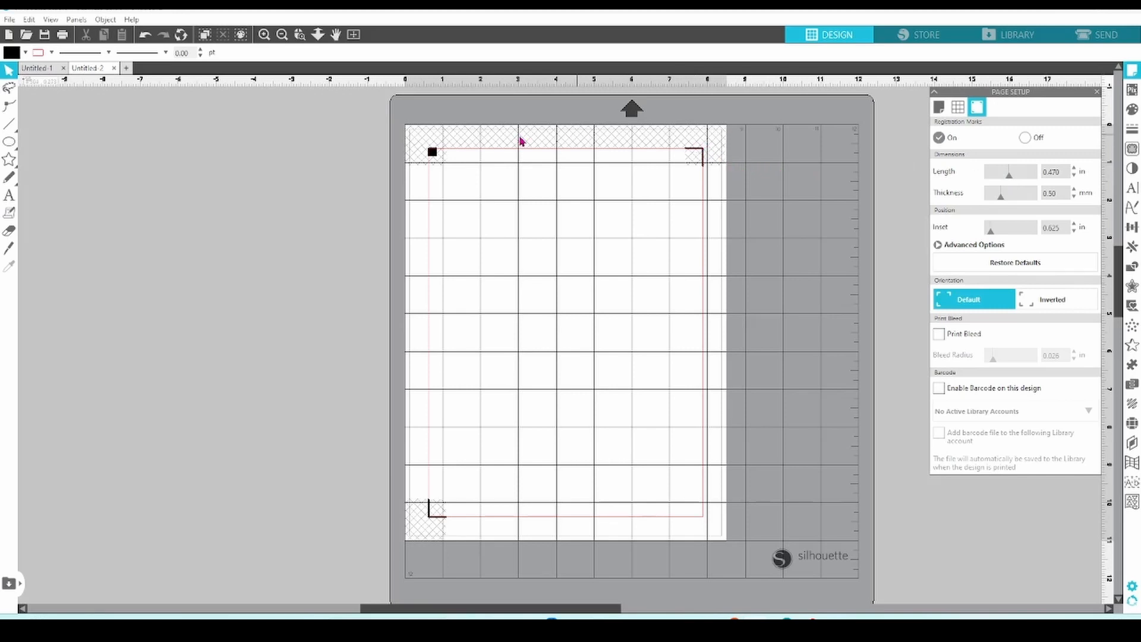
{"action": "mouse_move", "coordinate": [419, 518]}
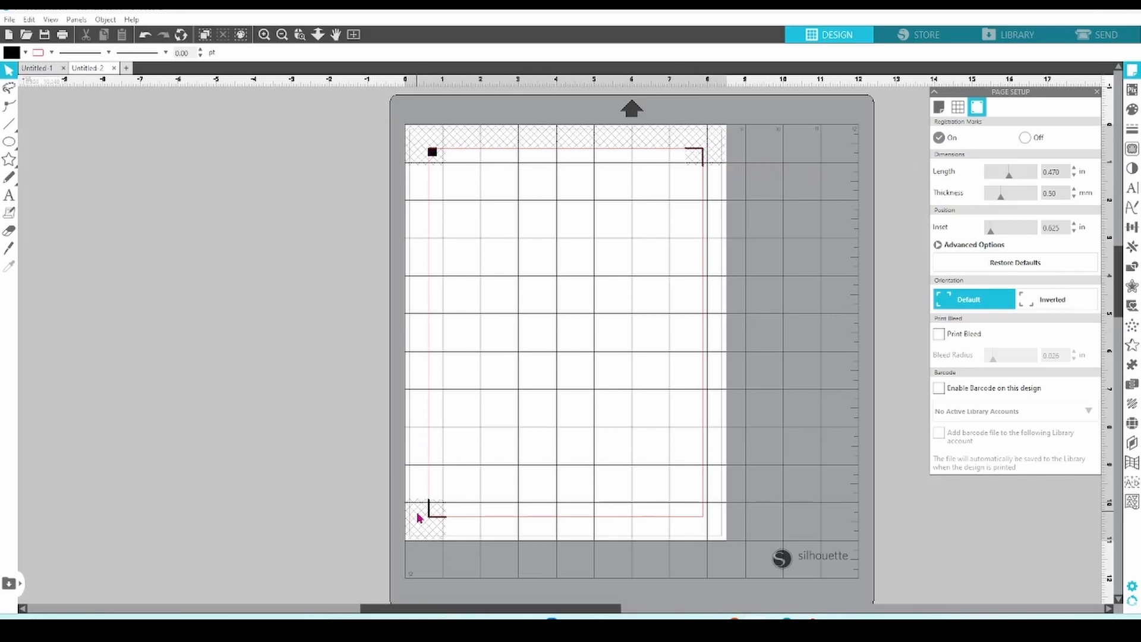
{"action": "mouse_move", "coordinate": [712, 399]}
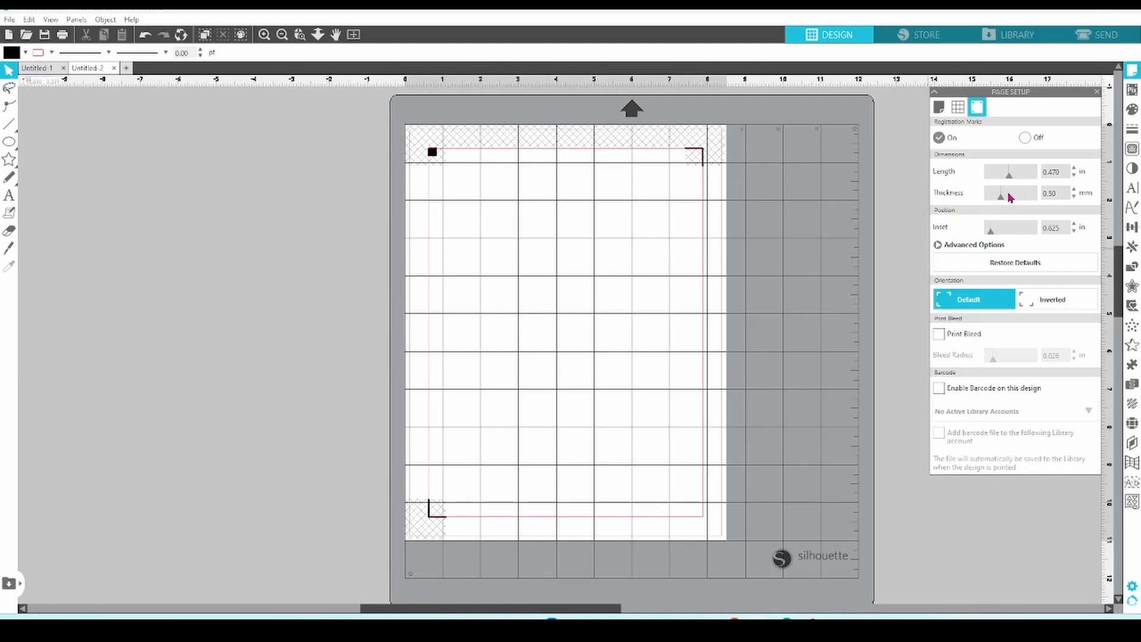
{"action": "mouse_move", "coordinate": [1003, 197]}
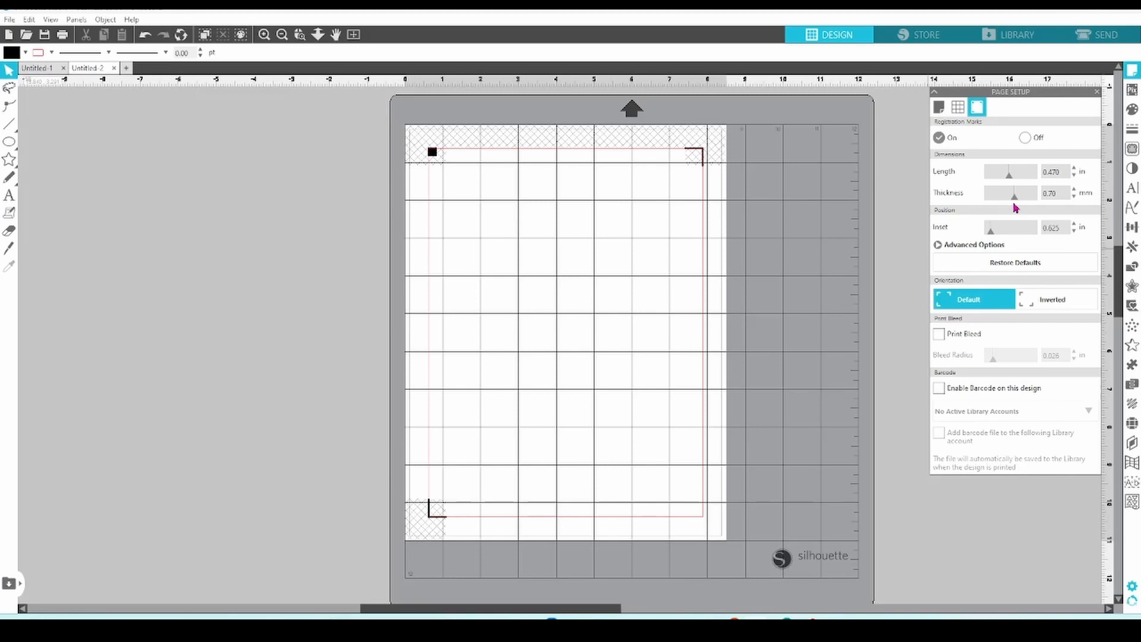
{"action": "mouse_move", "coordinate": [939, 235]}
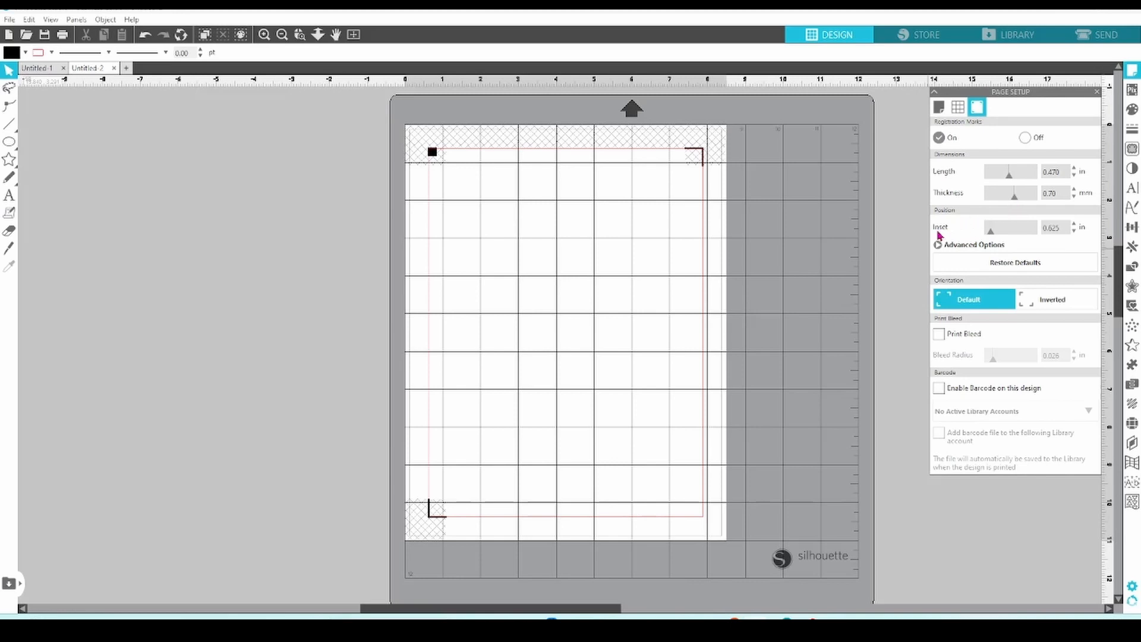
{"action": "mouse_move", "coordinate": [990, 236]}
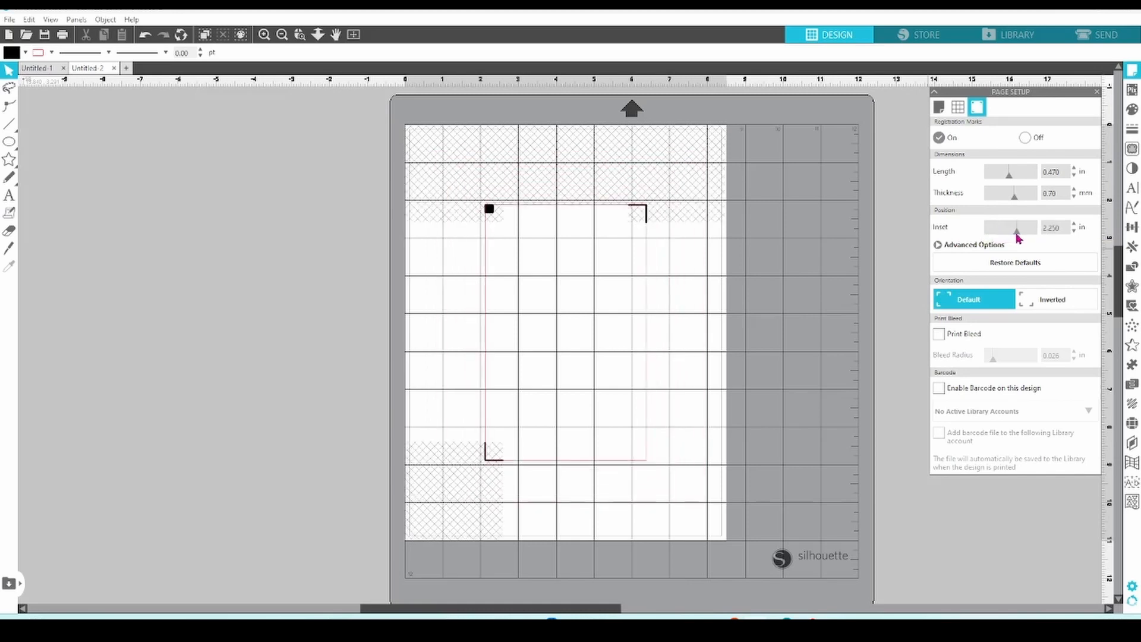
Increase the registration mark insets, entering 2.000 for an inset value.
{"action": "left_click_drag", "start_coordinate": [1011, 230], "coordinate": [1026, 231]}
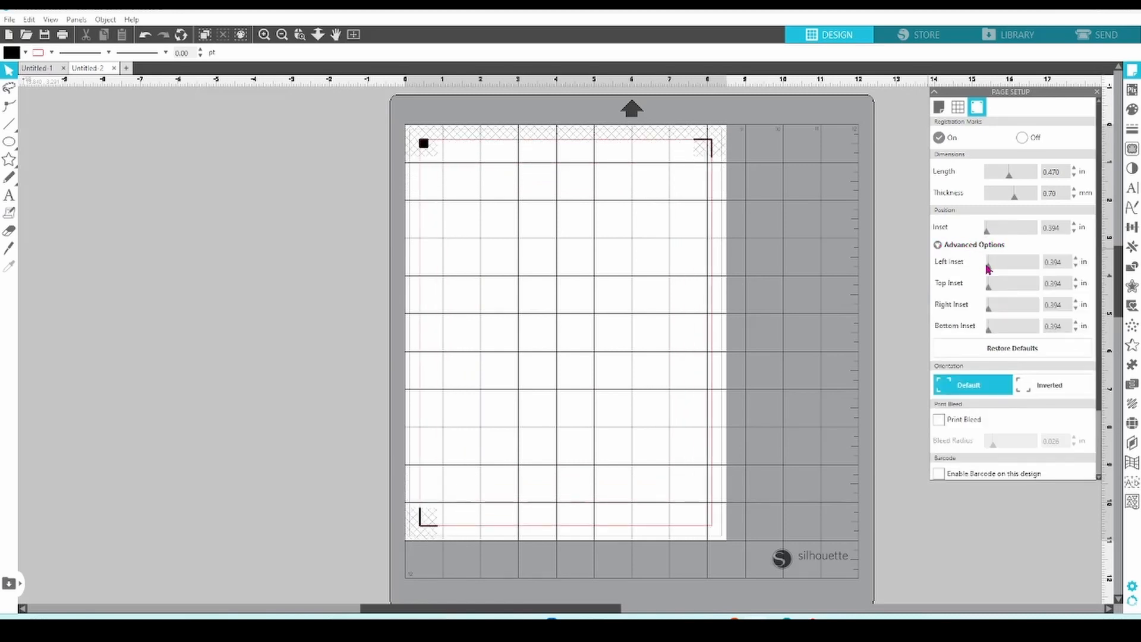
{"action": "type", "text": "2.000"}
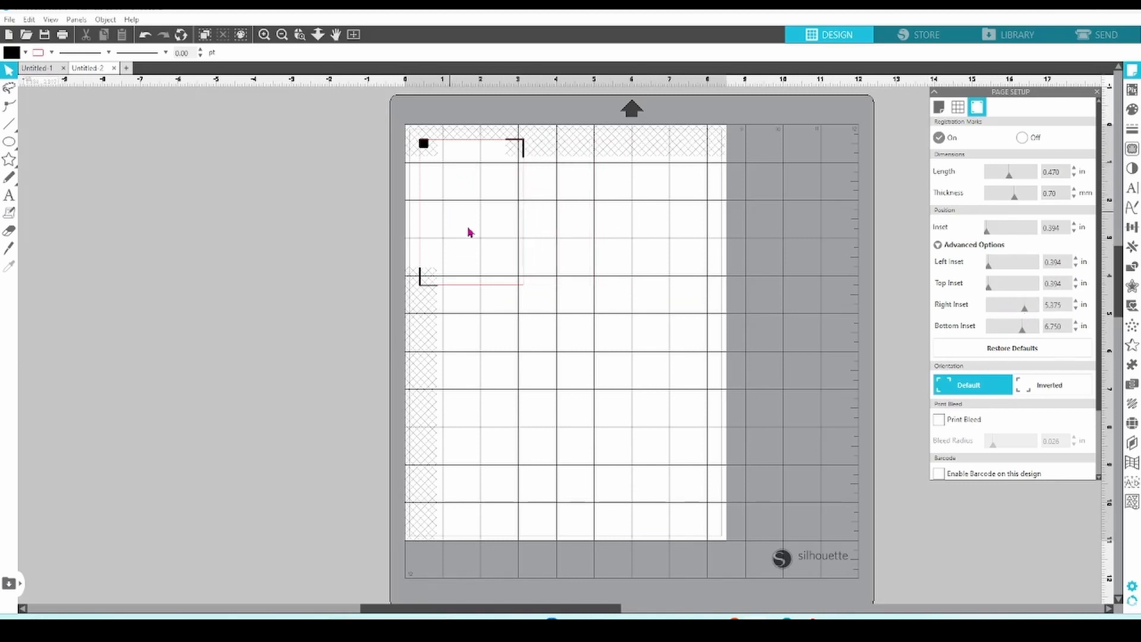
{"action": "mouse_move", "coordinate": [473, 429]}
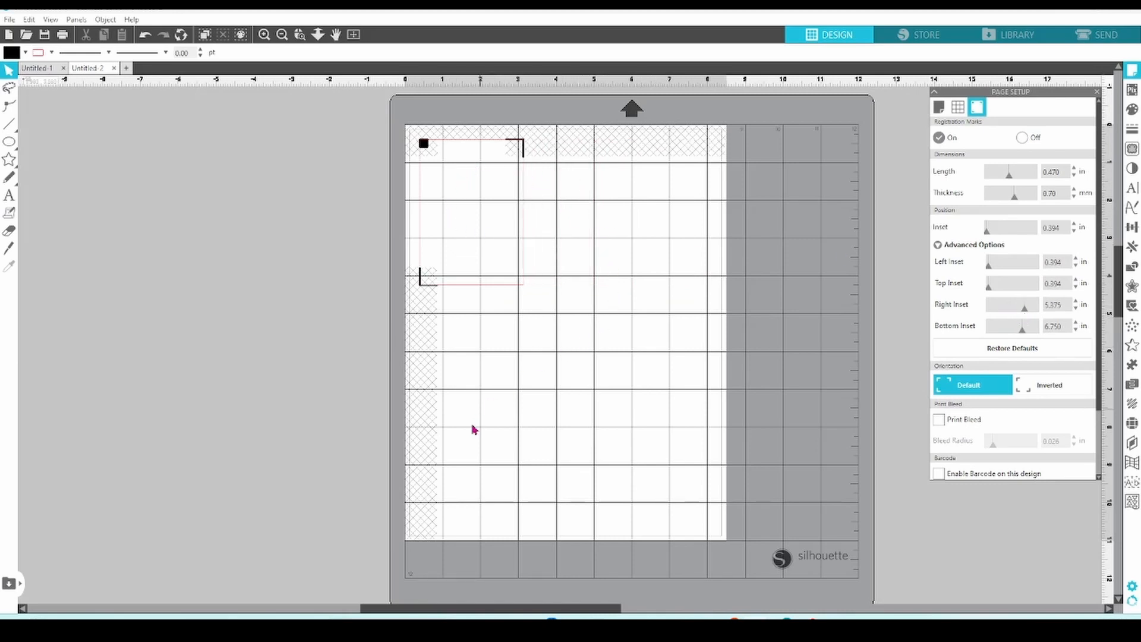
{"action": "mouse_move", "coordinate": [608, 457]}
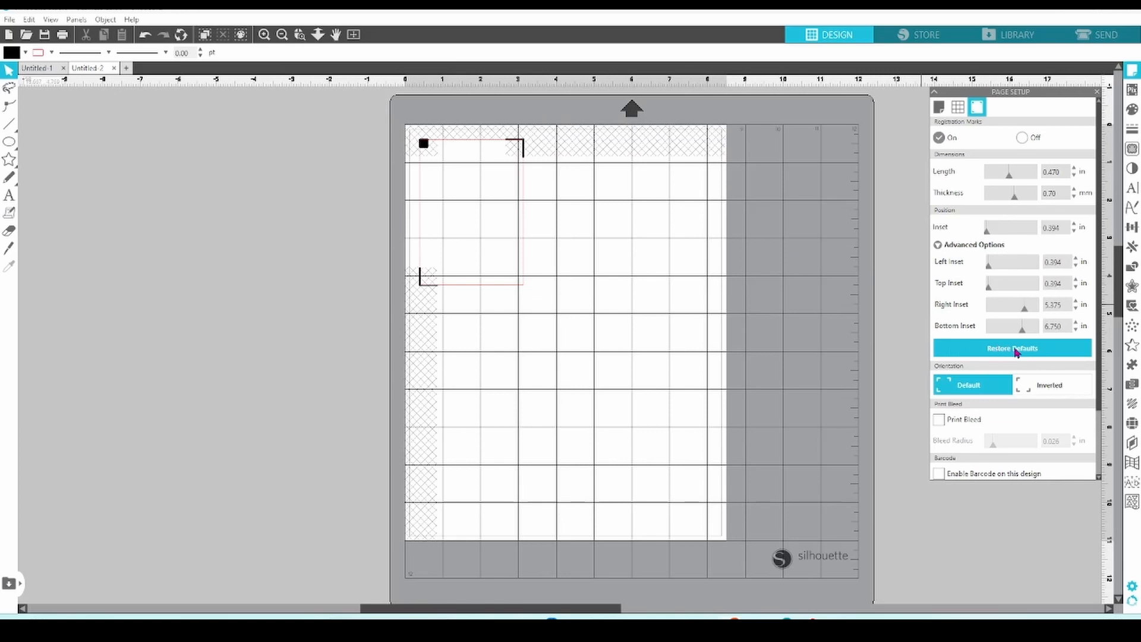
{"action": "mouse_move", "coordinate": [1037, 354]}
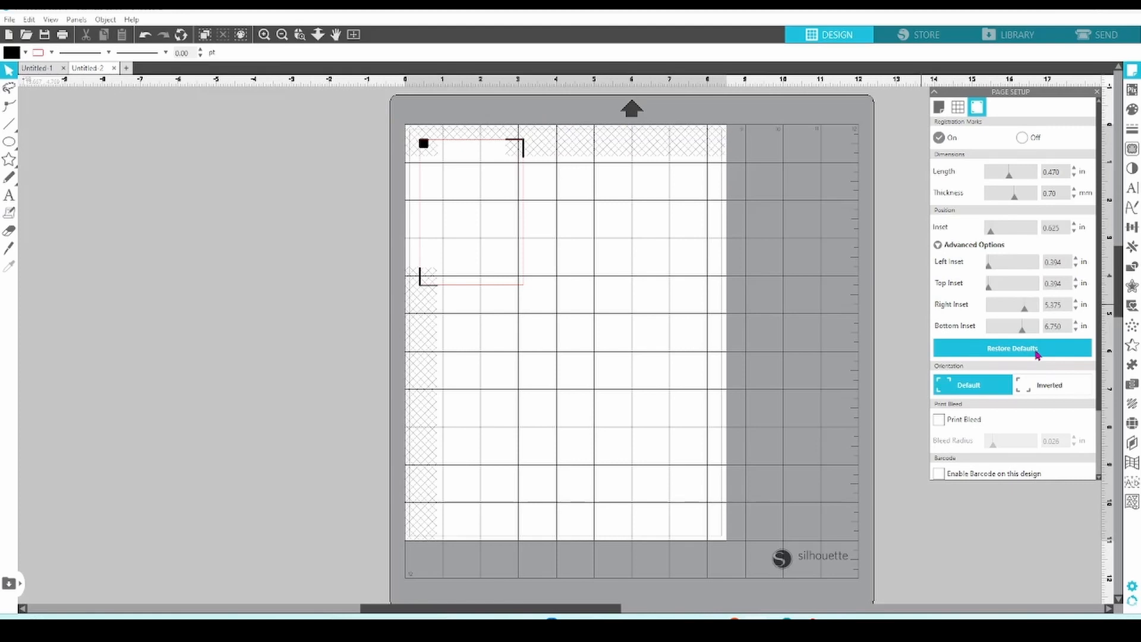
Restore default registration marks: 0.787 in length, 0.50 mm thickness, 0.625 in insets.
{"action": "left_click", "coordinate": [1012, 348]}
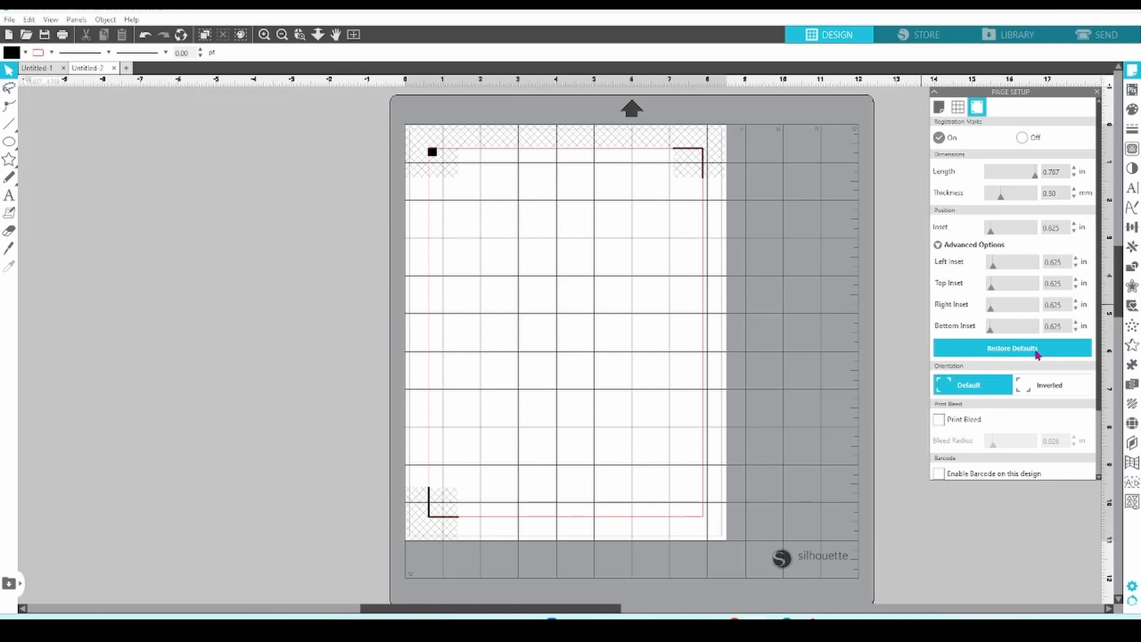
{"action": "mouse_move", "coordinate": [991, 368]}
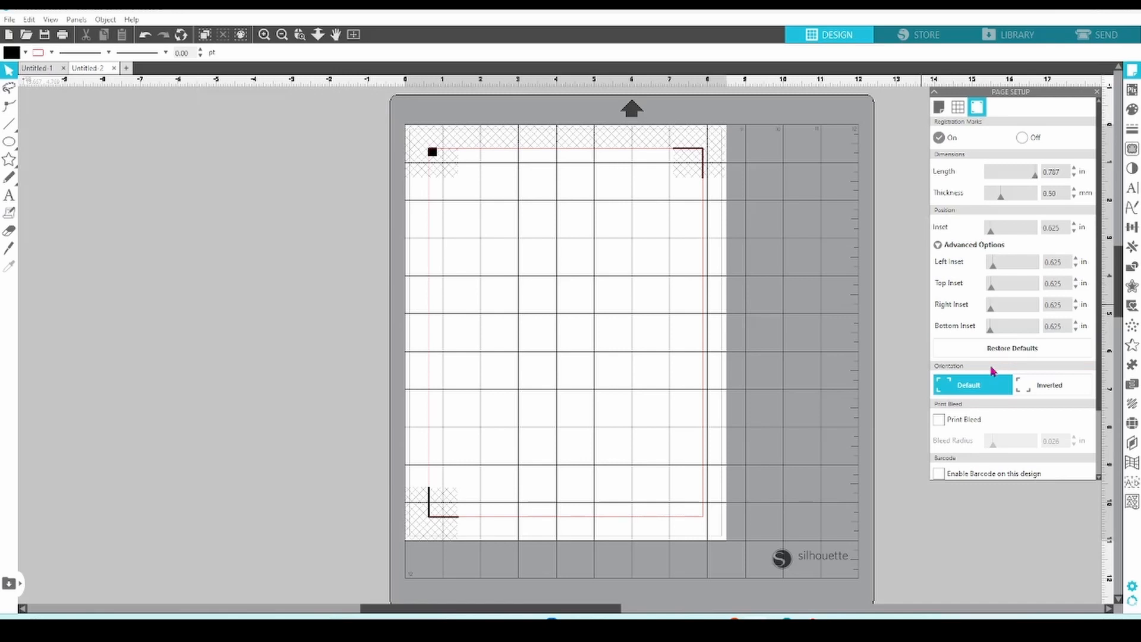
{"action": "mouse_move", "coordinate": [964, 371]}
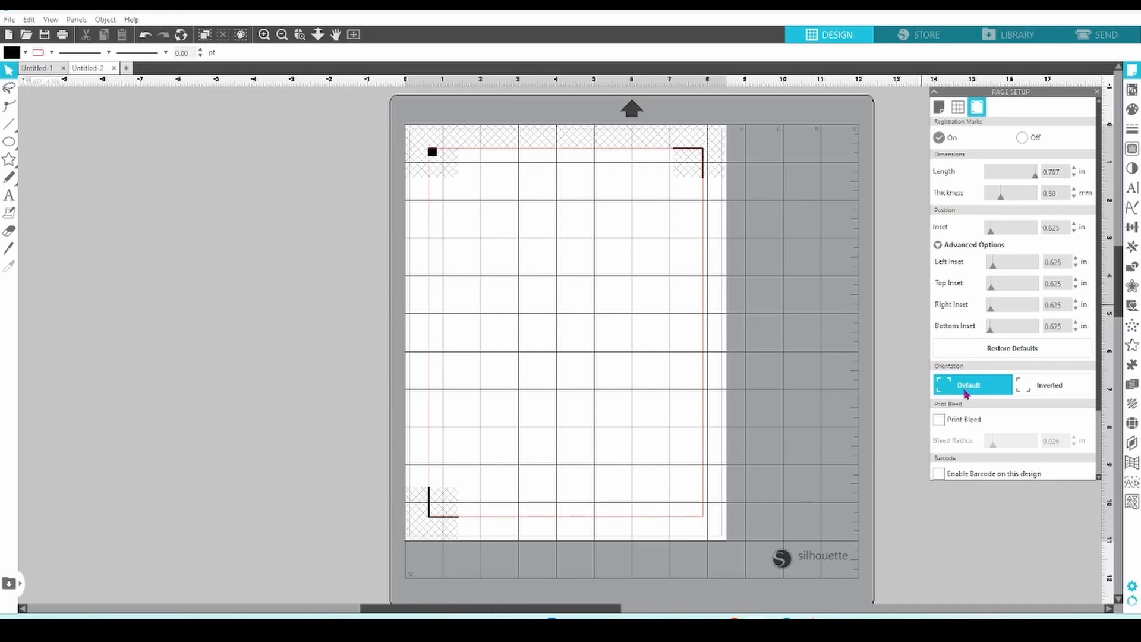
{"action": "left_click", "coordinate": [1050, 386]}
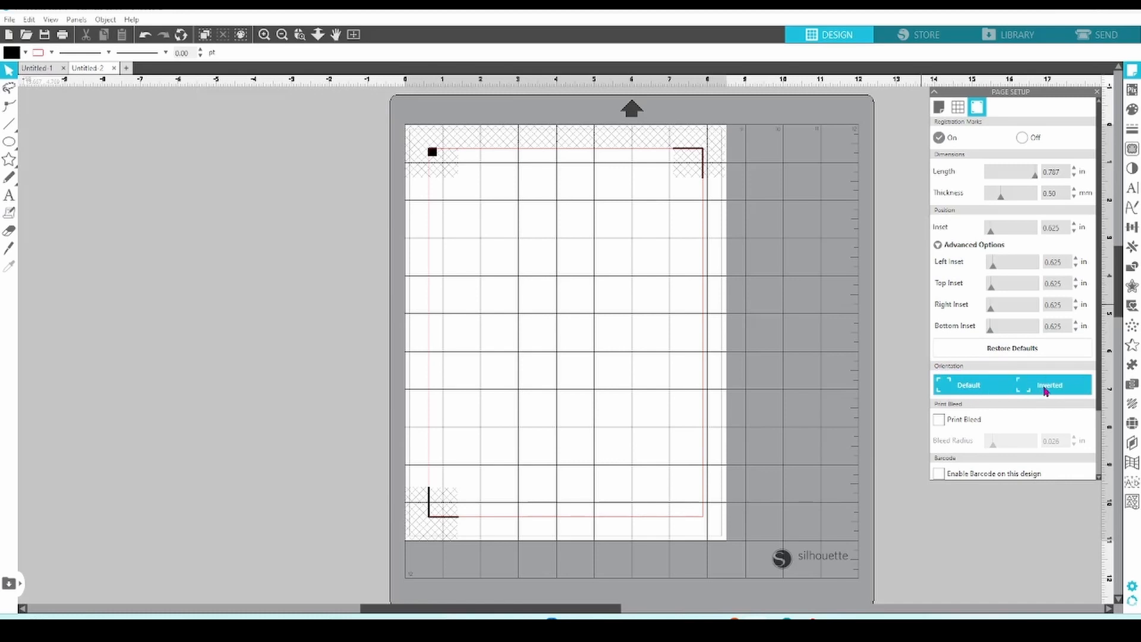
{"action": "left_click", "coordinate": [1051, 385]}
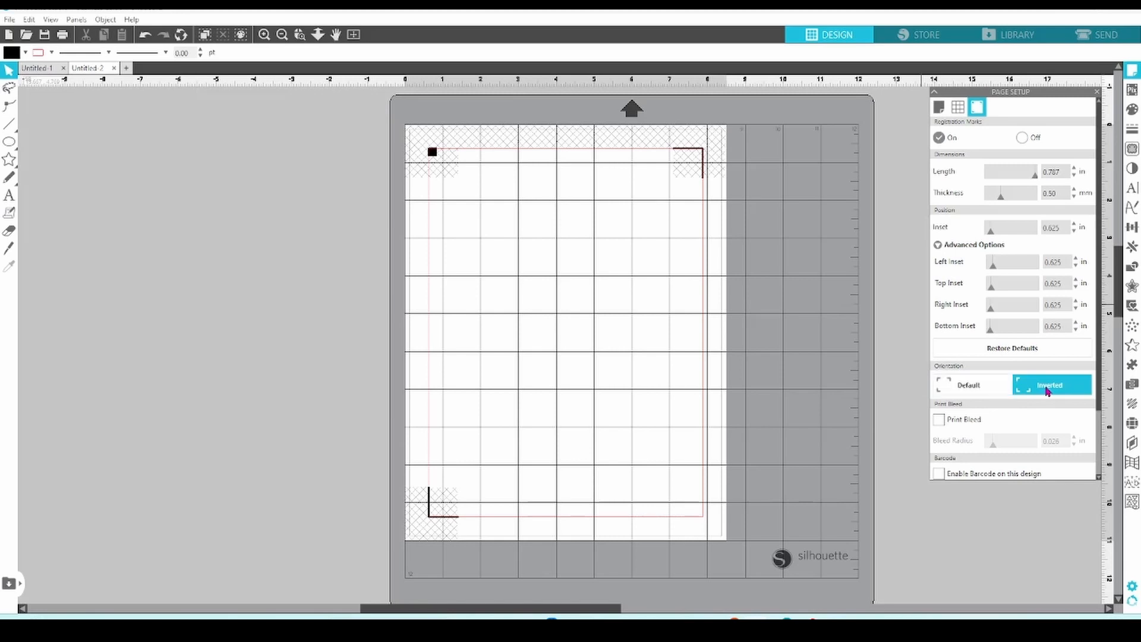
{"action": "left_click", "coordinate": [1051, 384]}
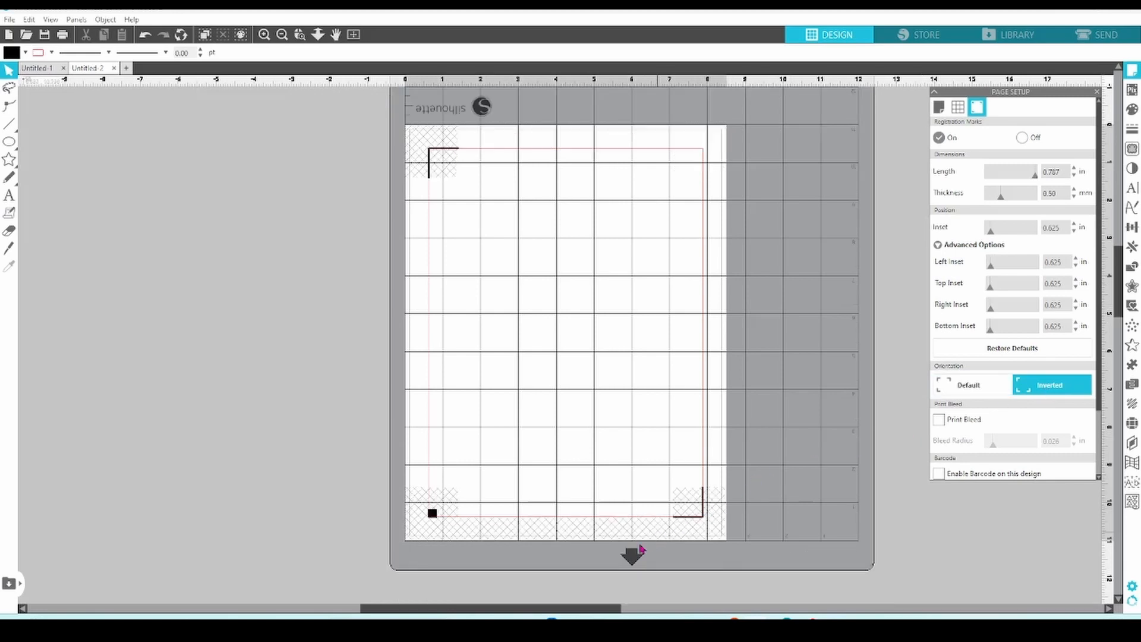
{"action": "mouse_move", "coordinate": [631, 560]}
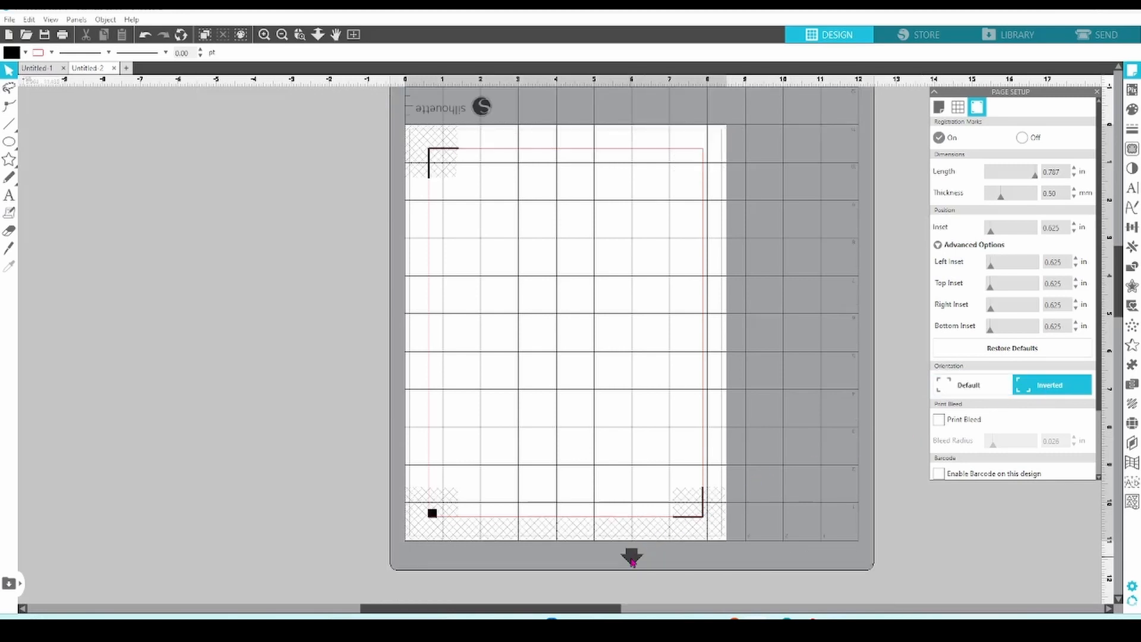
{"action": "left_click", "coordinate": [969, 385]}
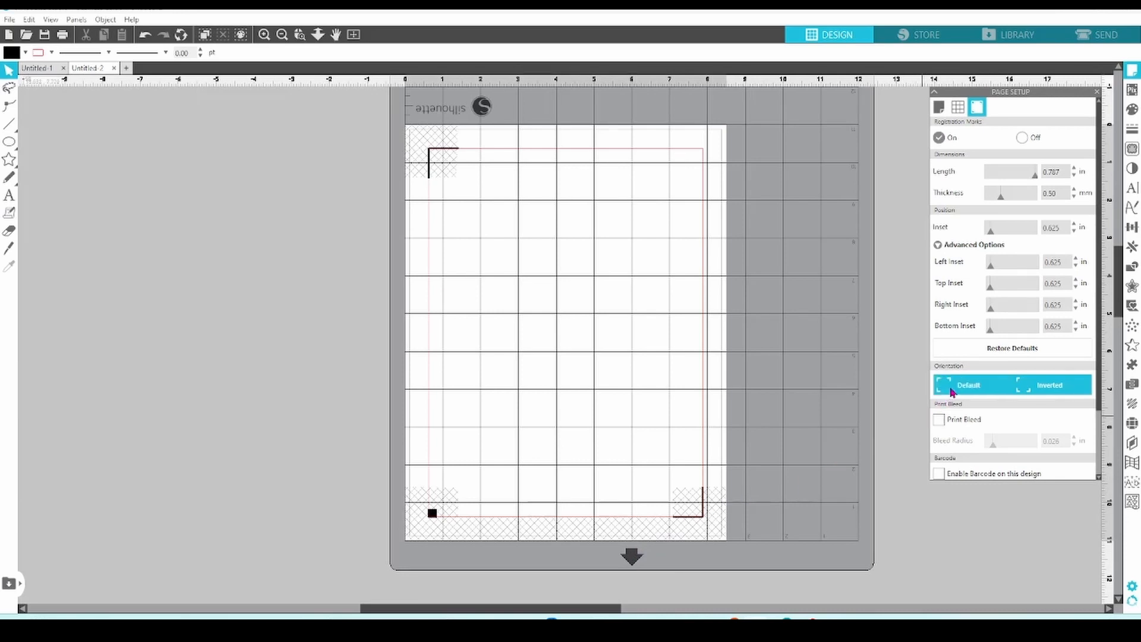
{"action": "left_click", "coordinate": [972, 386]}
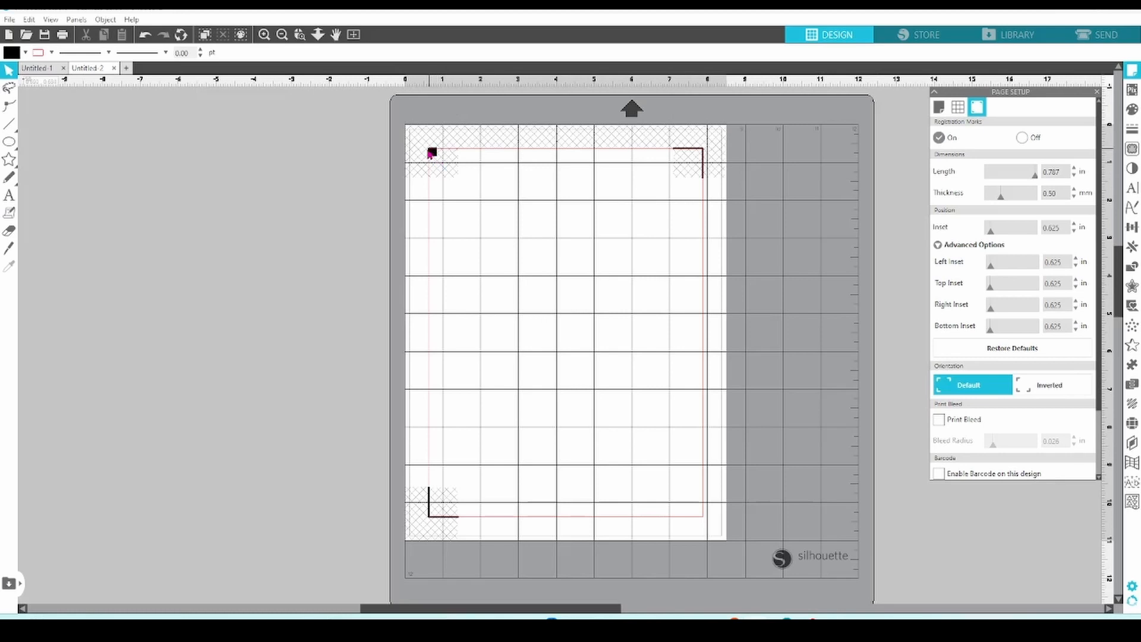
{"action": "mouse_move", "coordinate": [556, 122]}
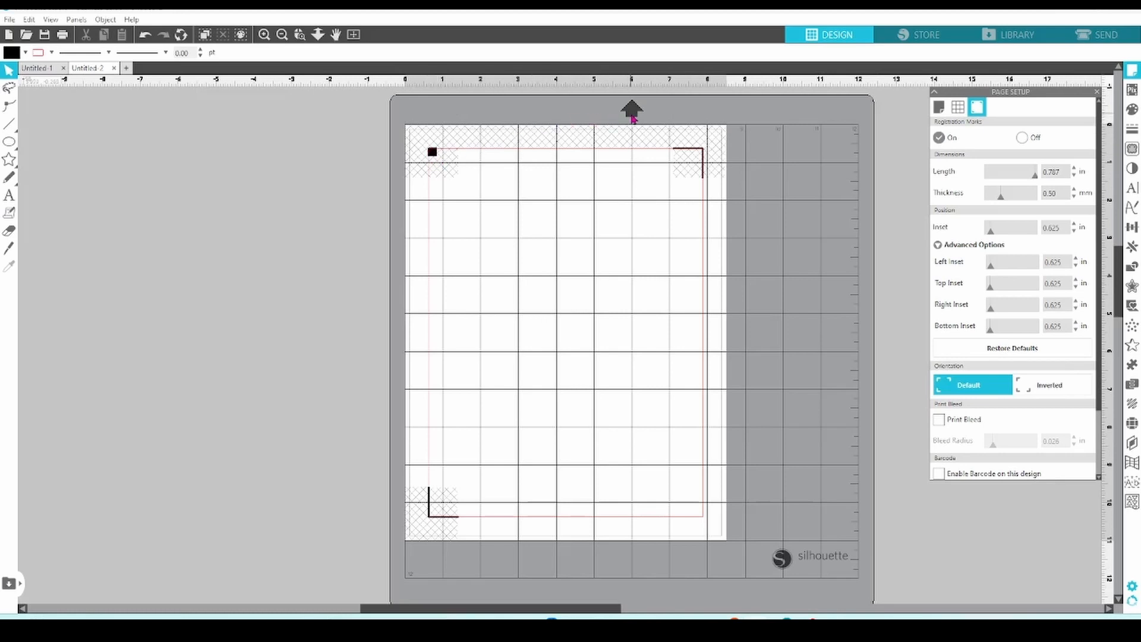
{"action": "mouse_move", "coordinate": [920, 408]}
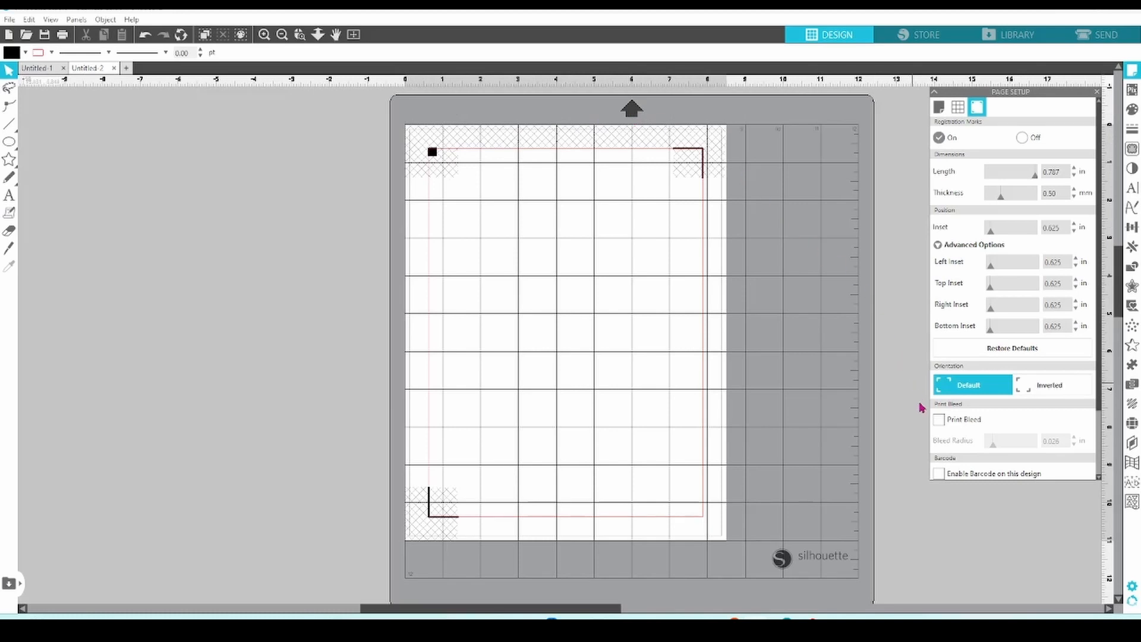
{"action": "mouse_move", "coordinate": [938, 425]}
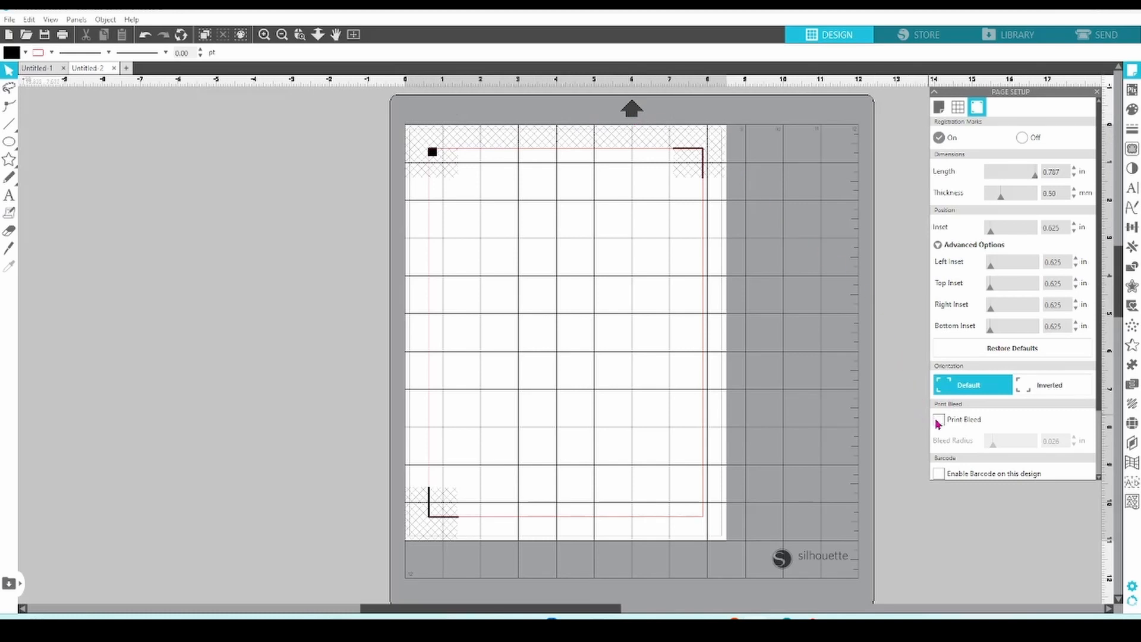
Enable print bleed with a bleed radius of about 0.053 in.
{"action": "left_click", "coordinate": [940, 419]}
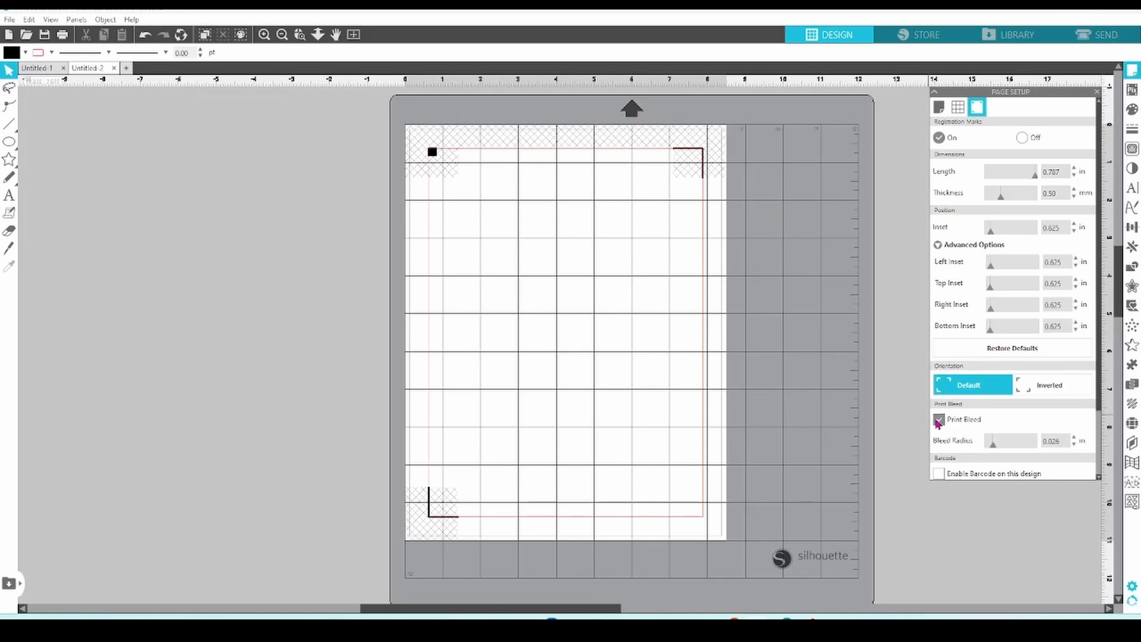
{"action": "left_click", "coordinate": [939, 420]}
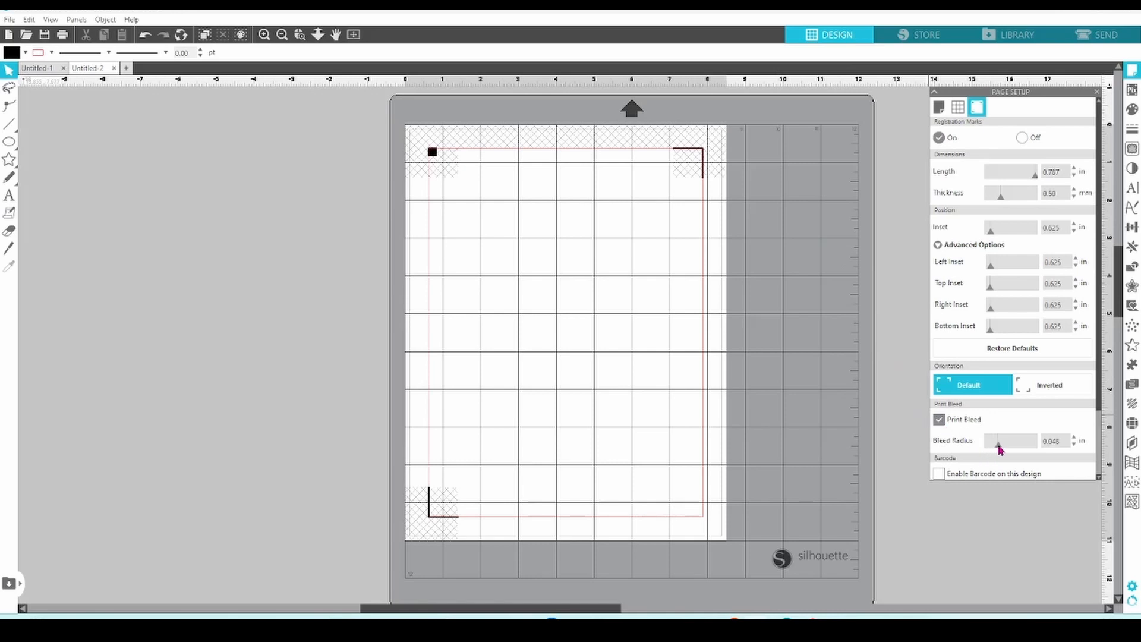
{"action": "left_click_drag", "start_coordinate": [999, 449], "coordinate": [1014, 440]}
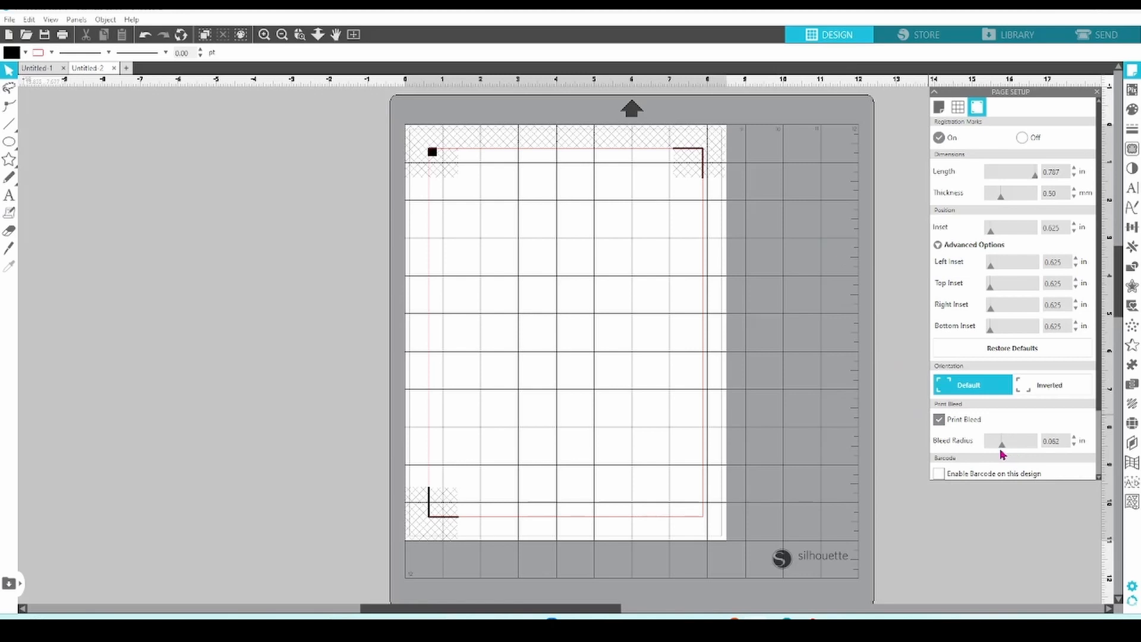
{"action": "left_click_drag", "start_coordinate": [1003, 444], "coordinate": [1000, 445]}
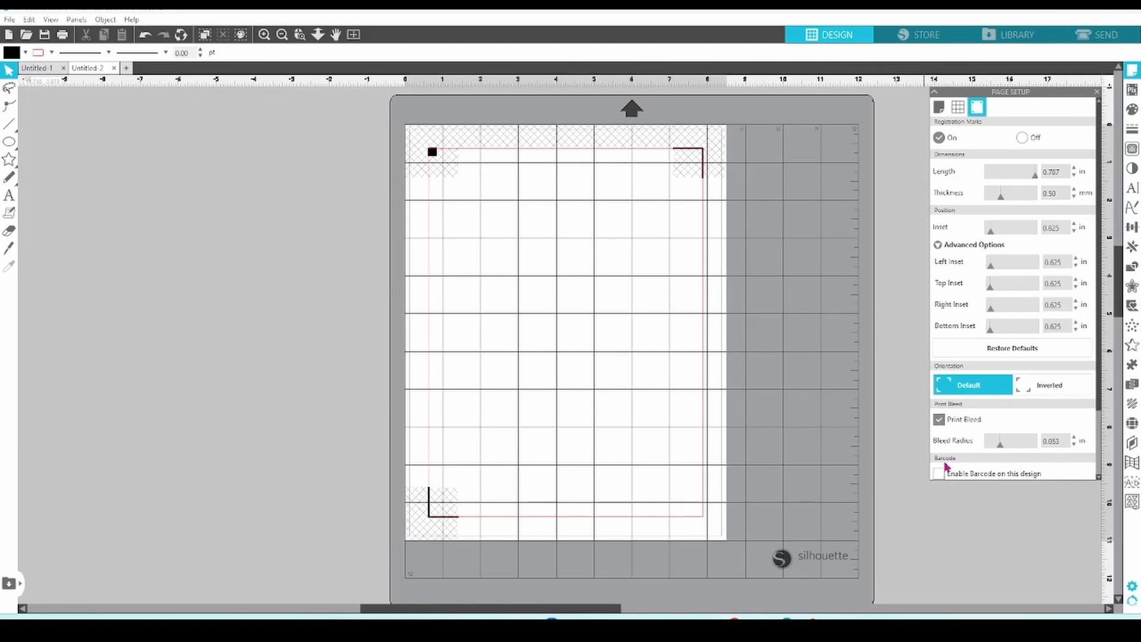
{"action": "mouse_move", "coordinate": [950, 467]}
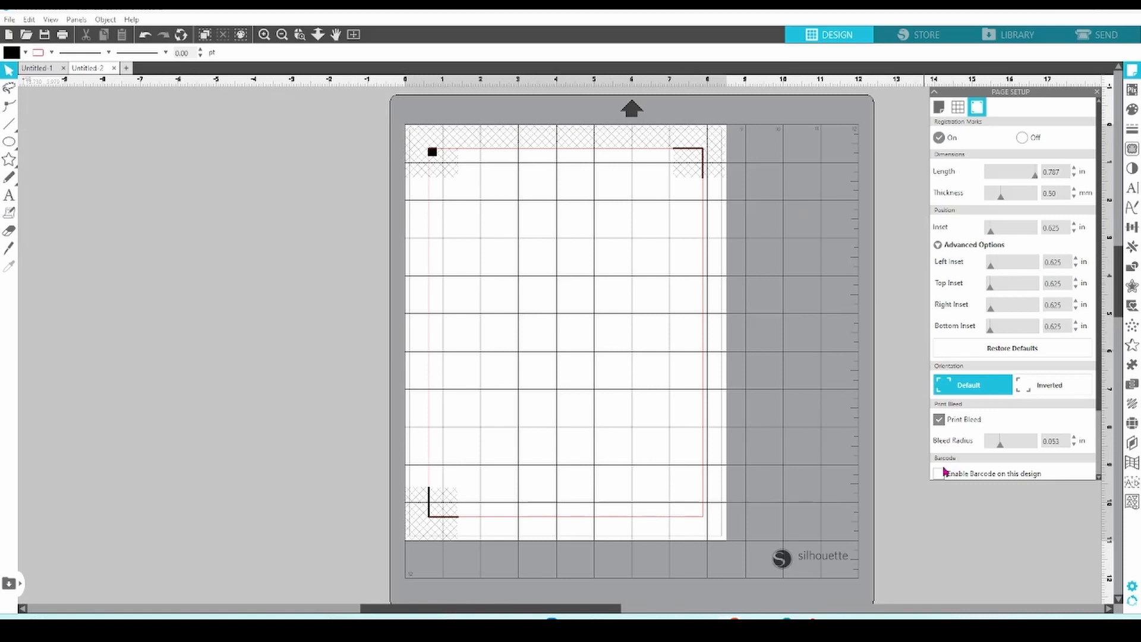
{"action": "mouse_move", "coordinate": [944, 479]}
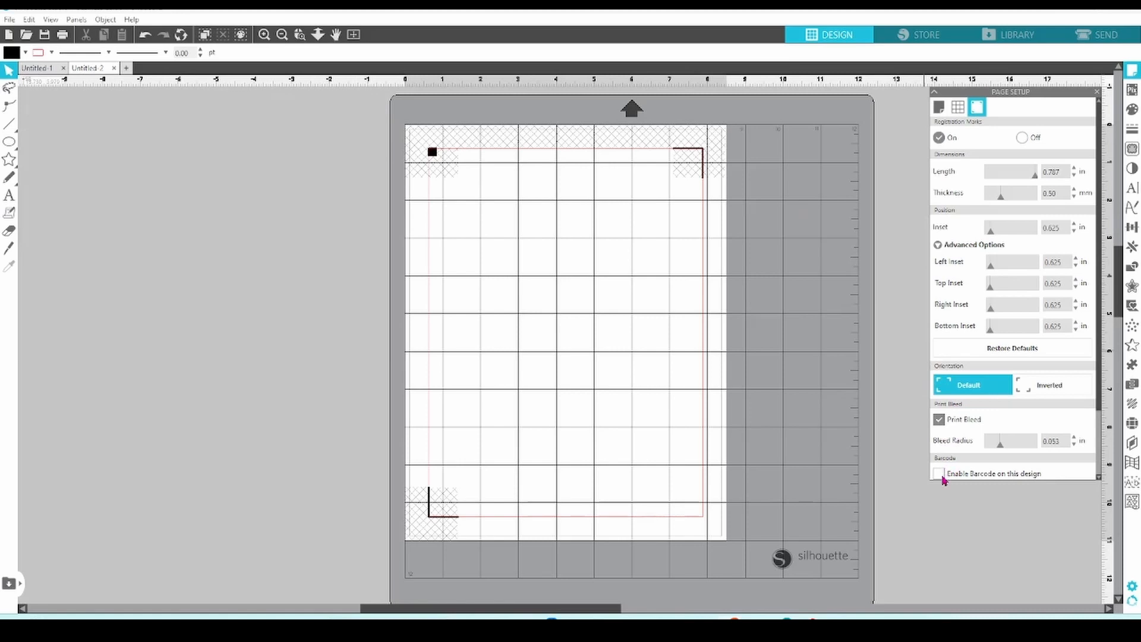
Enable the barcode on this design and add its file to the Library account.
{"action": "left_click", "coordinate": [939, 473]}
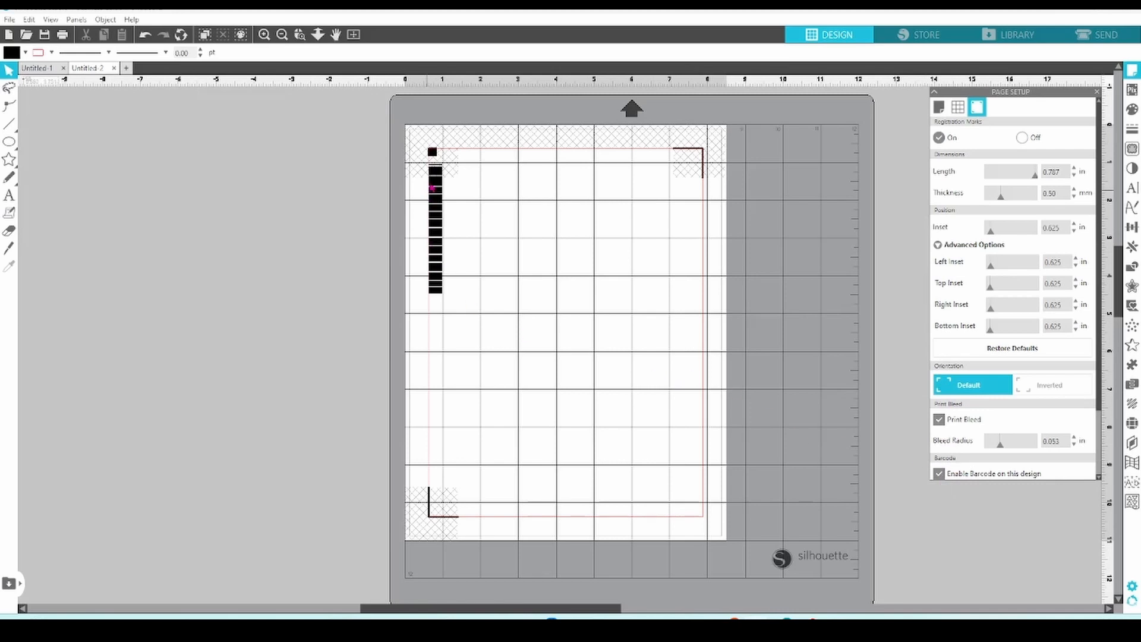
{"action": "mouse_move", "coordinate": [843, 326]}
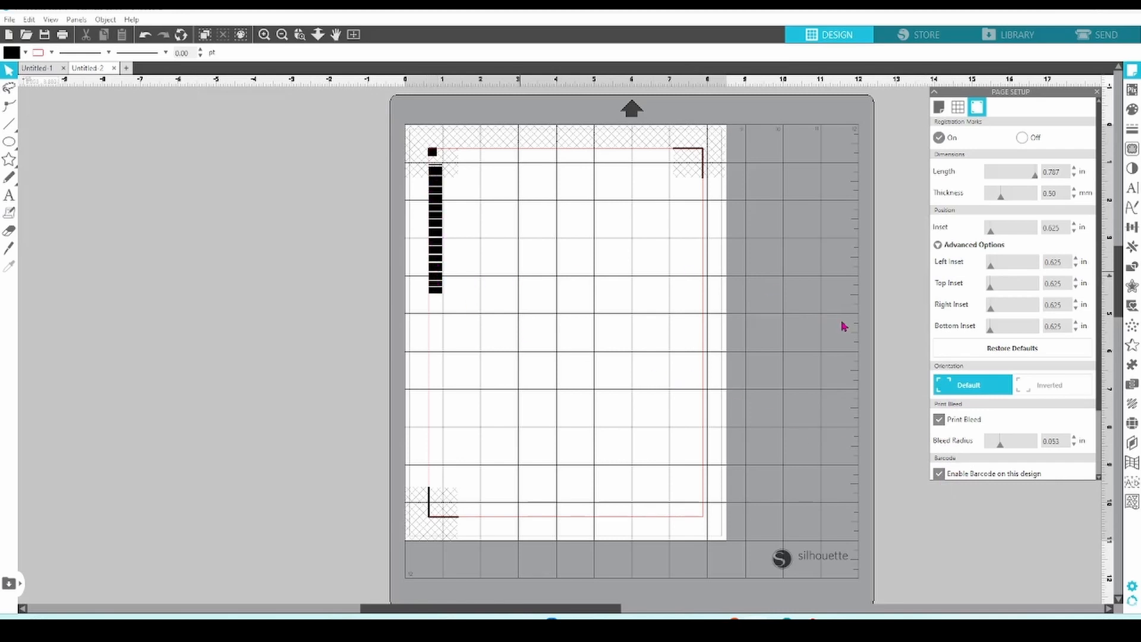
{"action": "mouse_move", "coordinate": [1105, 323]}
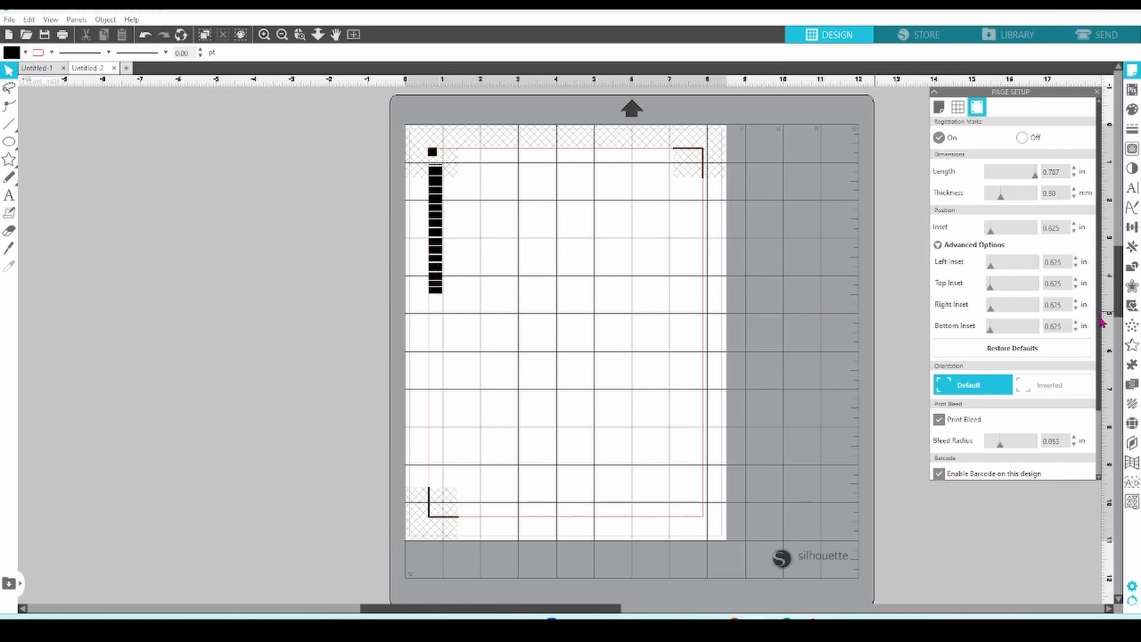
{"action": "scroll", "scroll_direction": "down", "scroll_amount": 3}
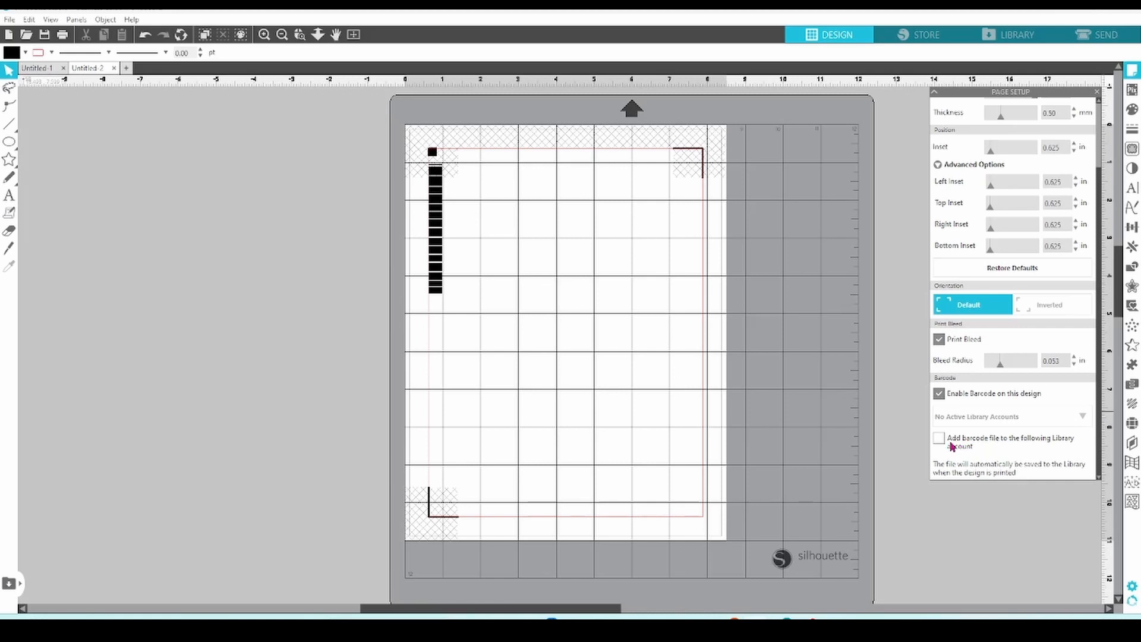
{"action": "left_click", "coordinate": [939, 439]}
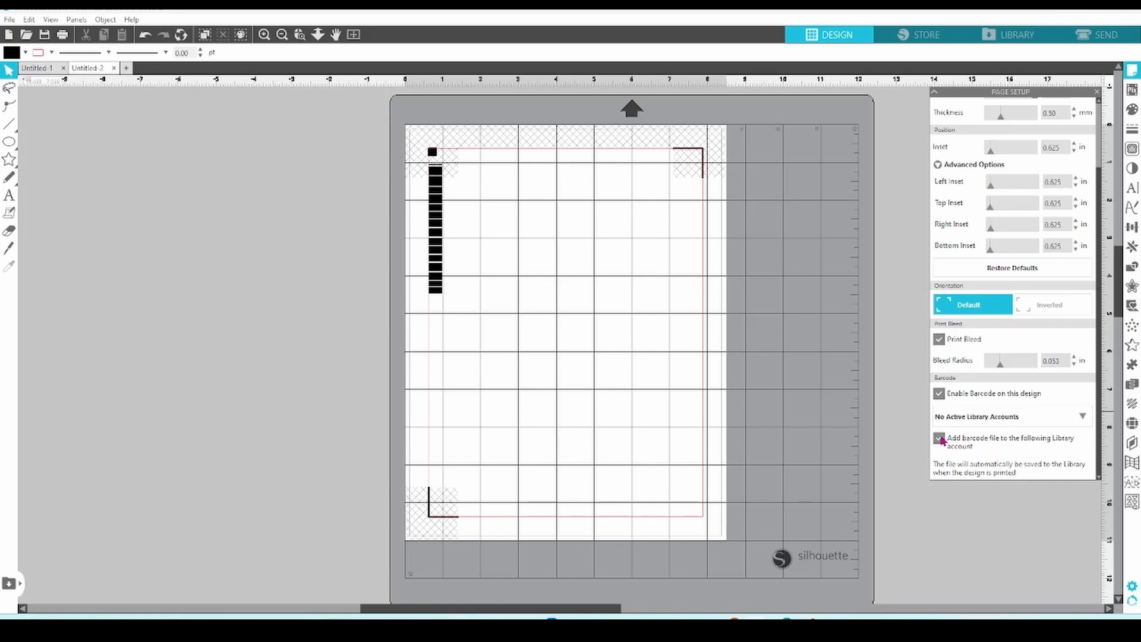